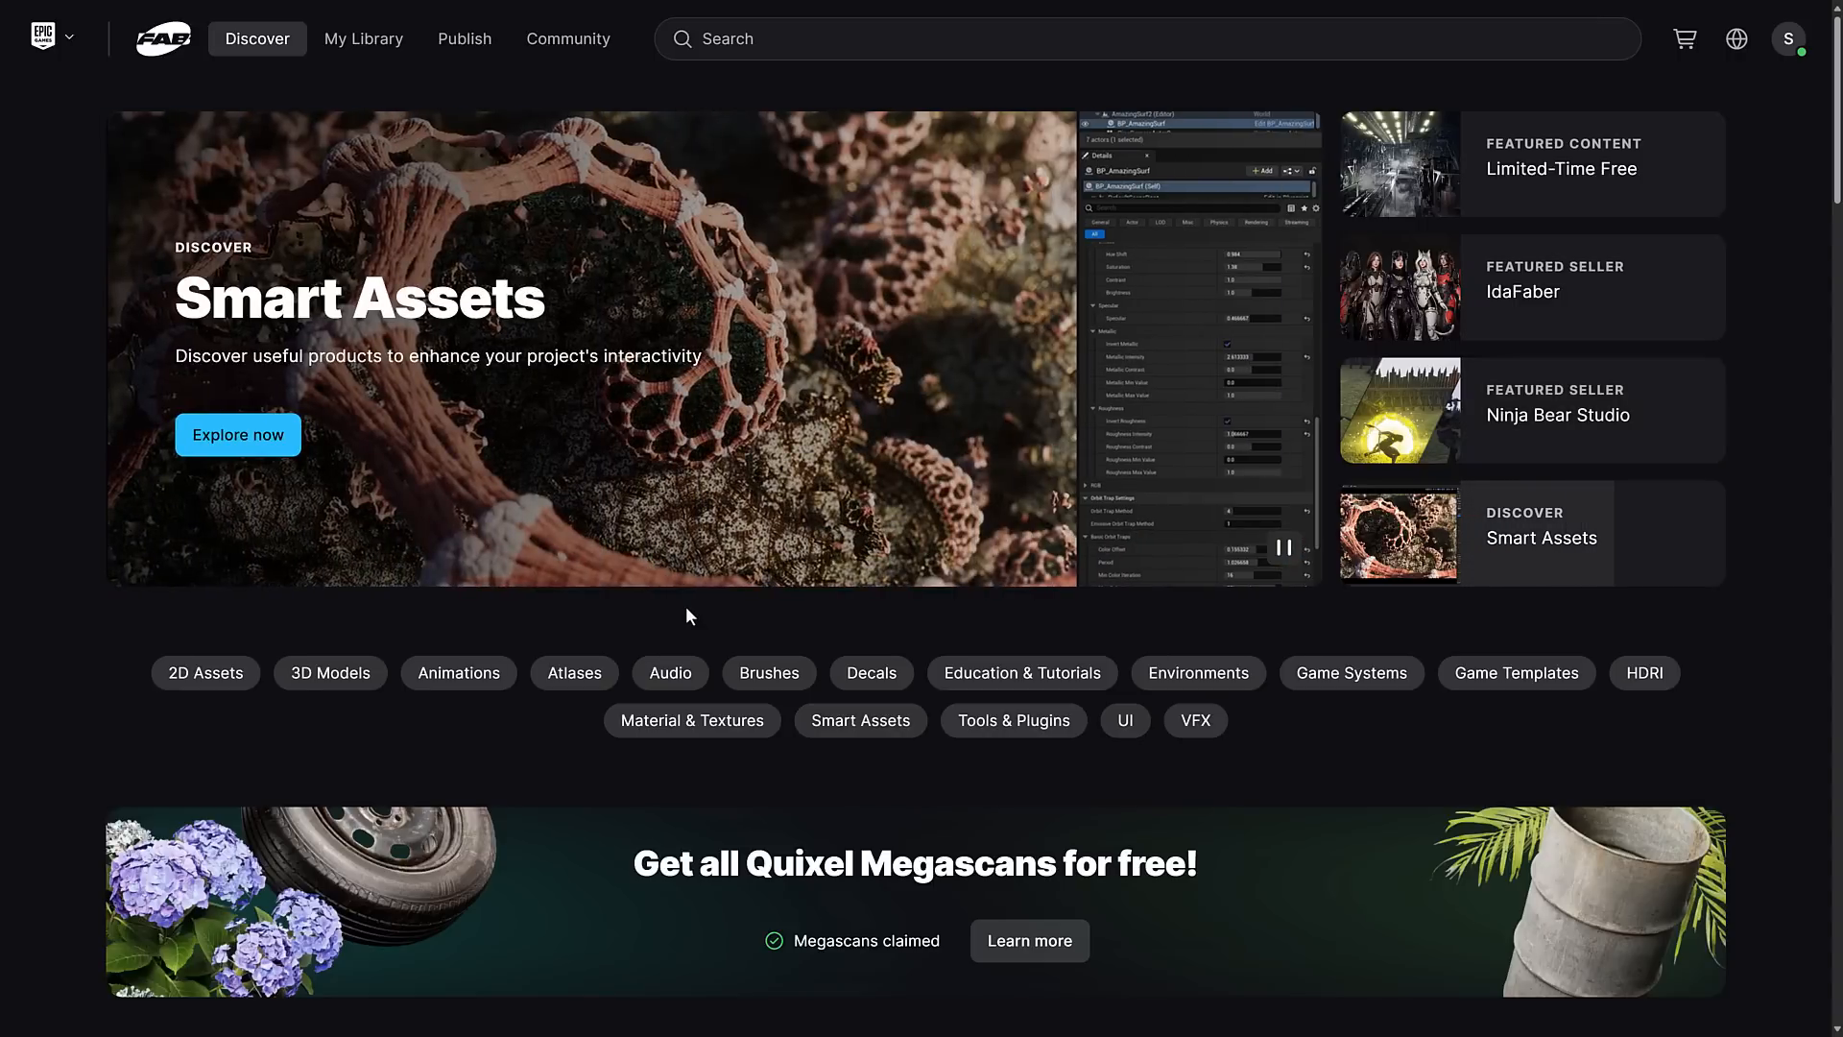
# - Scroll the Discover page down to the Limited-Time Free row with its three owned asset cards
pyautogui.scroll(-3)
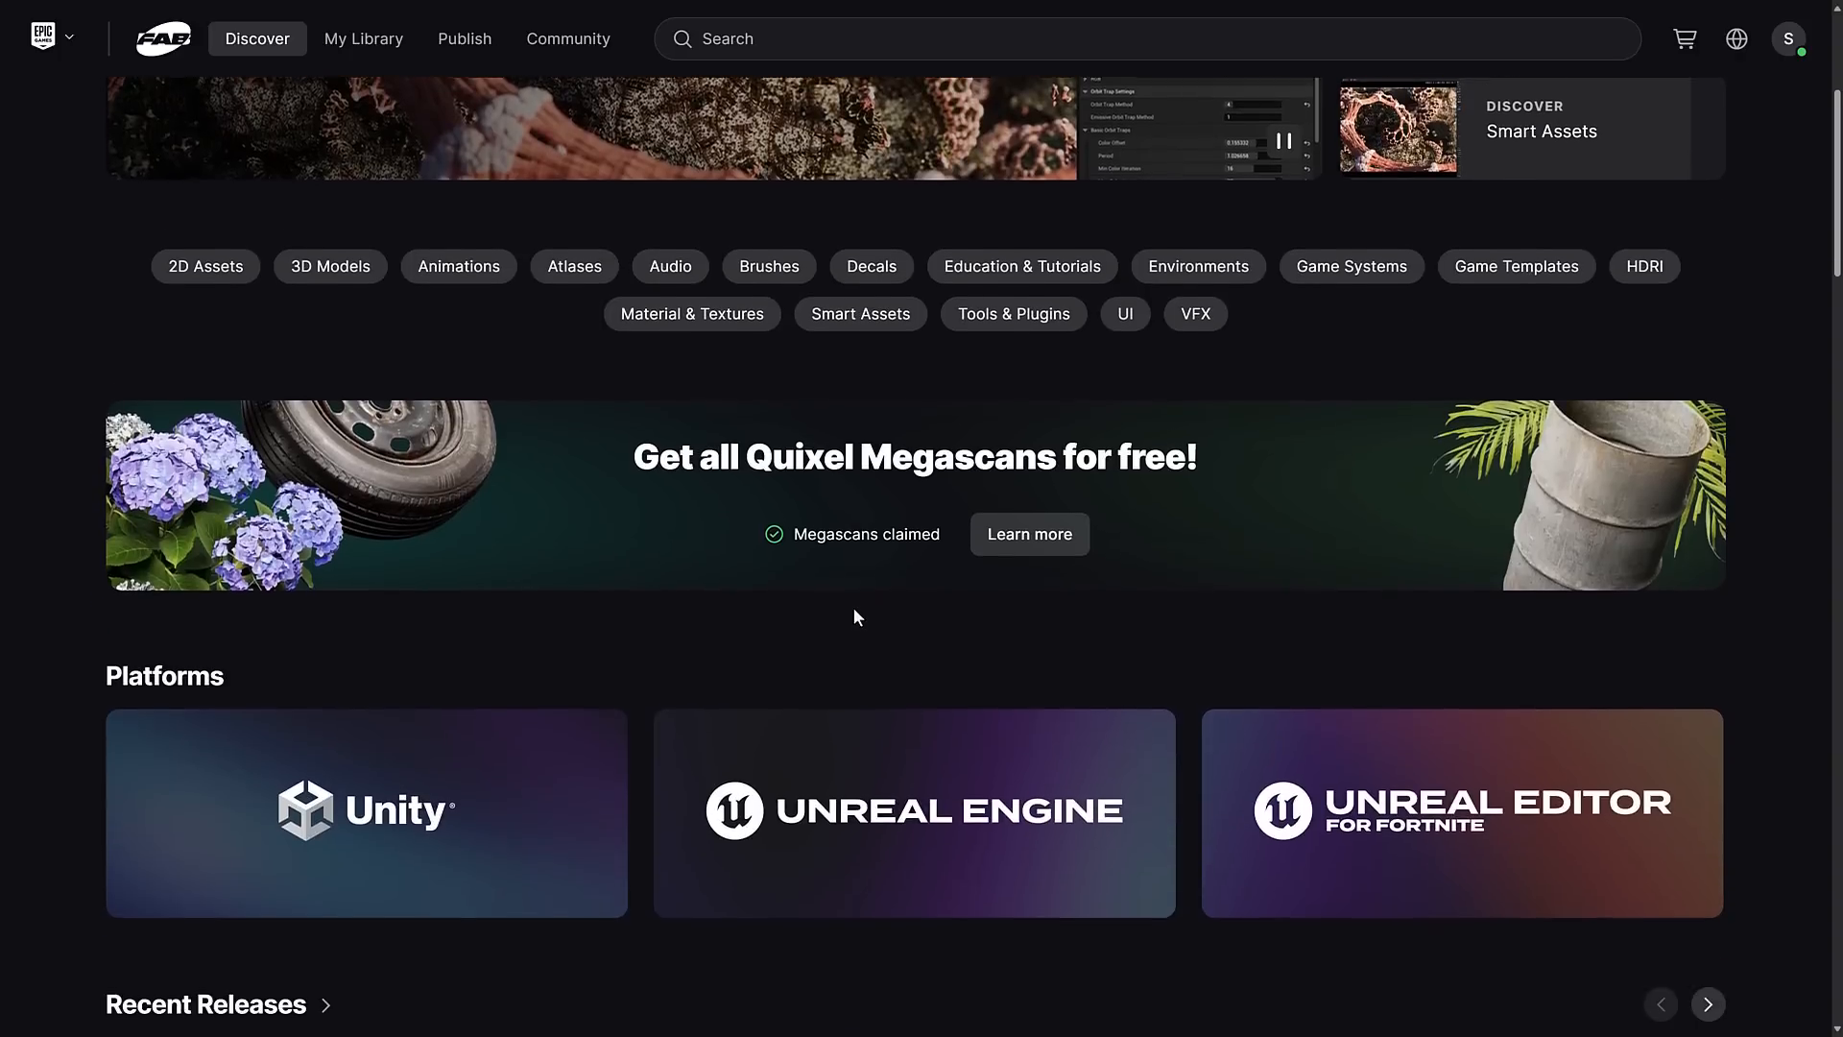
pyautogui.scroll(-3)
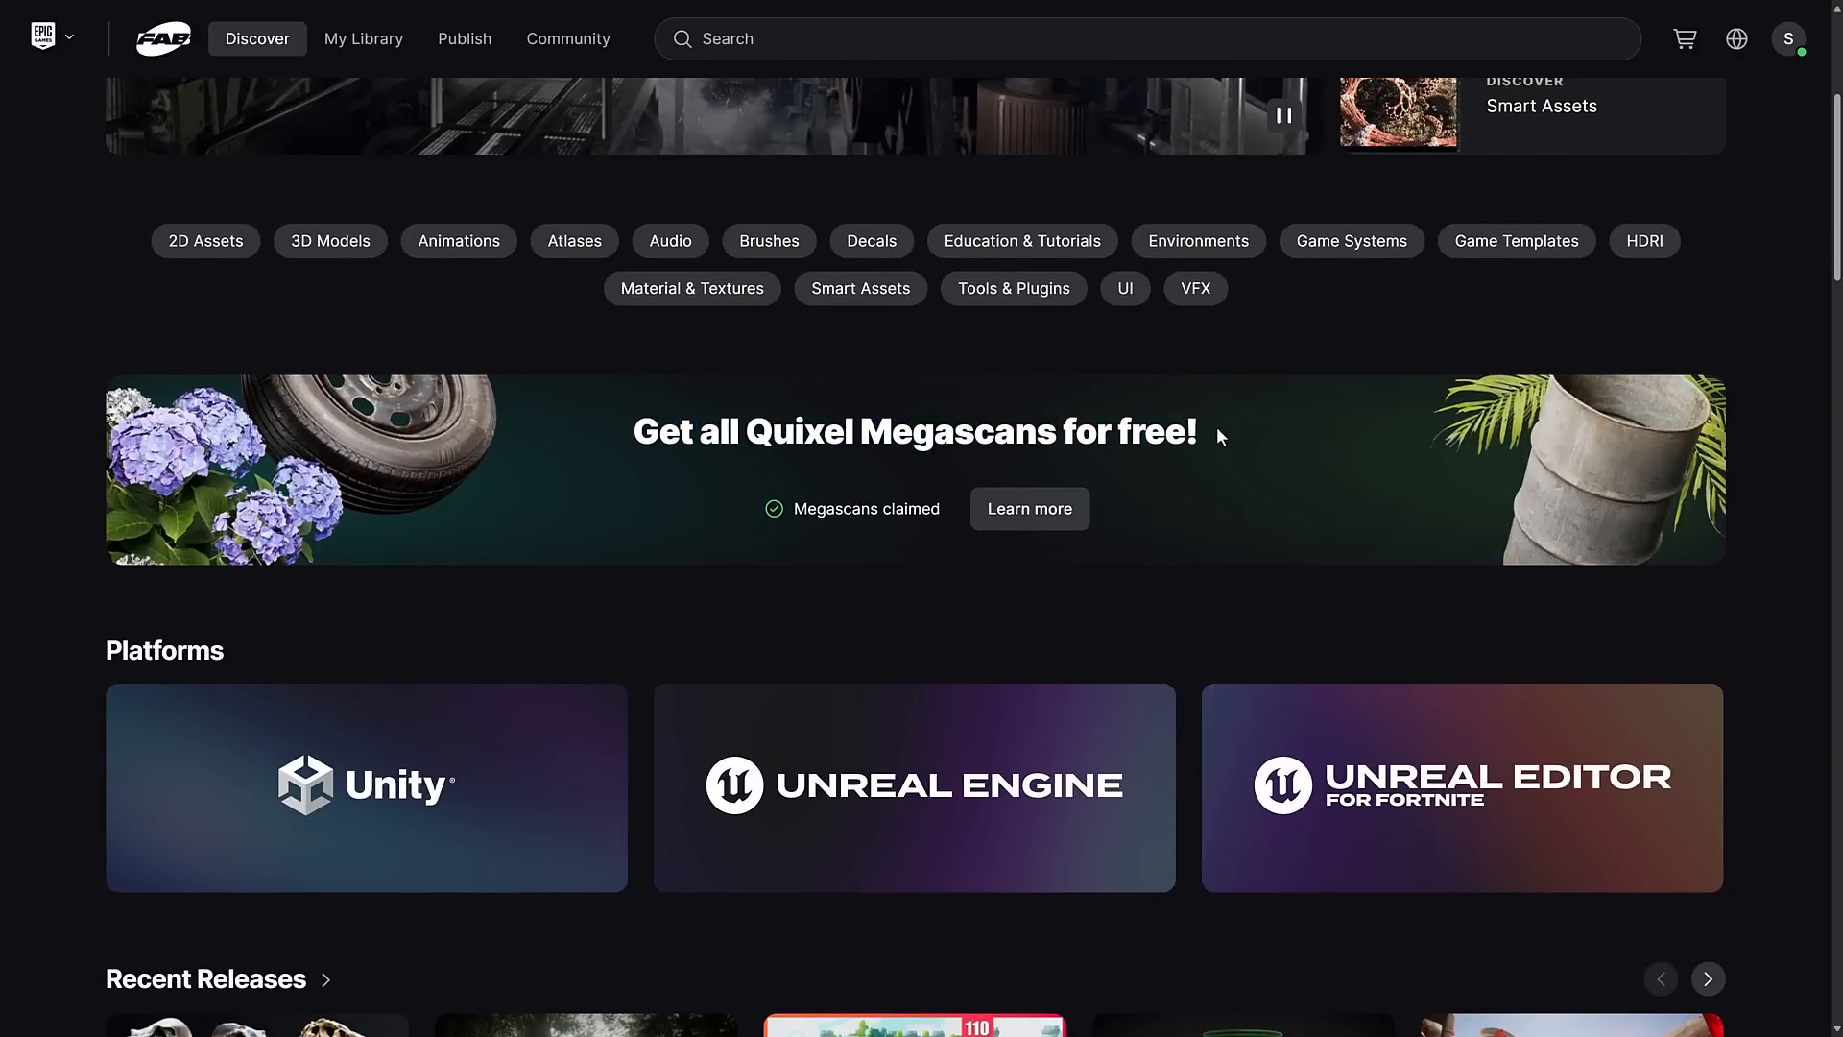
pyautogui.tripleClick(913, 432)
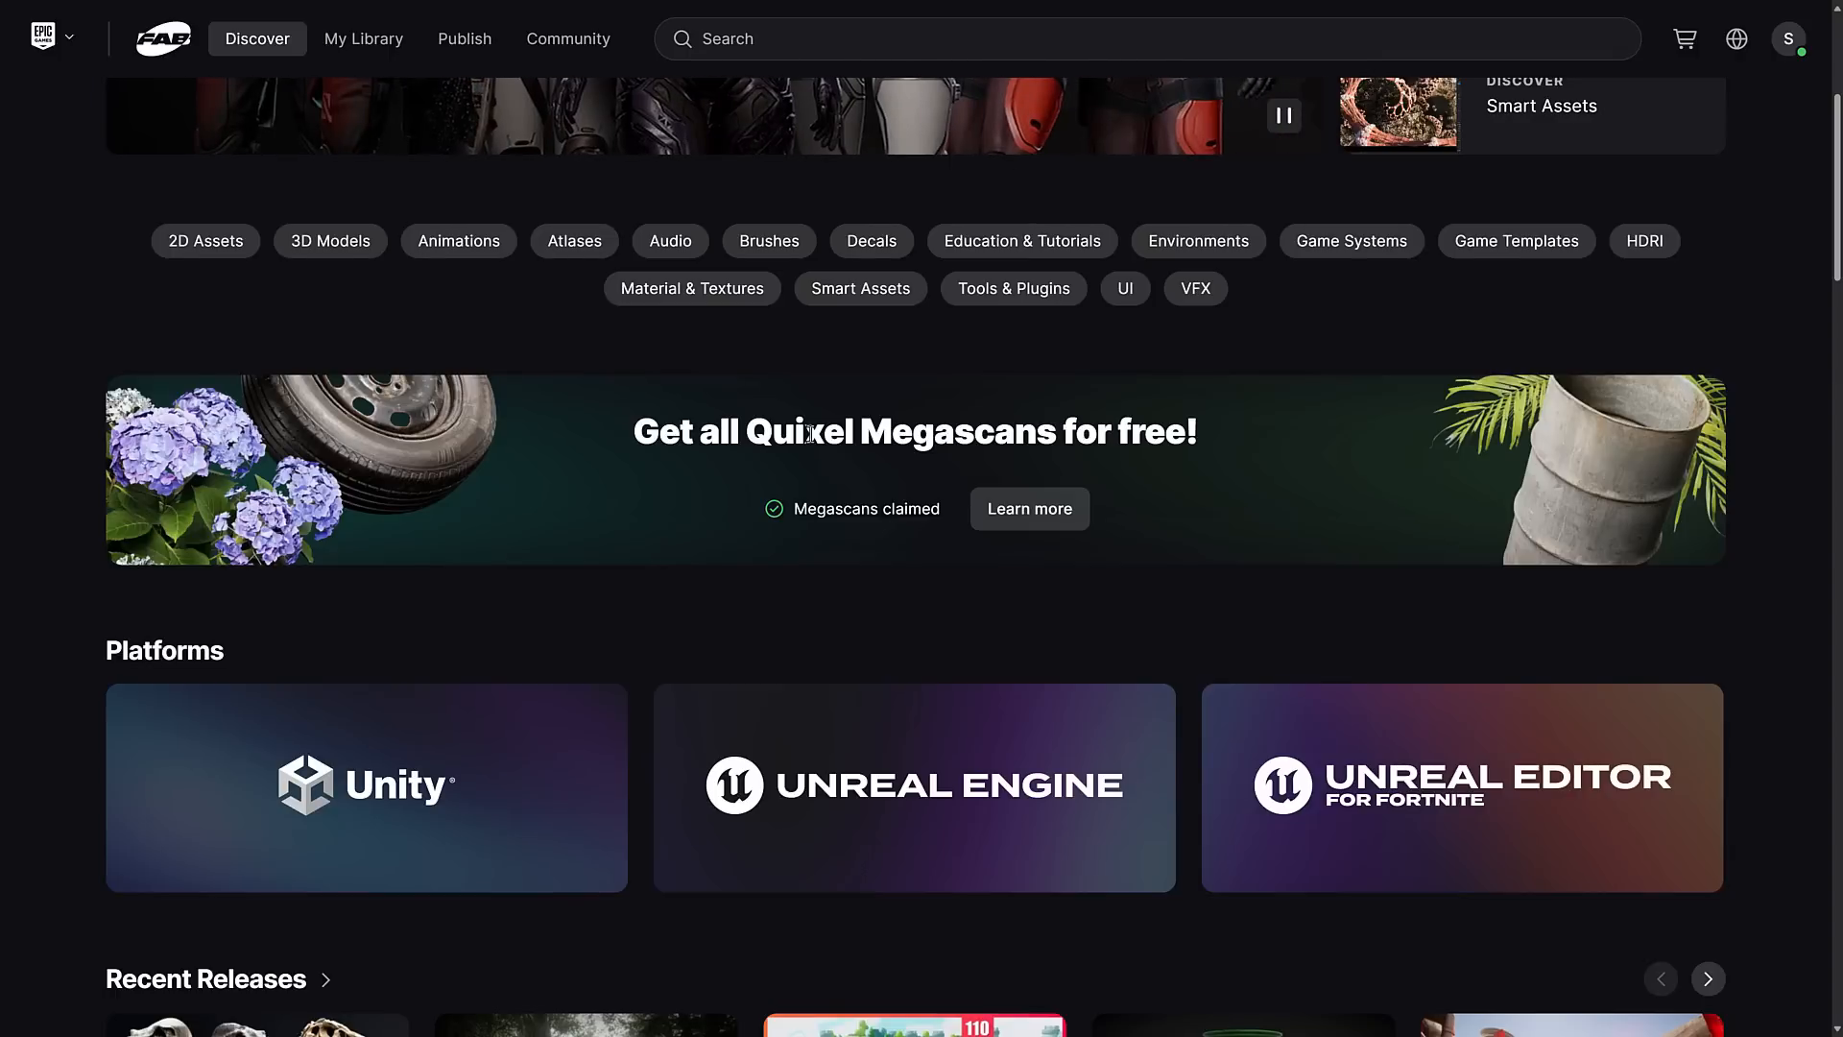
pyautogui.moveTo(861, 288)
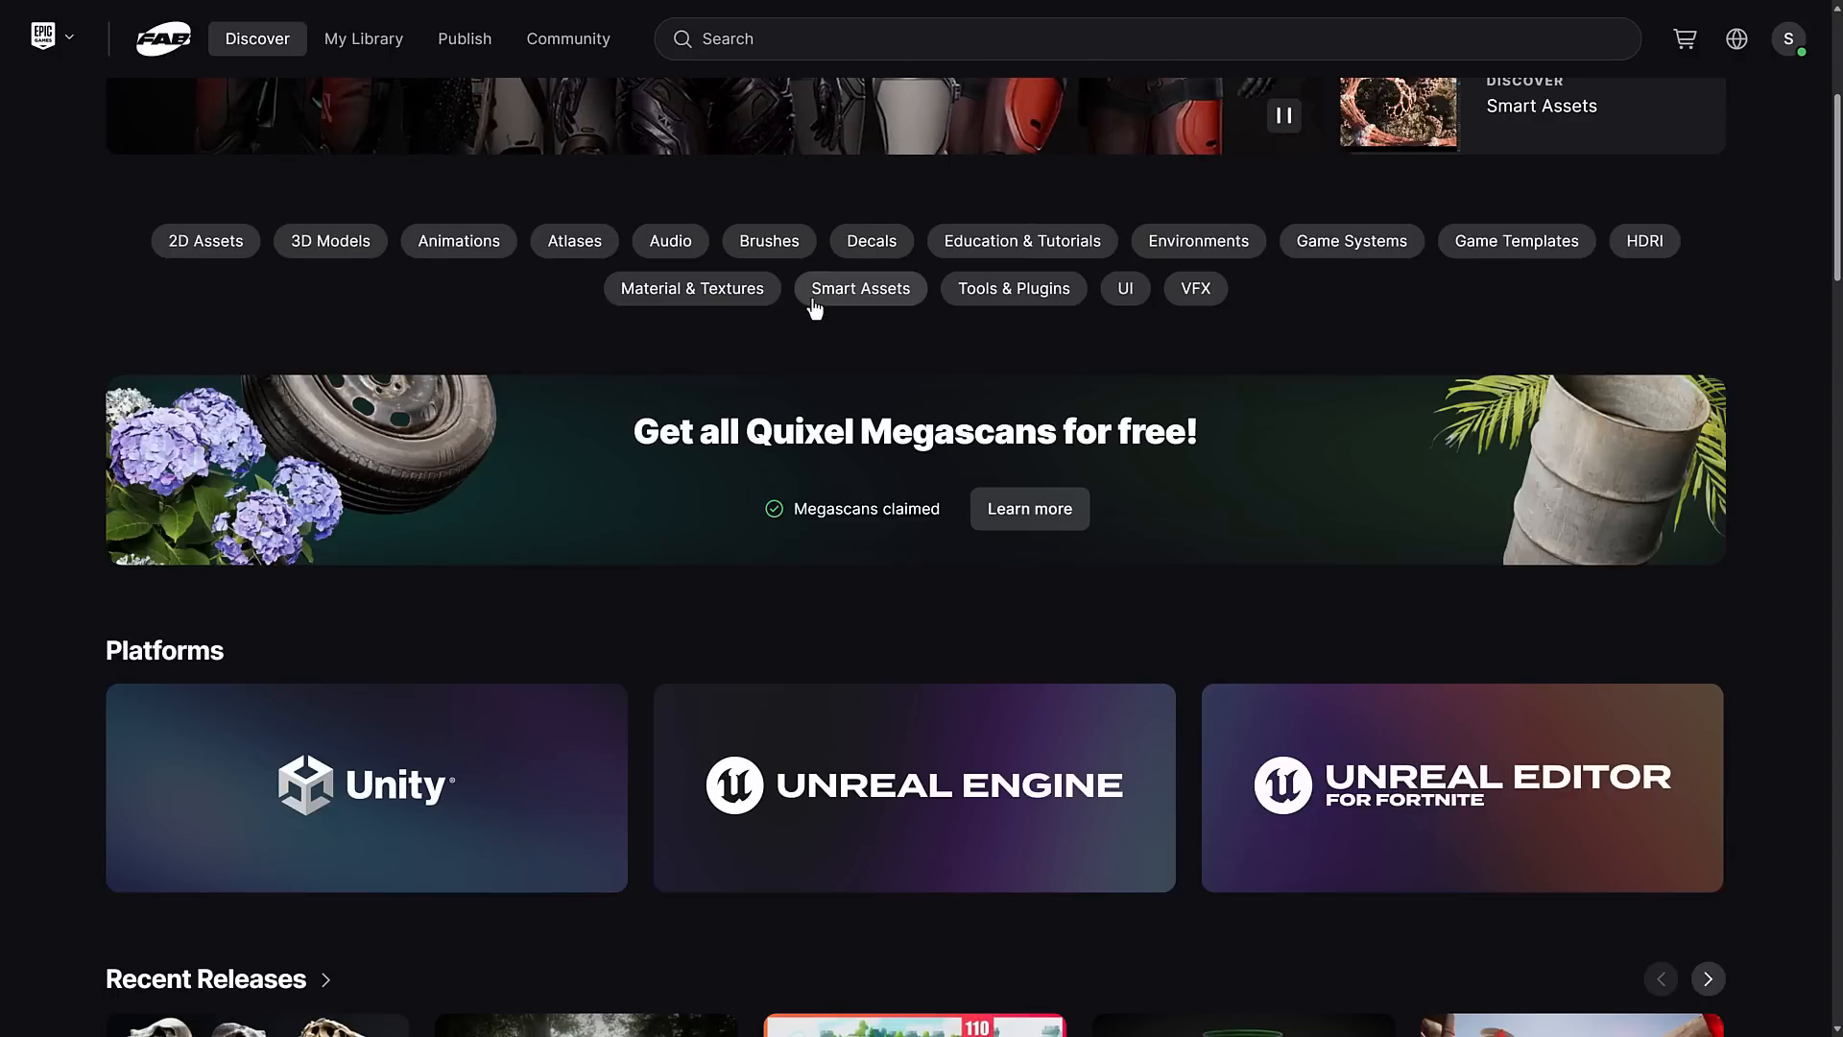
pyautogui.scroll(-3)
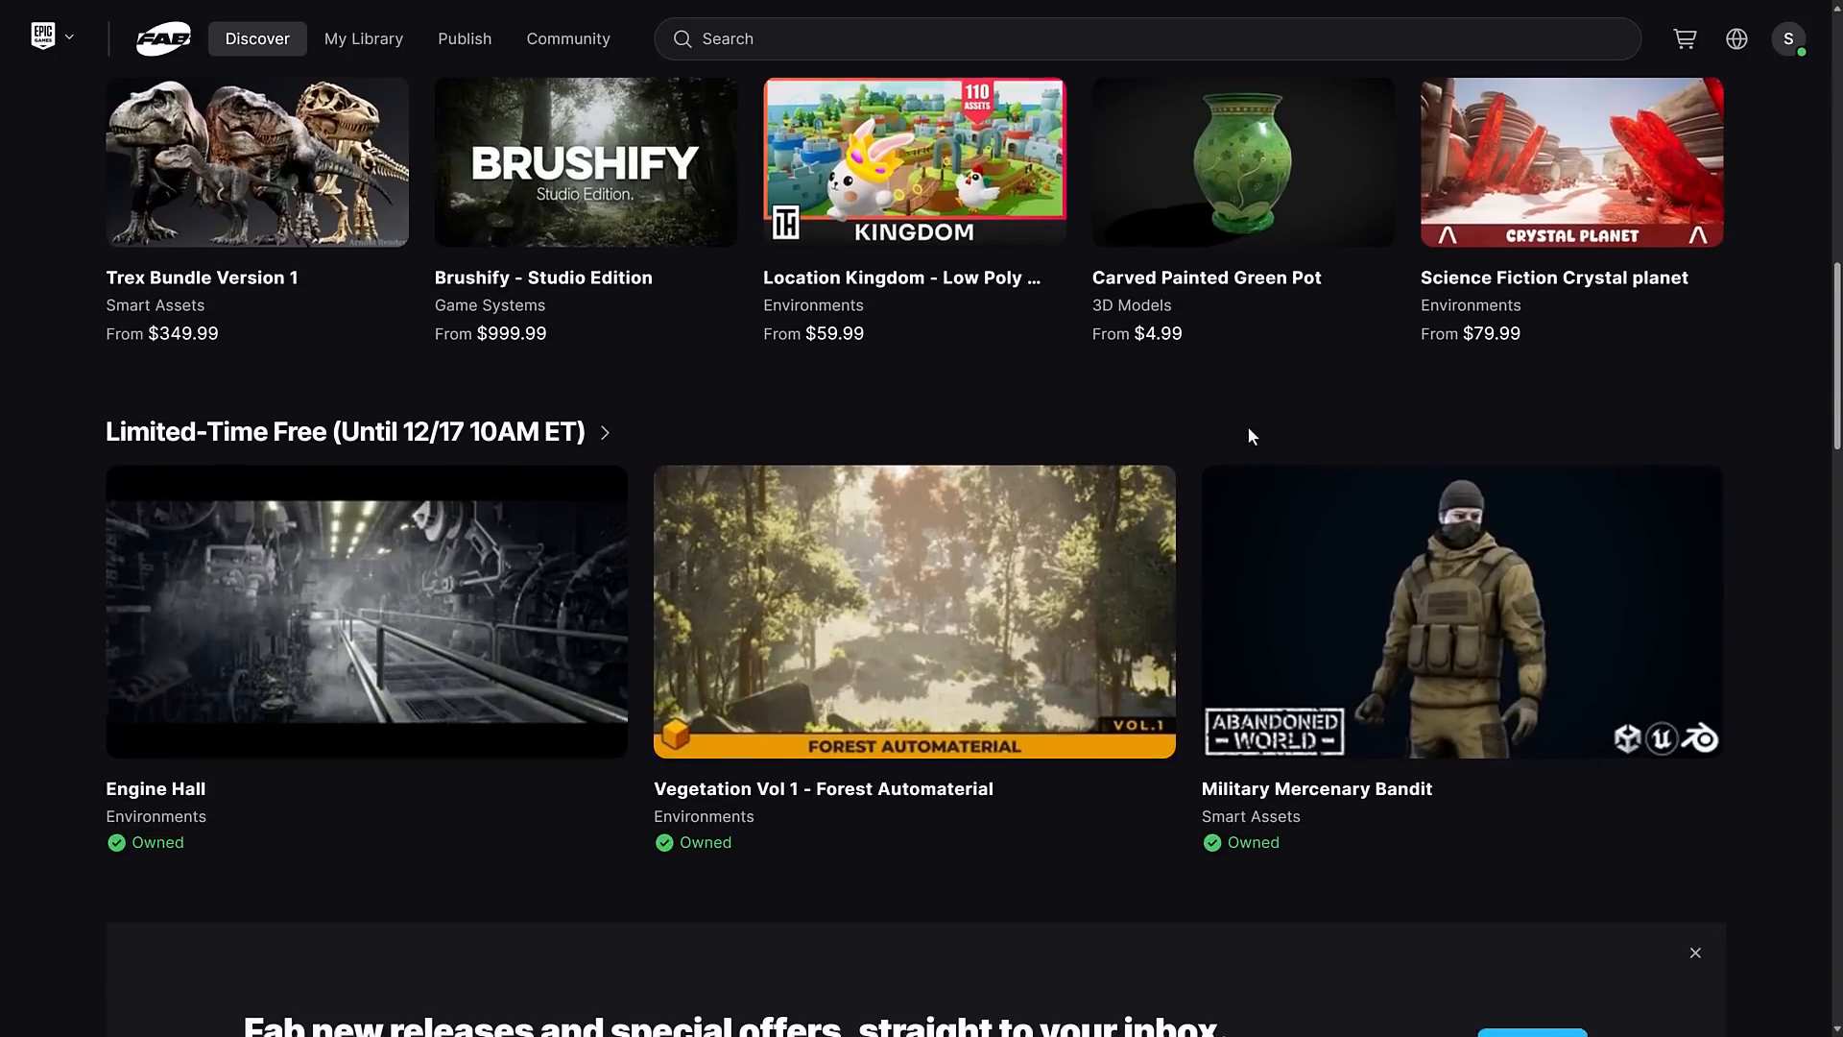
pyautogui.scroll(-3)
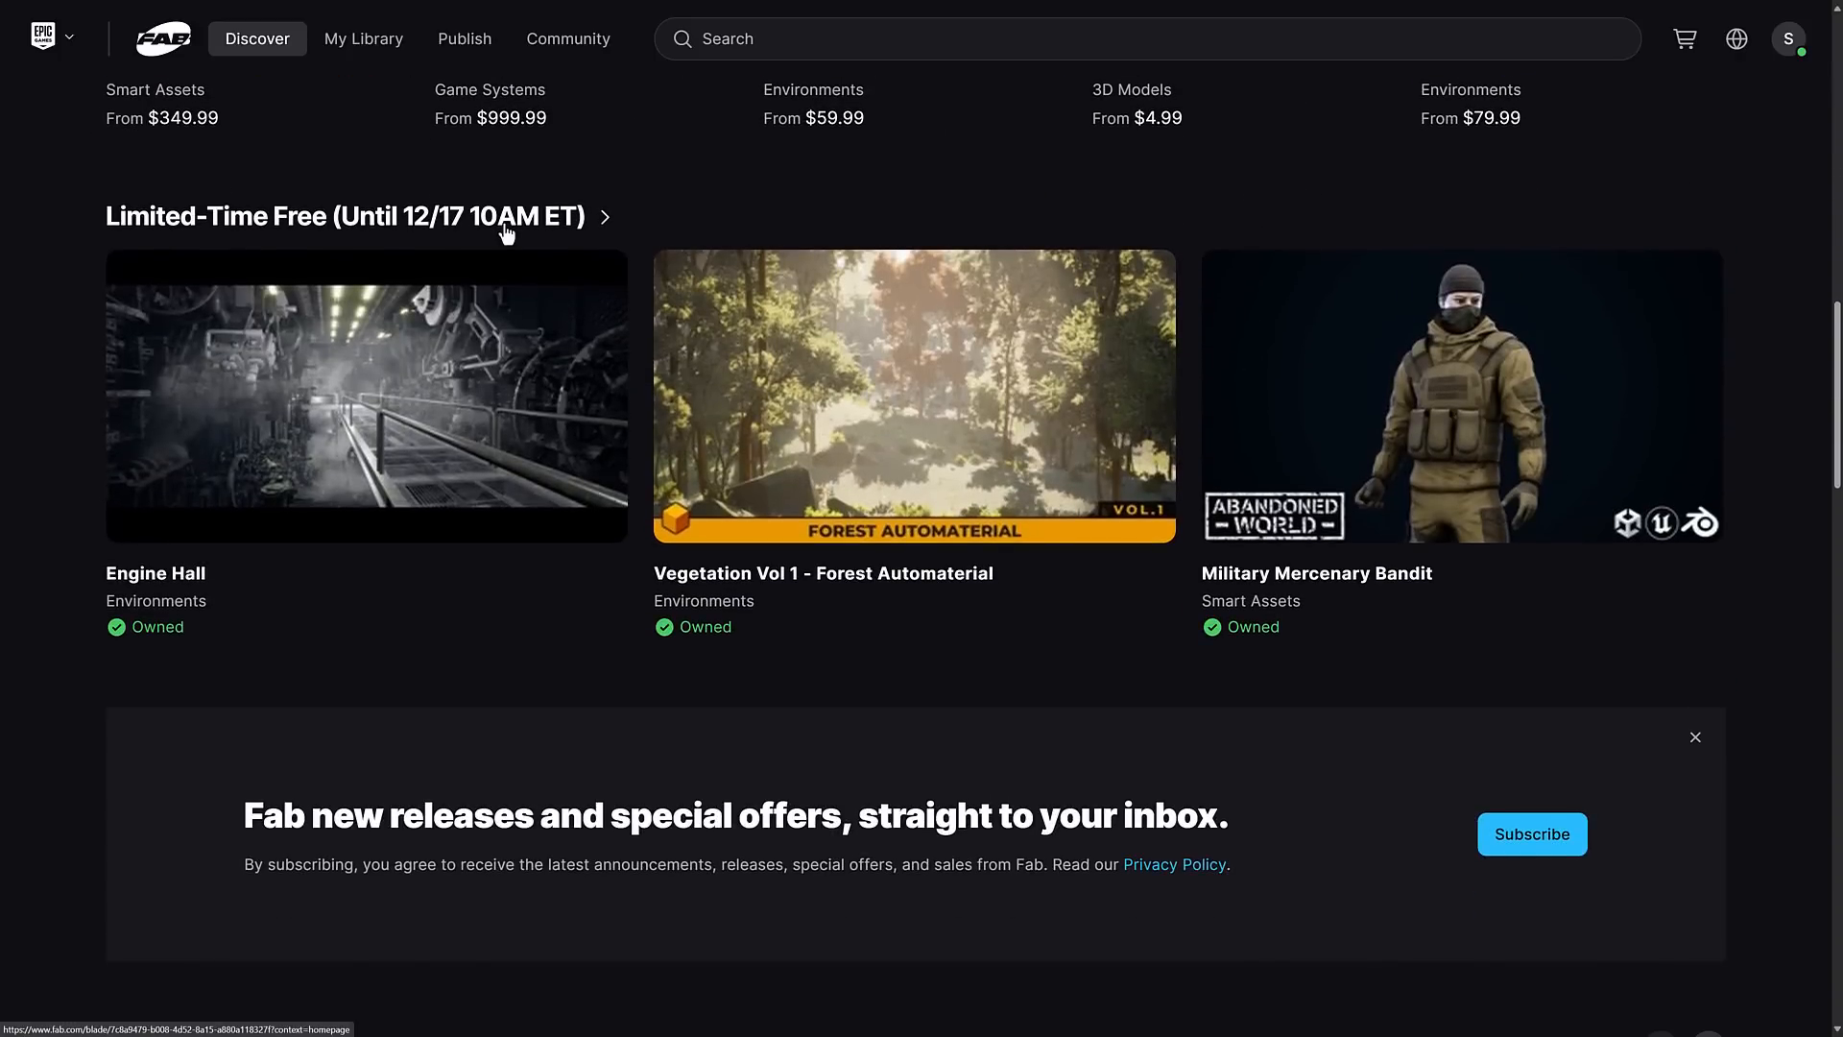
pyautogui.moveTo(411, 228)
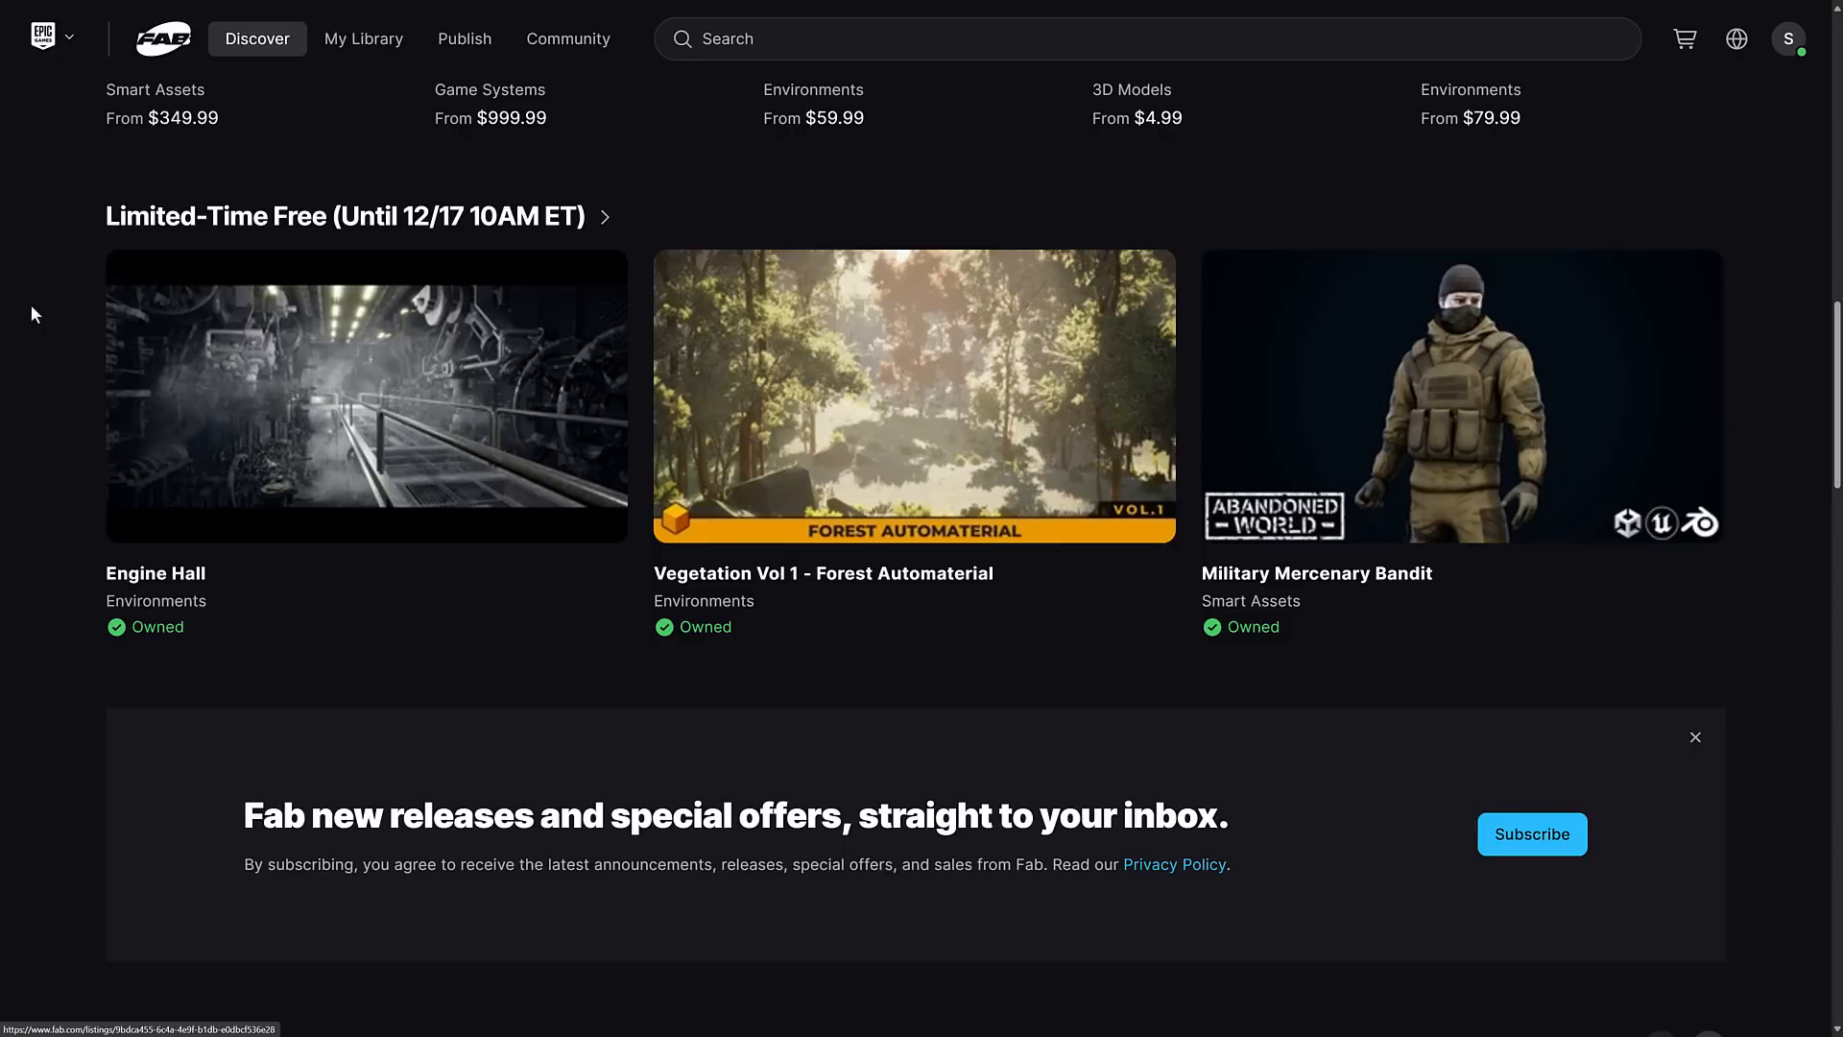
pyautogui.moveTo(795, 424)
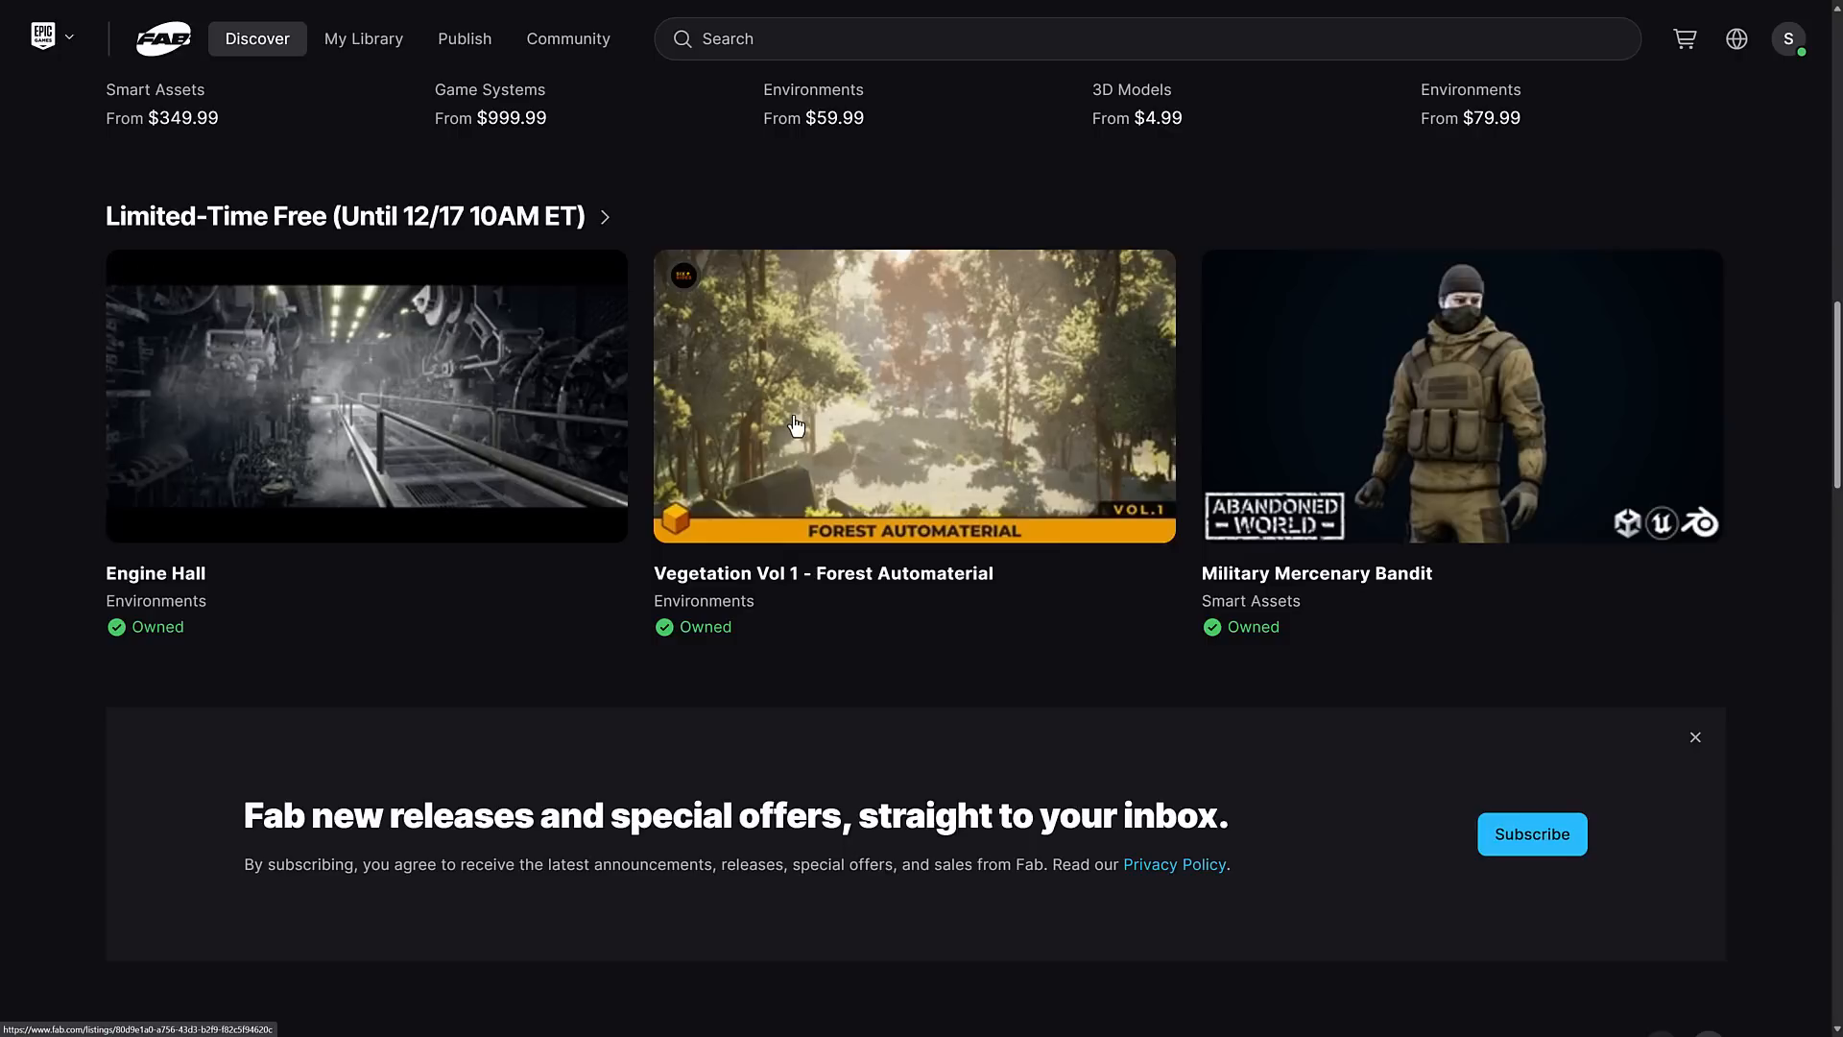
pyautogui.moveTo(259, 405)
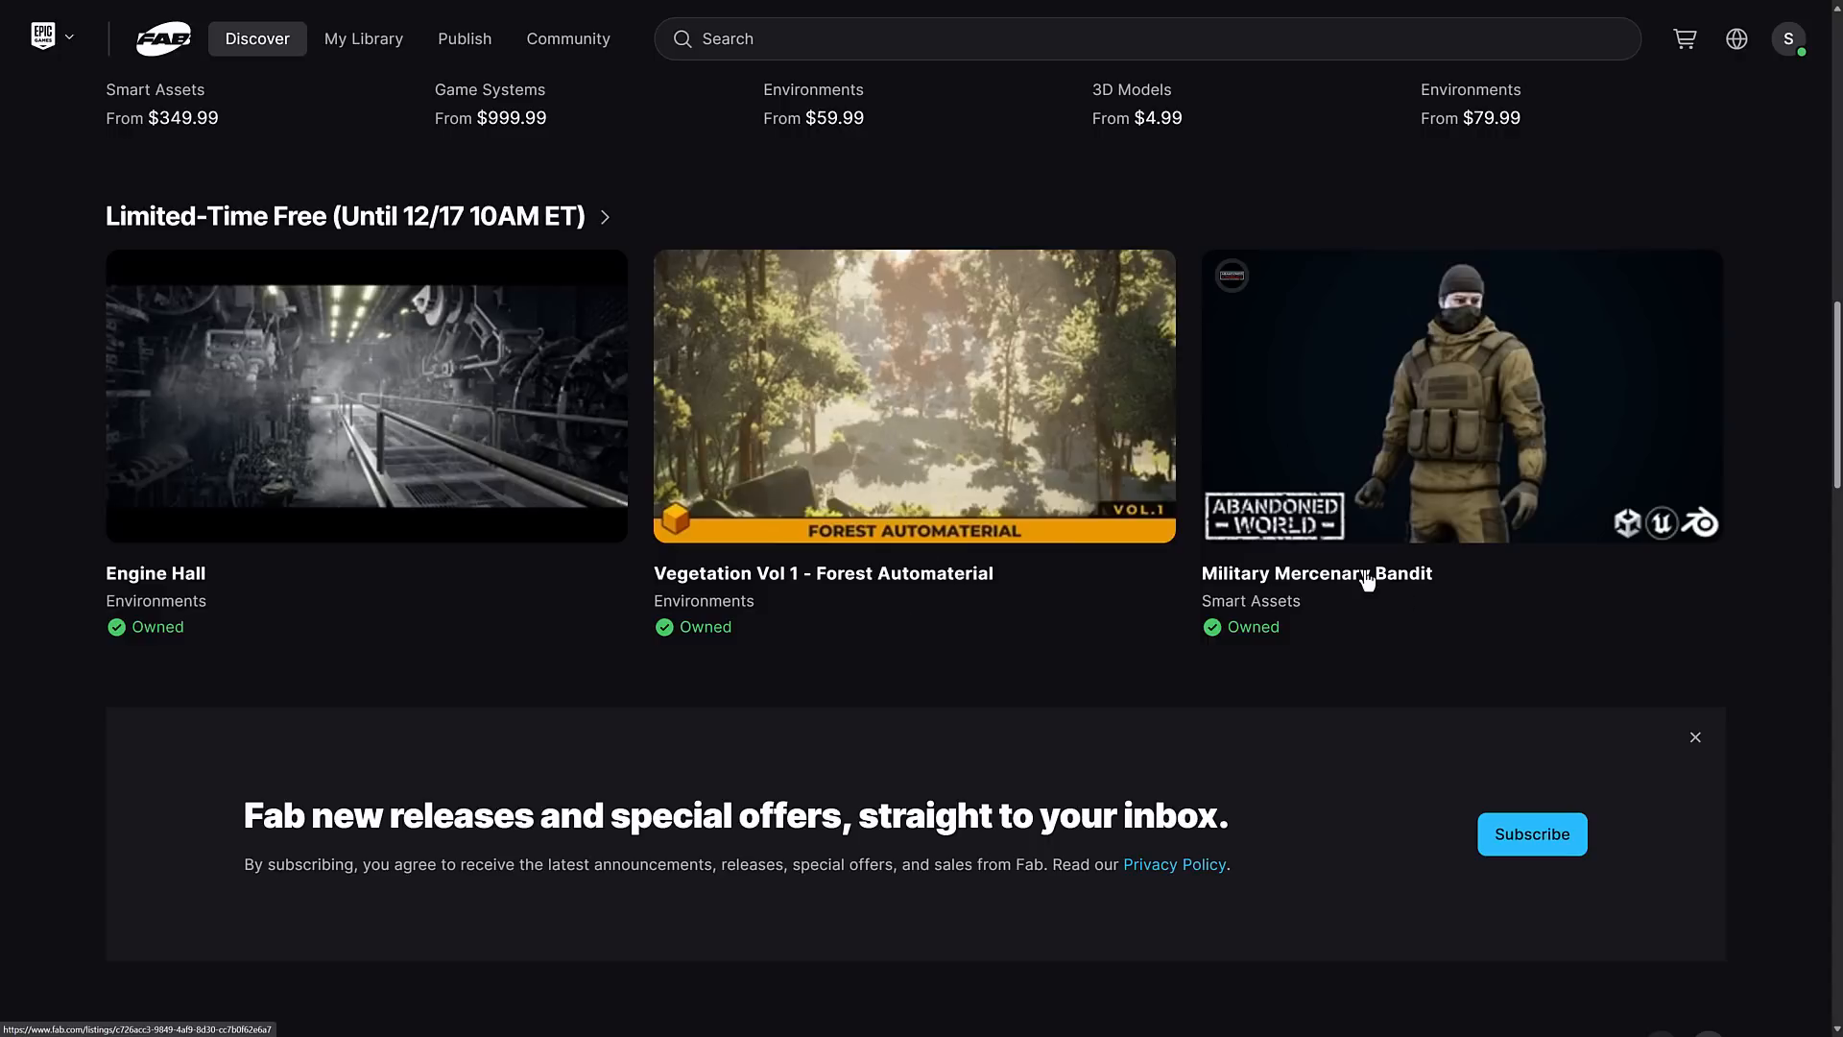
pyautogui.moveTo(1429, 421)
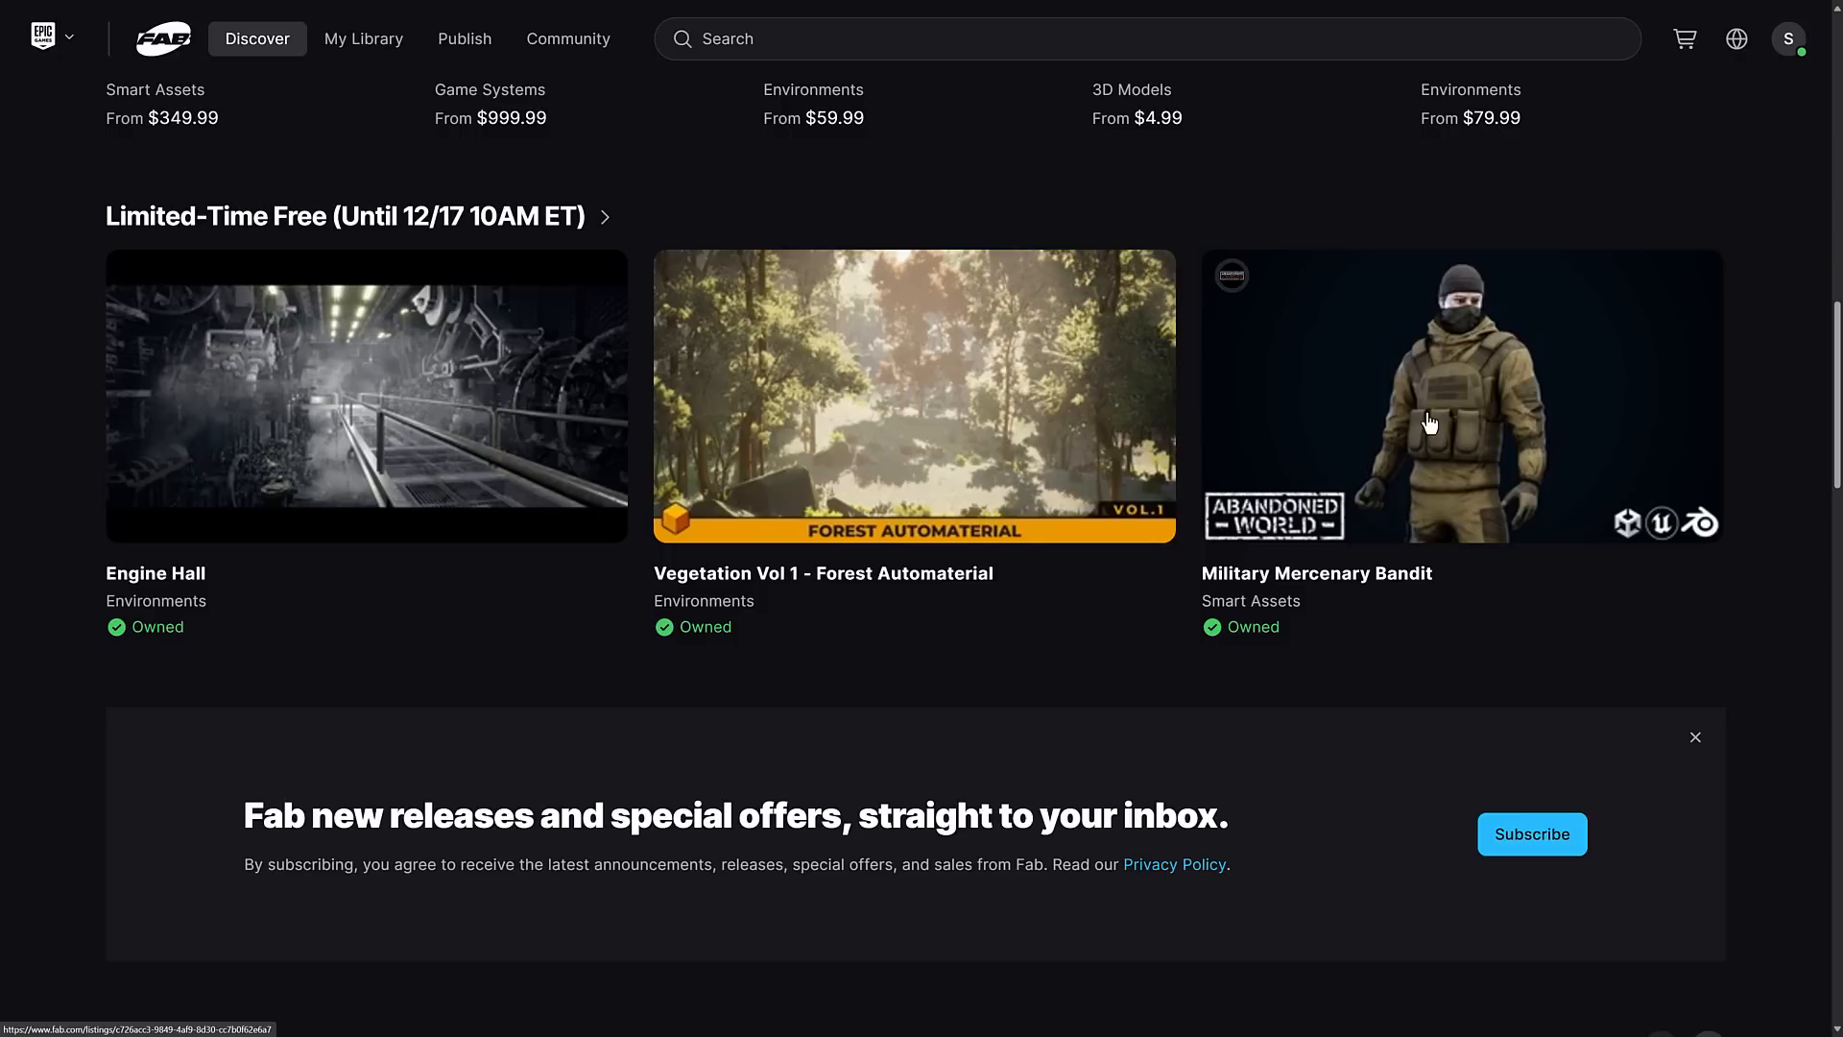
pyautogui.moveTo(1614, 532)
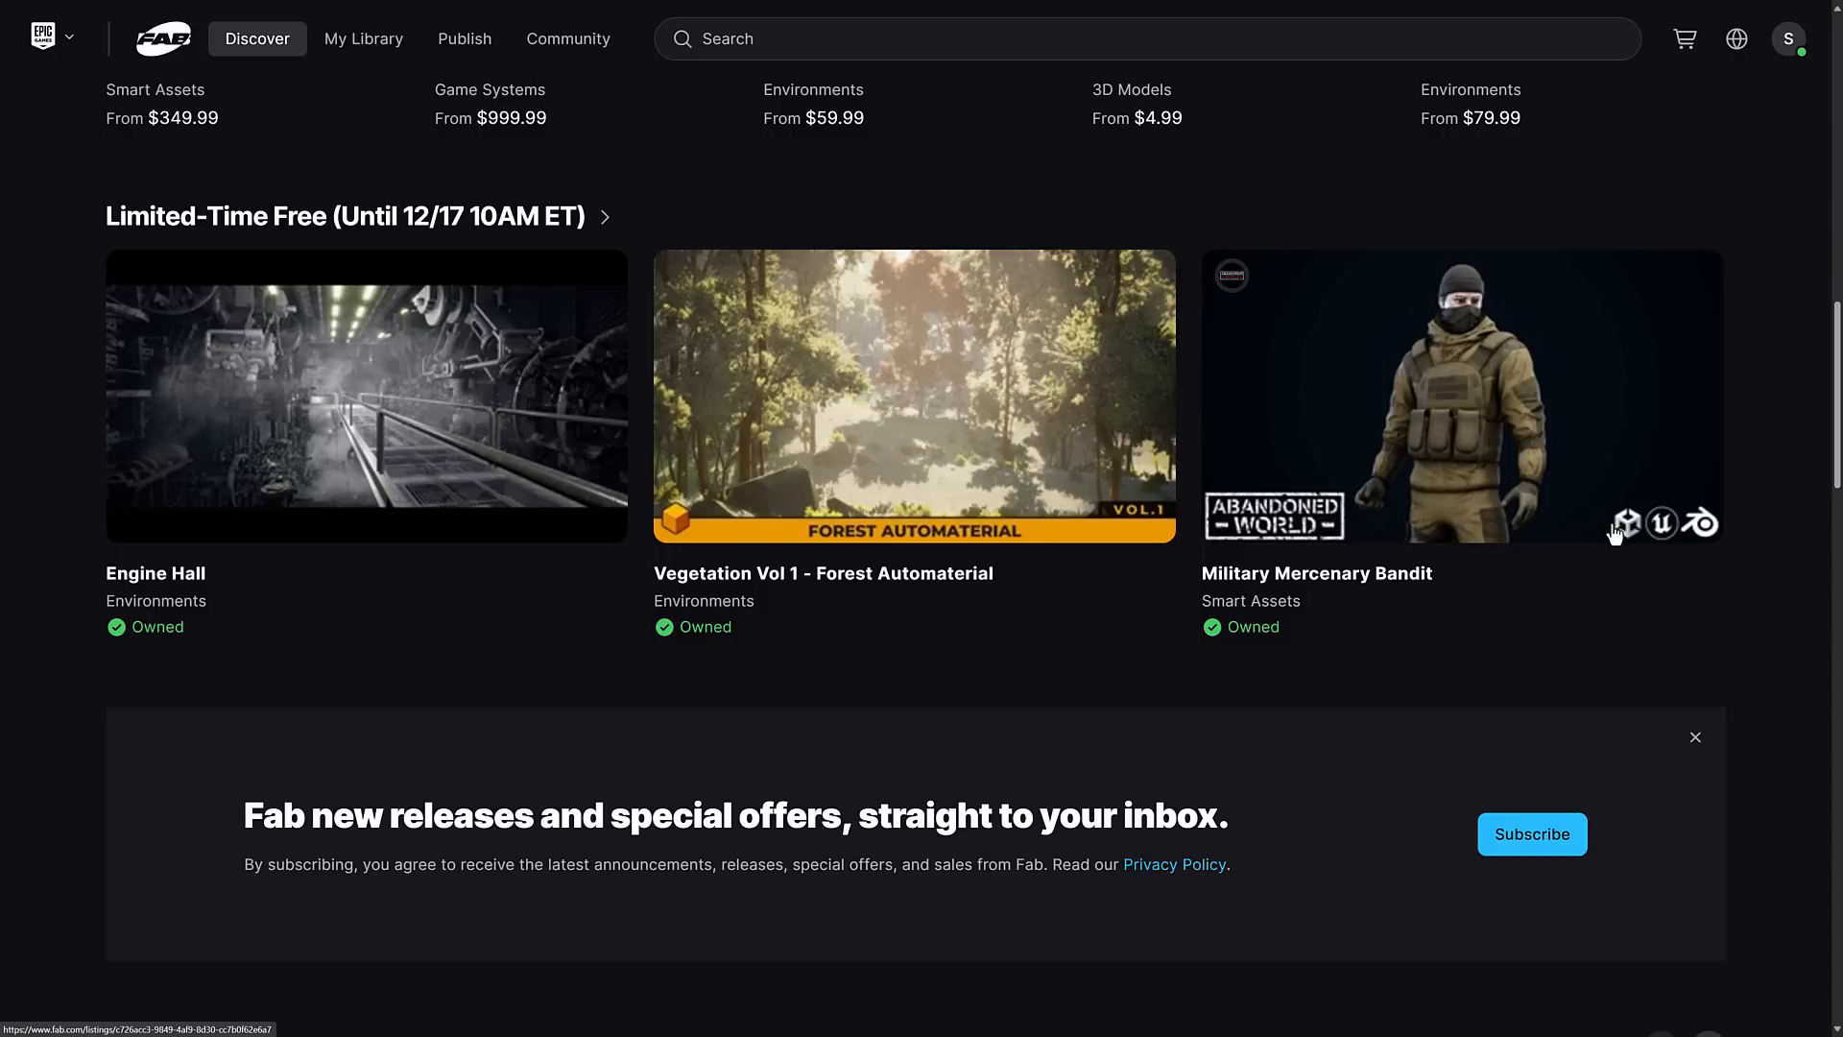
pyautogui.moveTo(1405, 480)
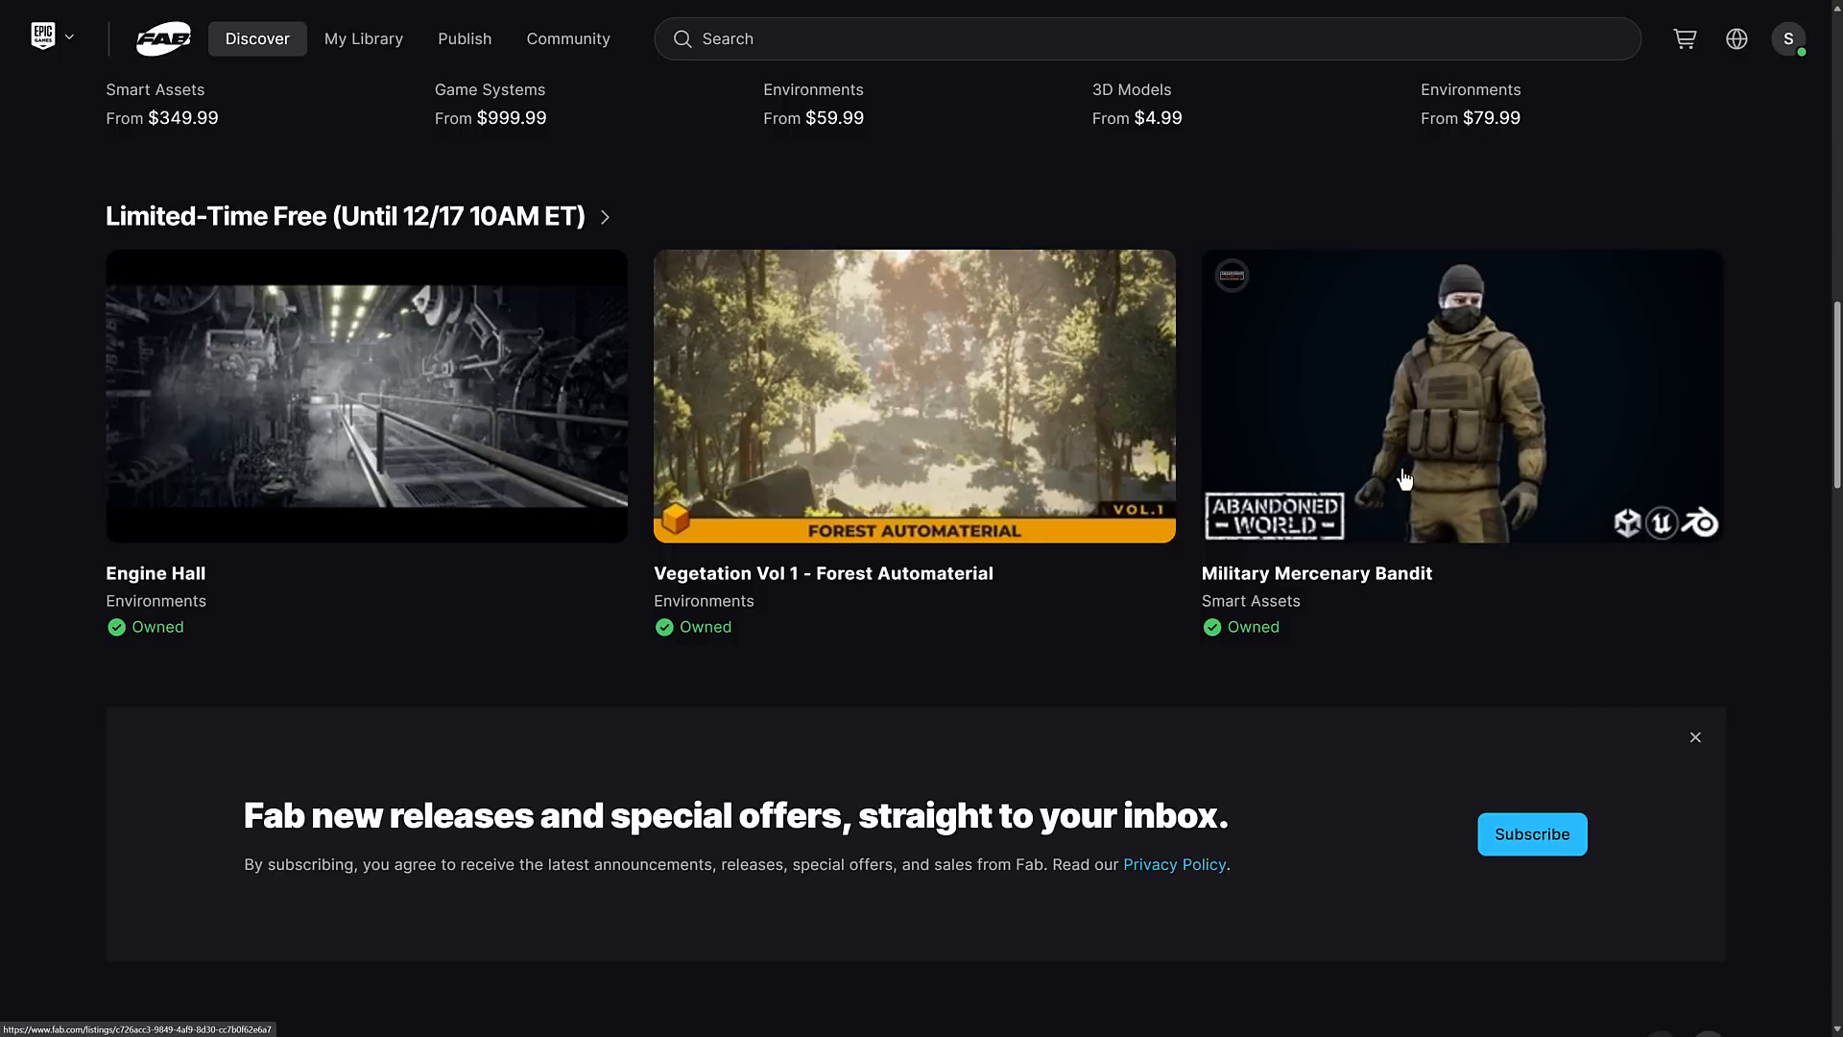
pyautogui.moveTo(1257, 321)
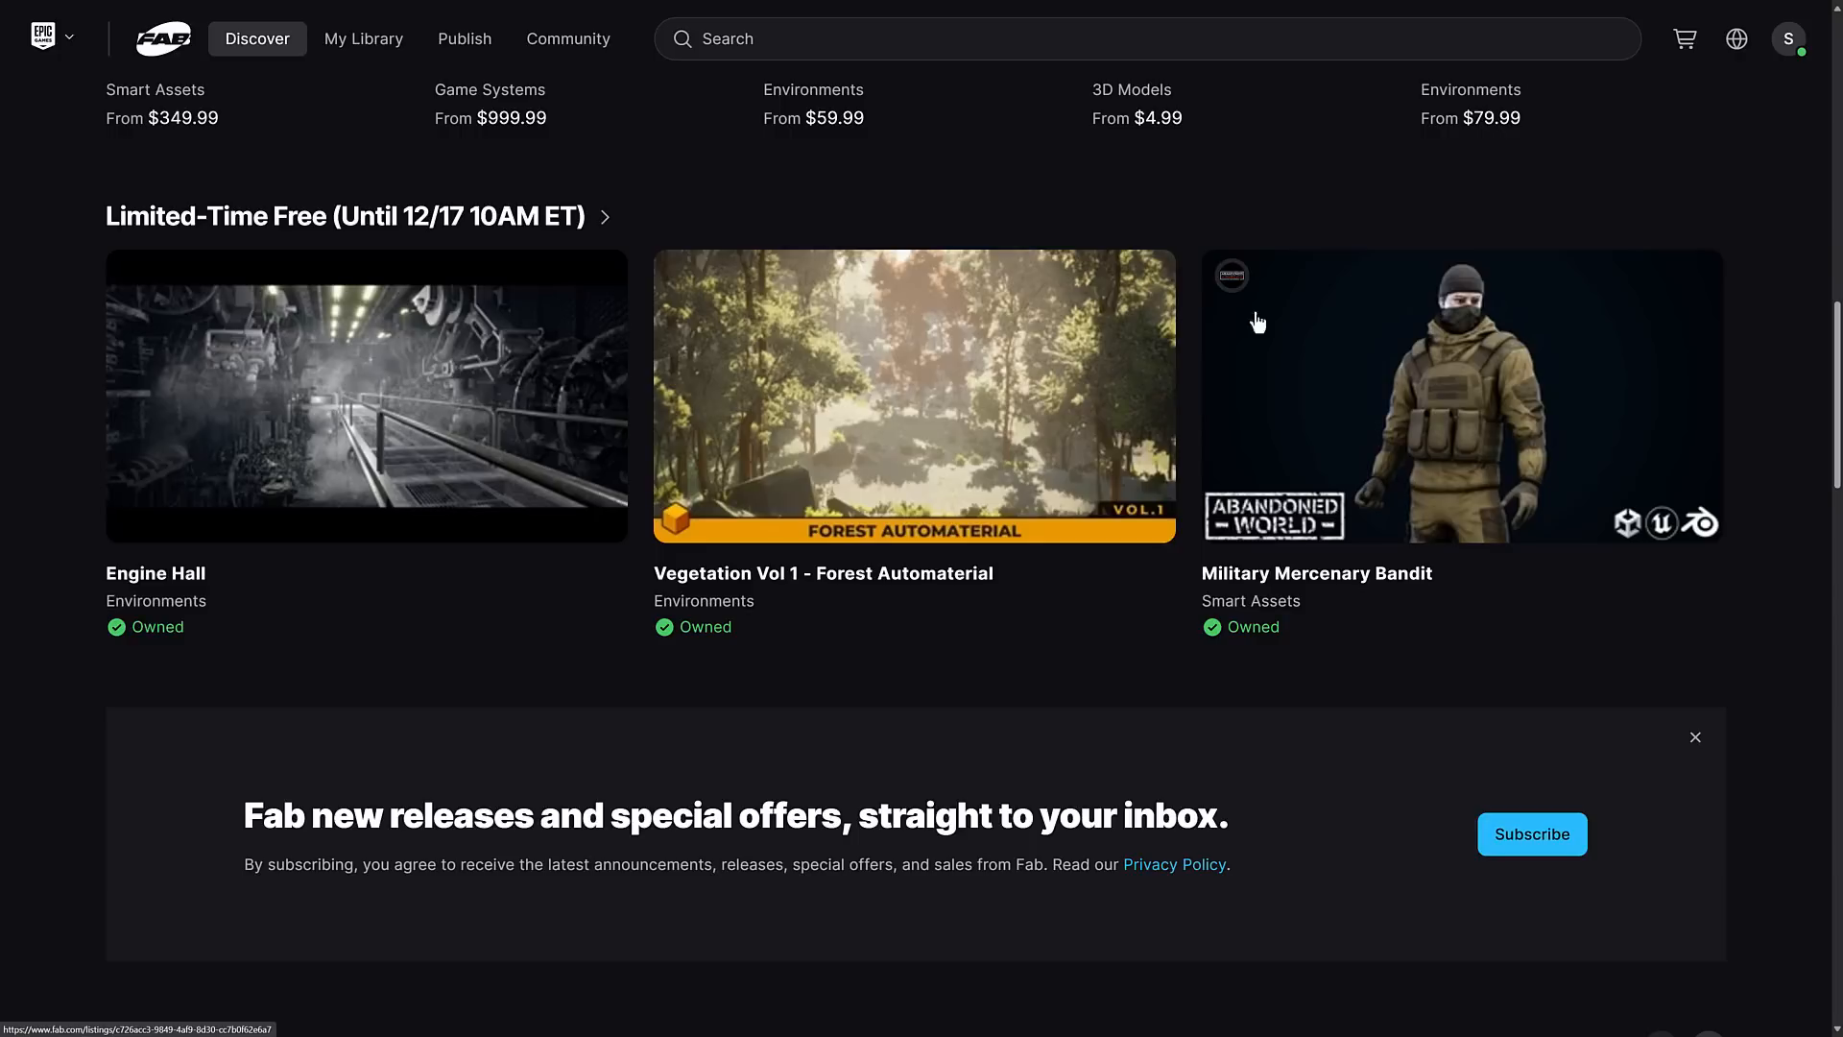
pyautogui.moveTo(1419, 393)
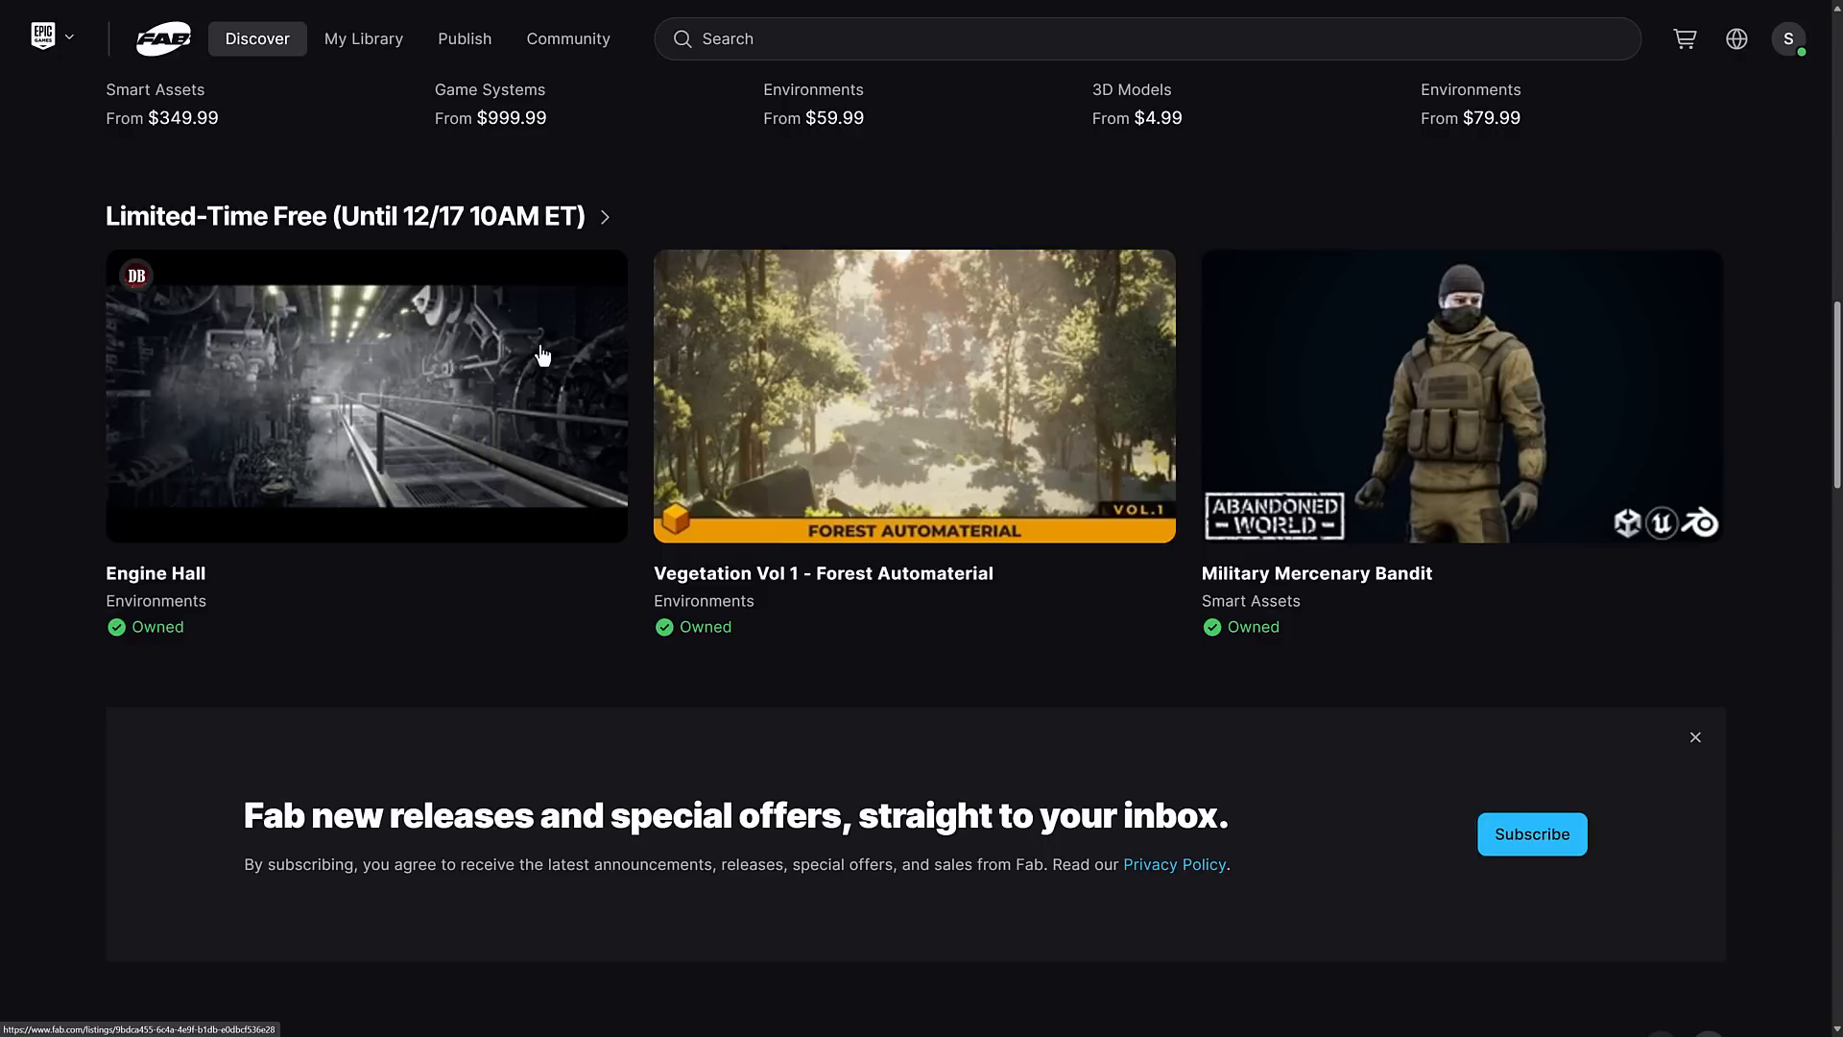
pyautogui.moveTo(543, 366)
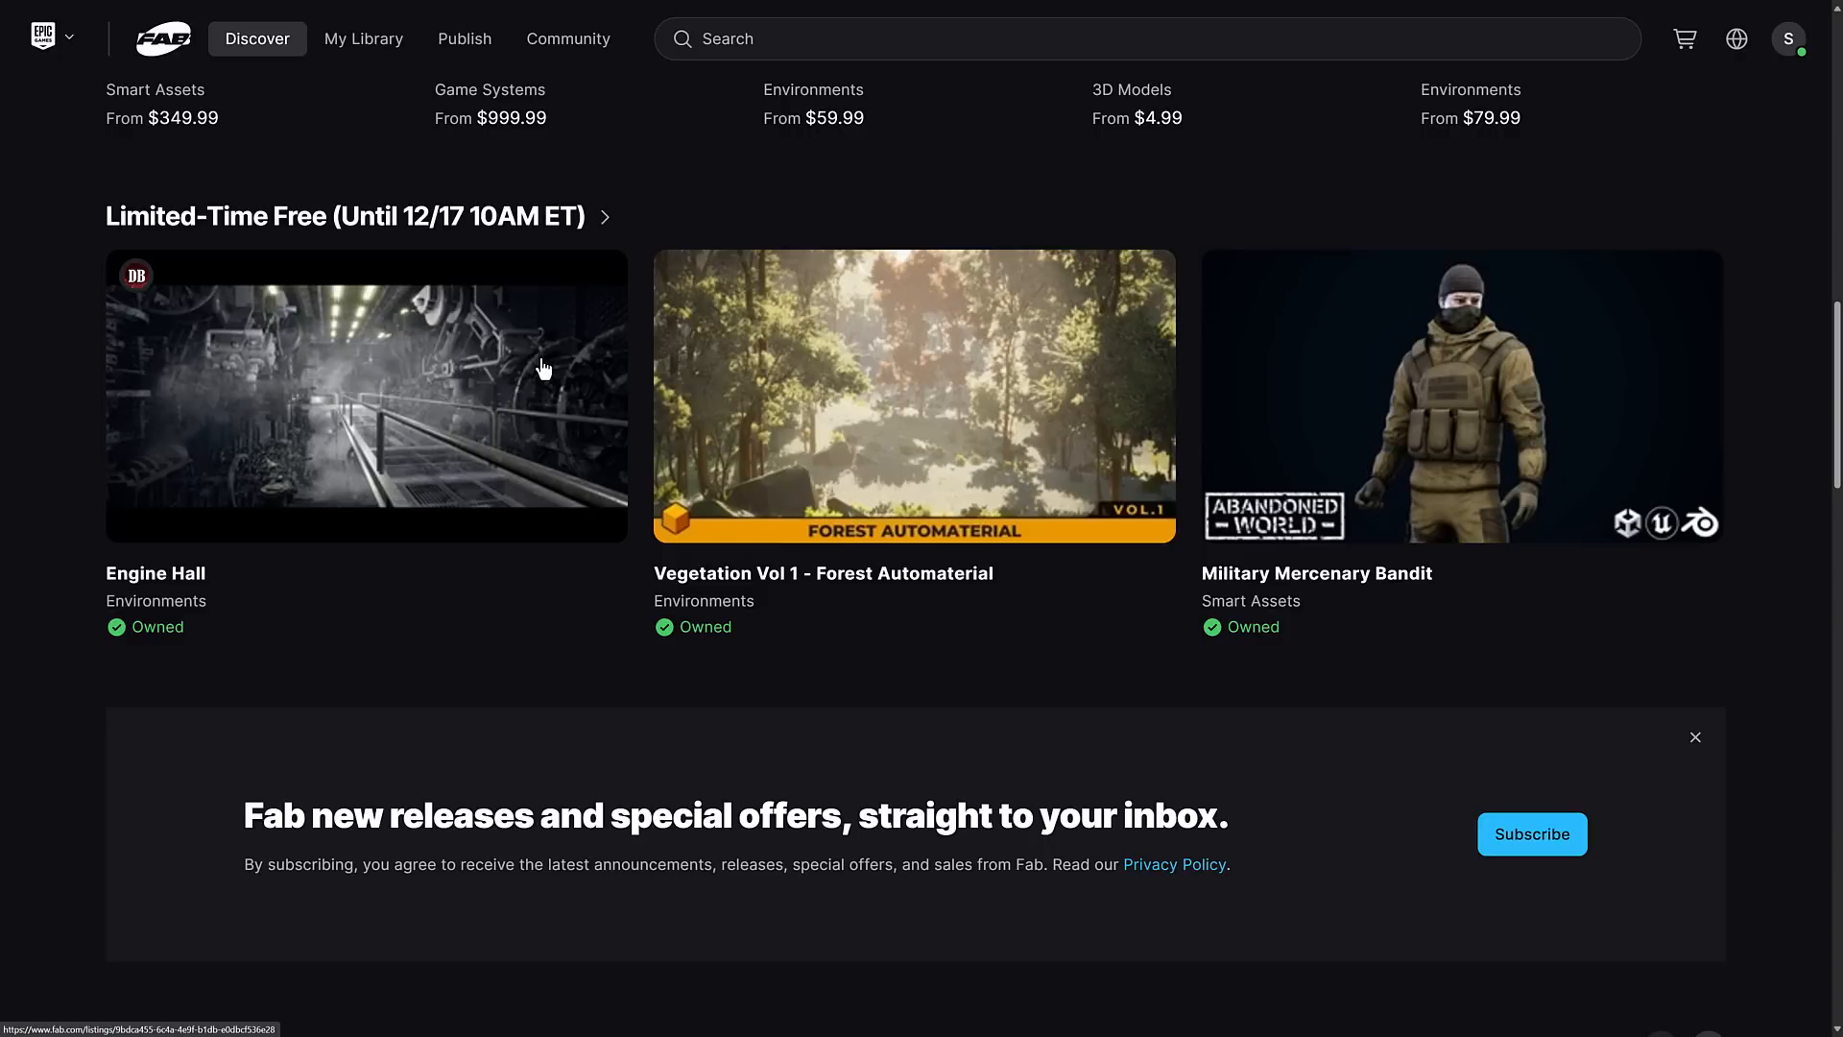
pyautogui.moveTo(427, 378)
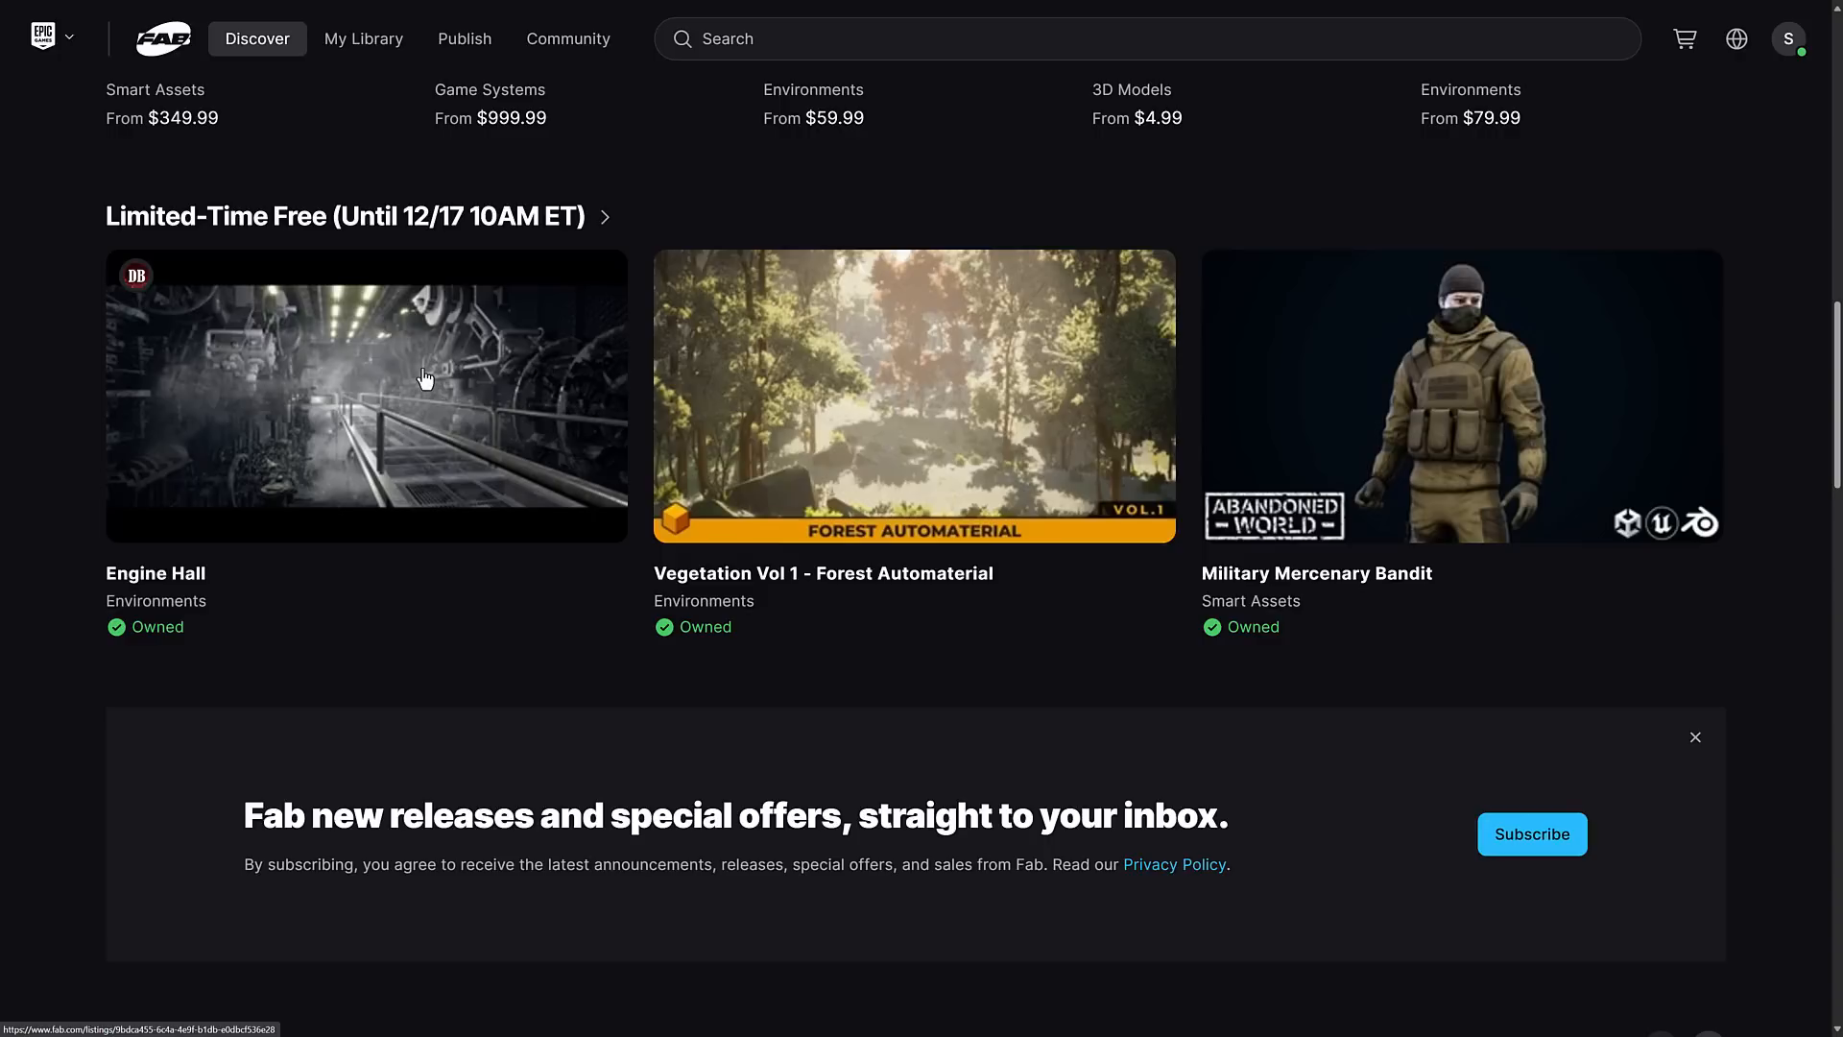
# - View the Engine Hall product page and its License dropdown, including the free Professional option
pyautogui.click(365, 397)
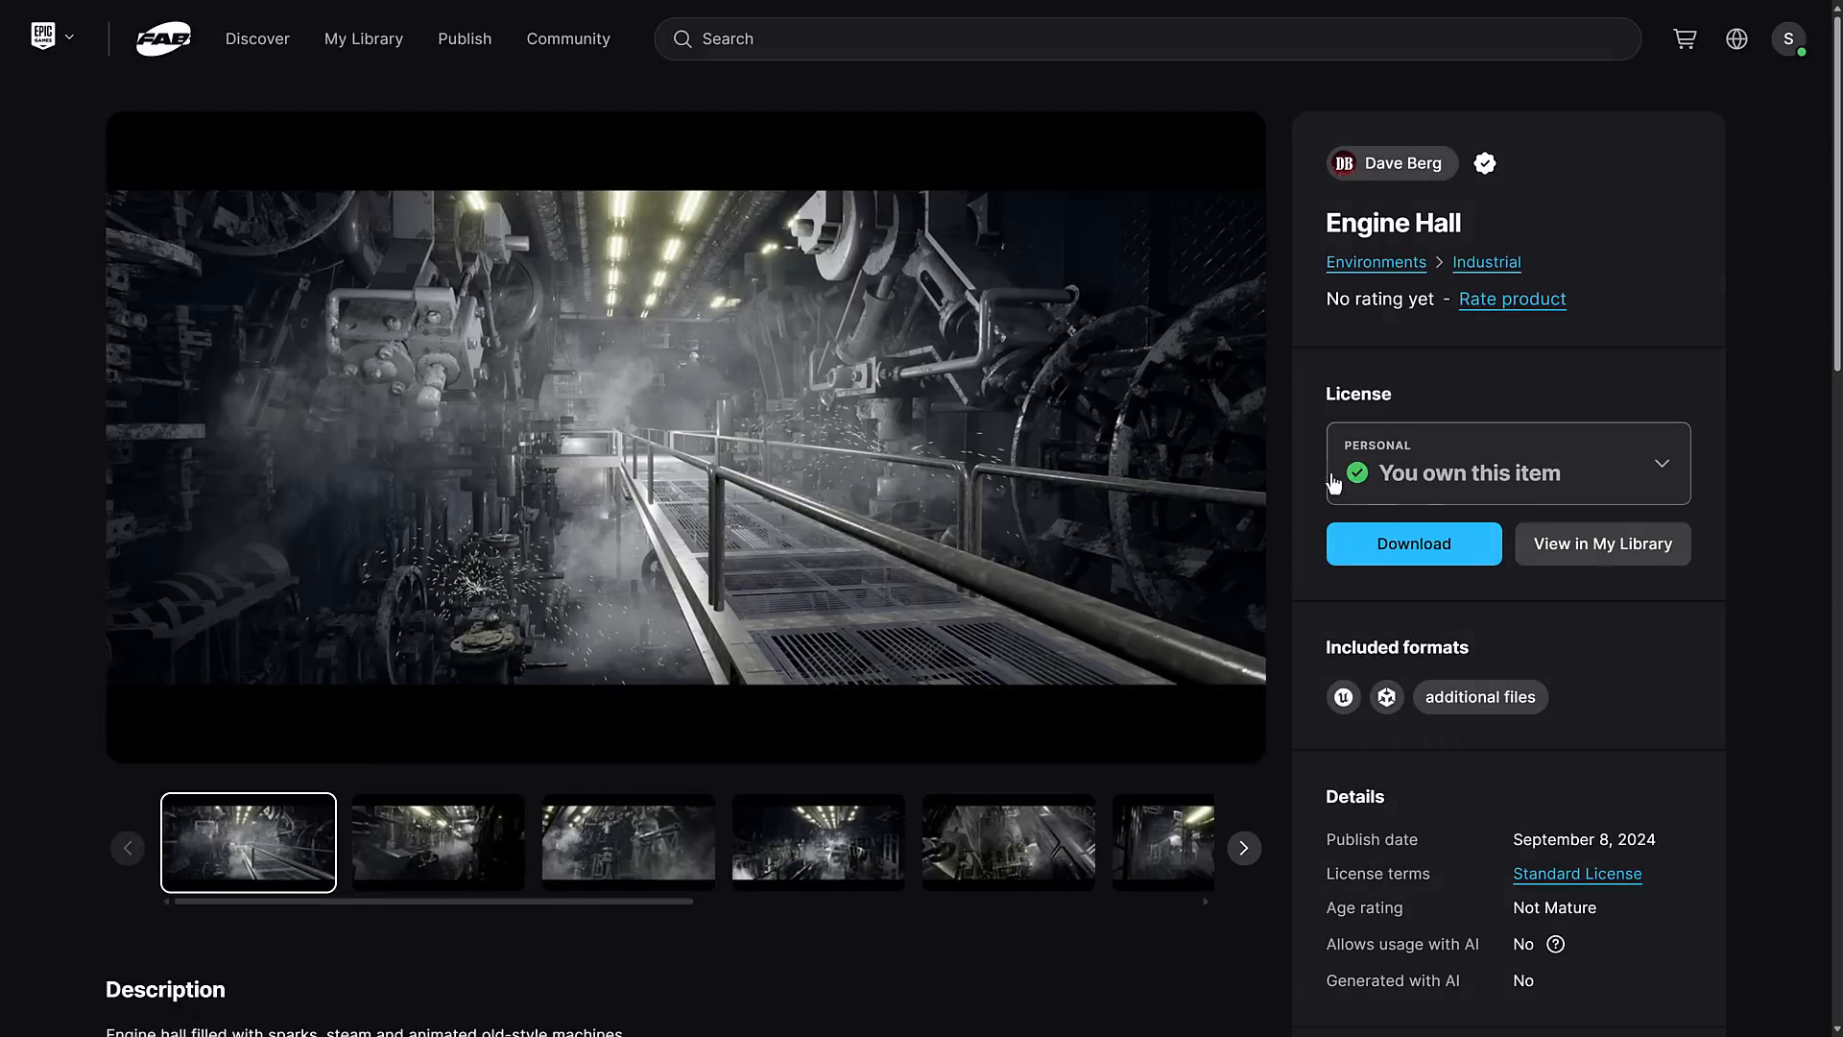
pyautogui.moveTo(1475, 482)
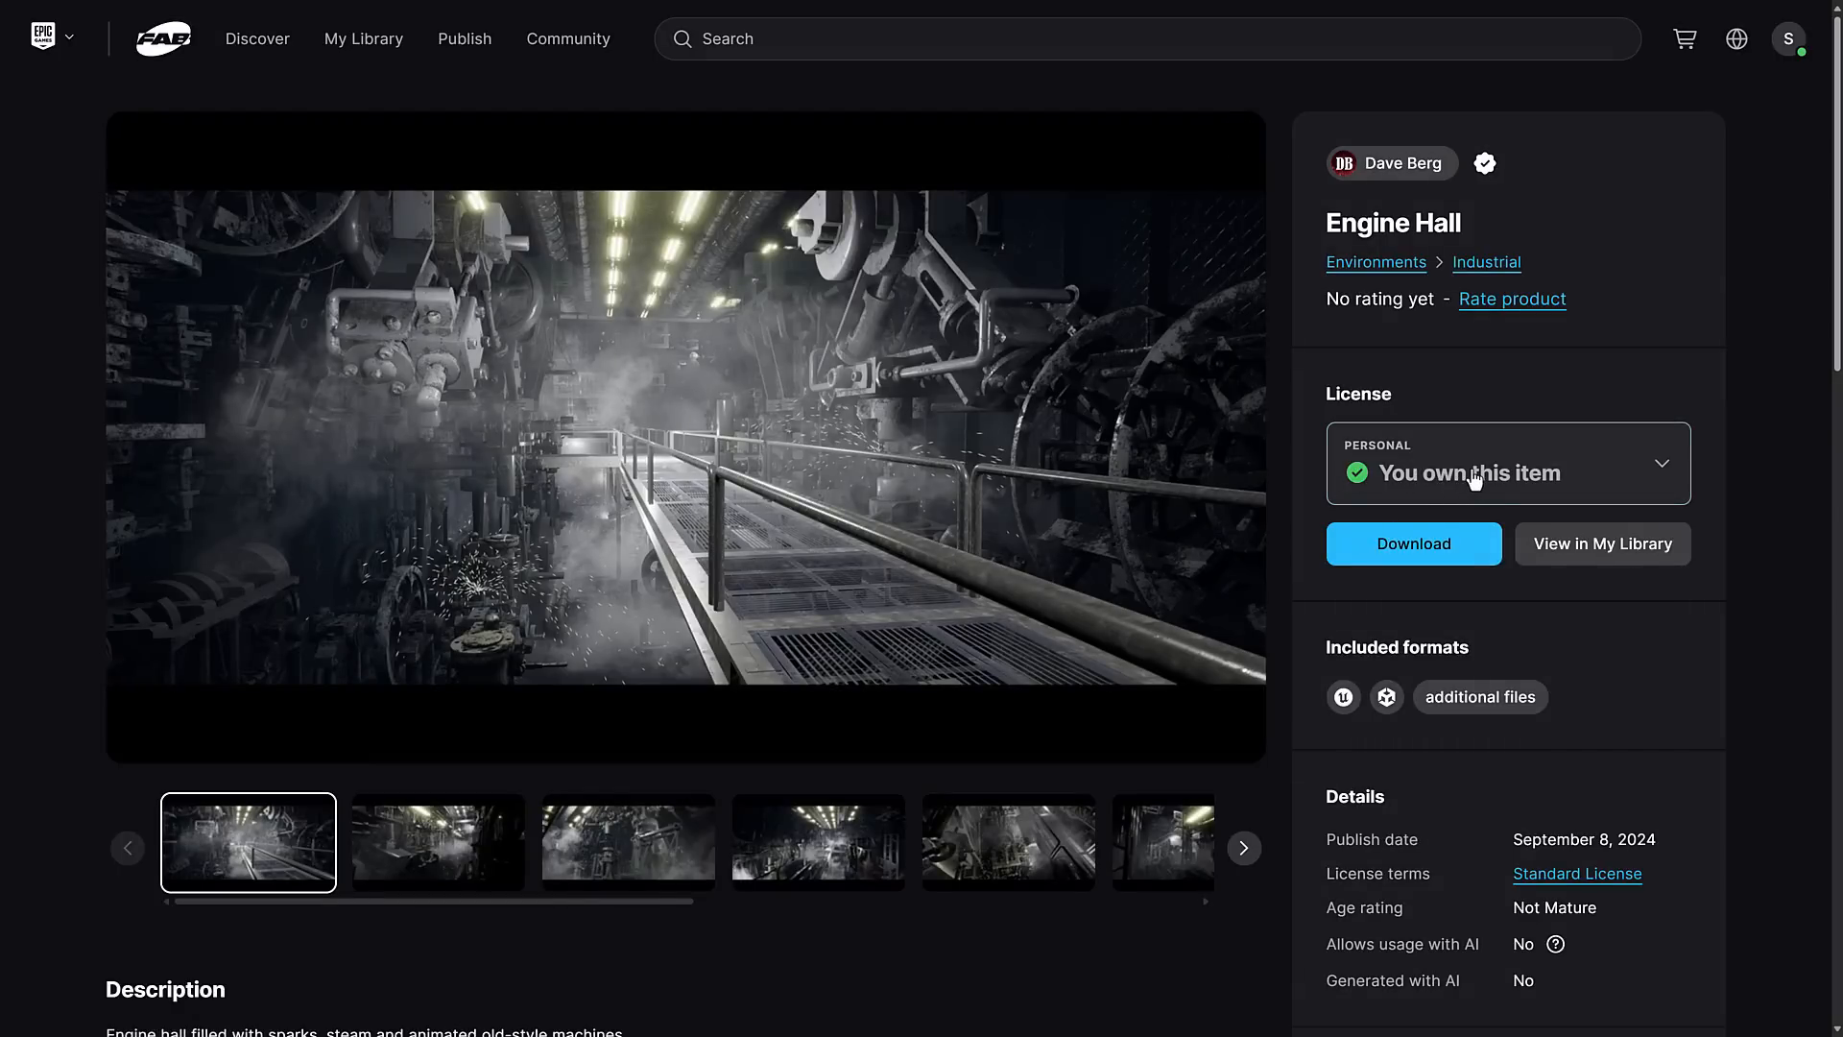
pyautogui.click(1507, 463)
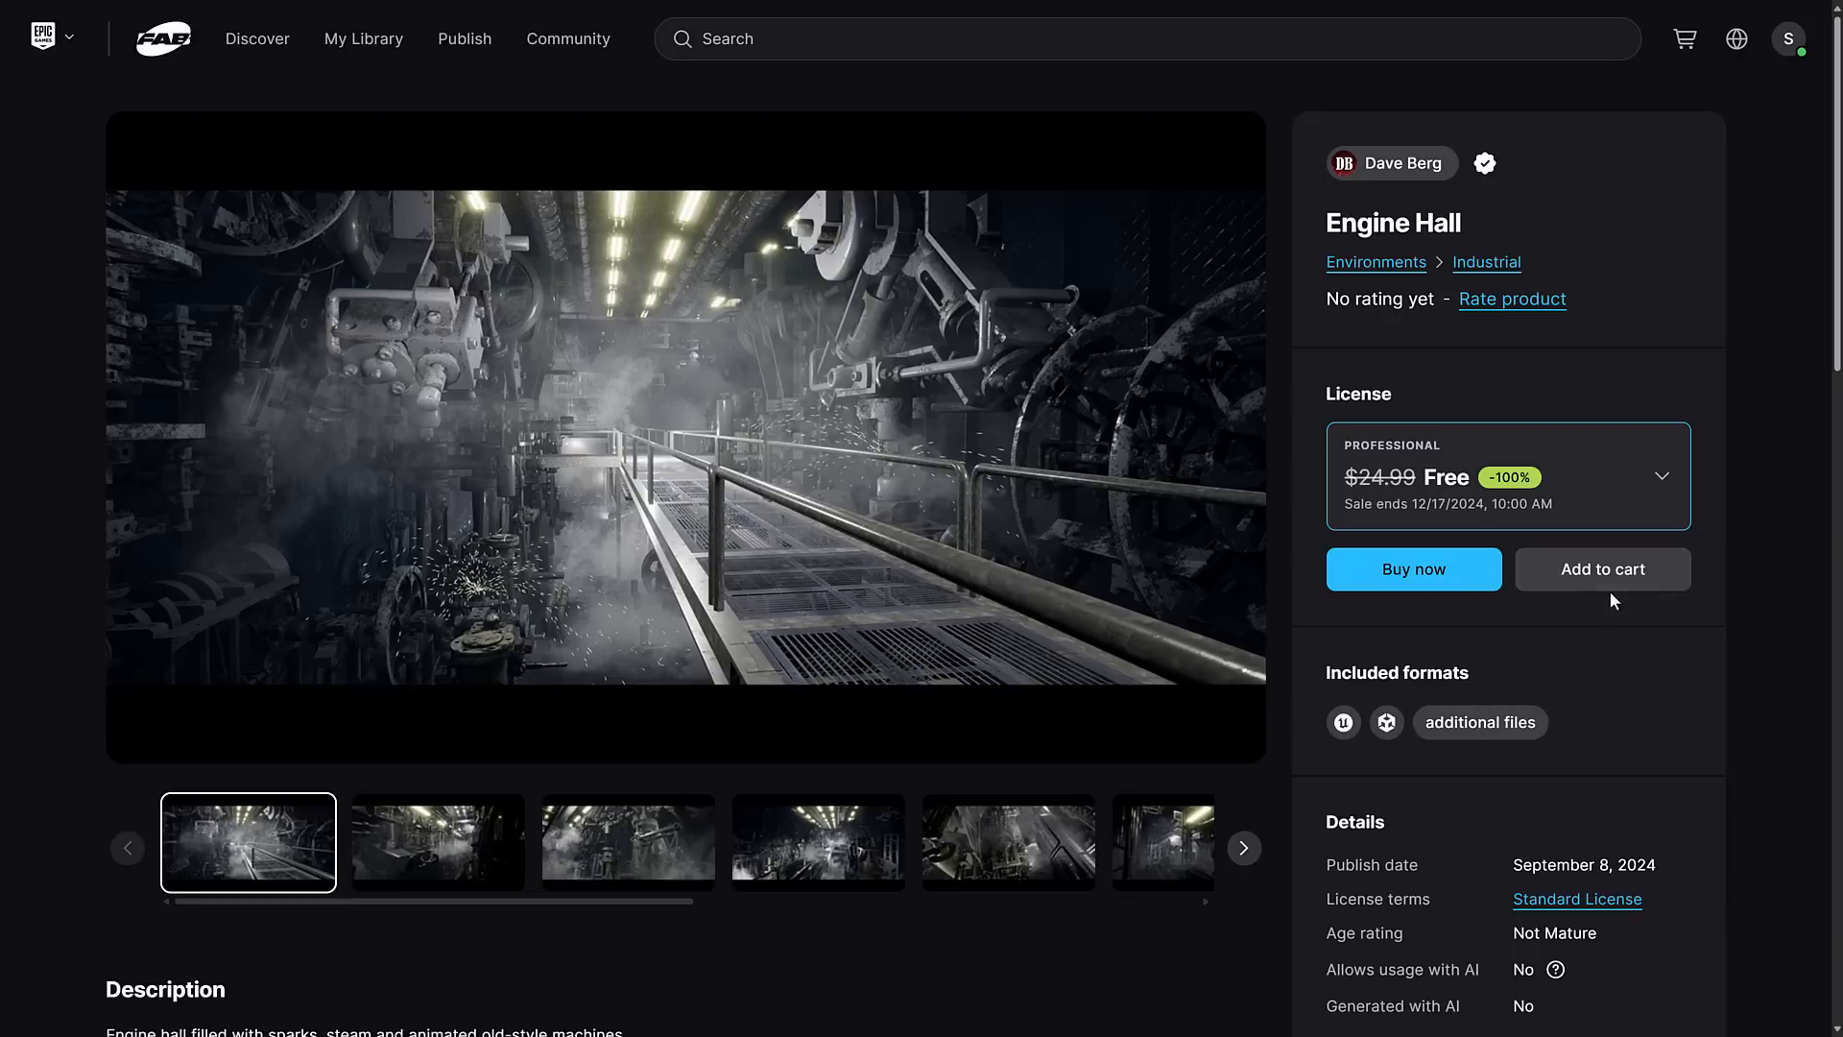
pyautogui.moveTo(1423, 459)
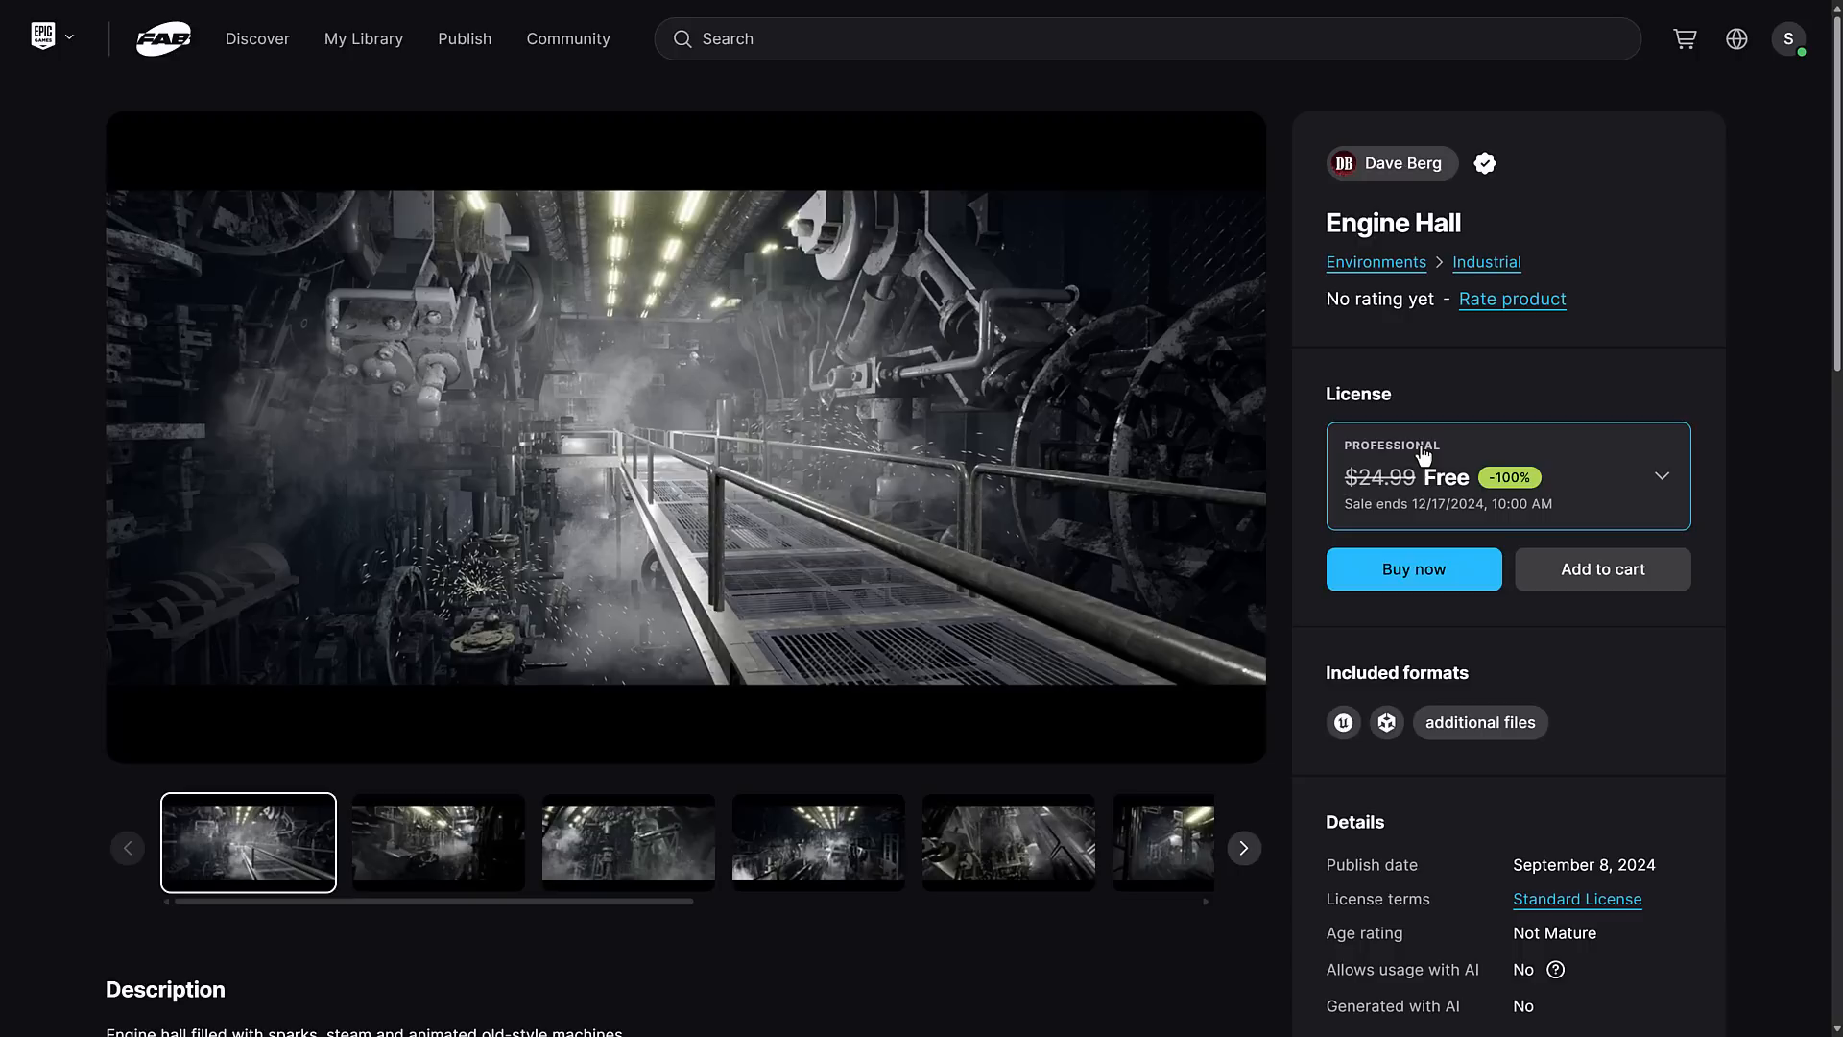
pyautogui.click(1661, 476)
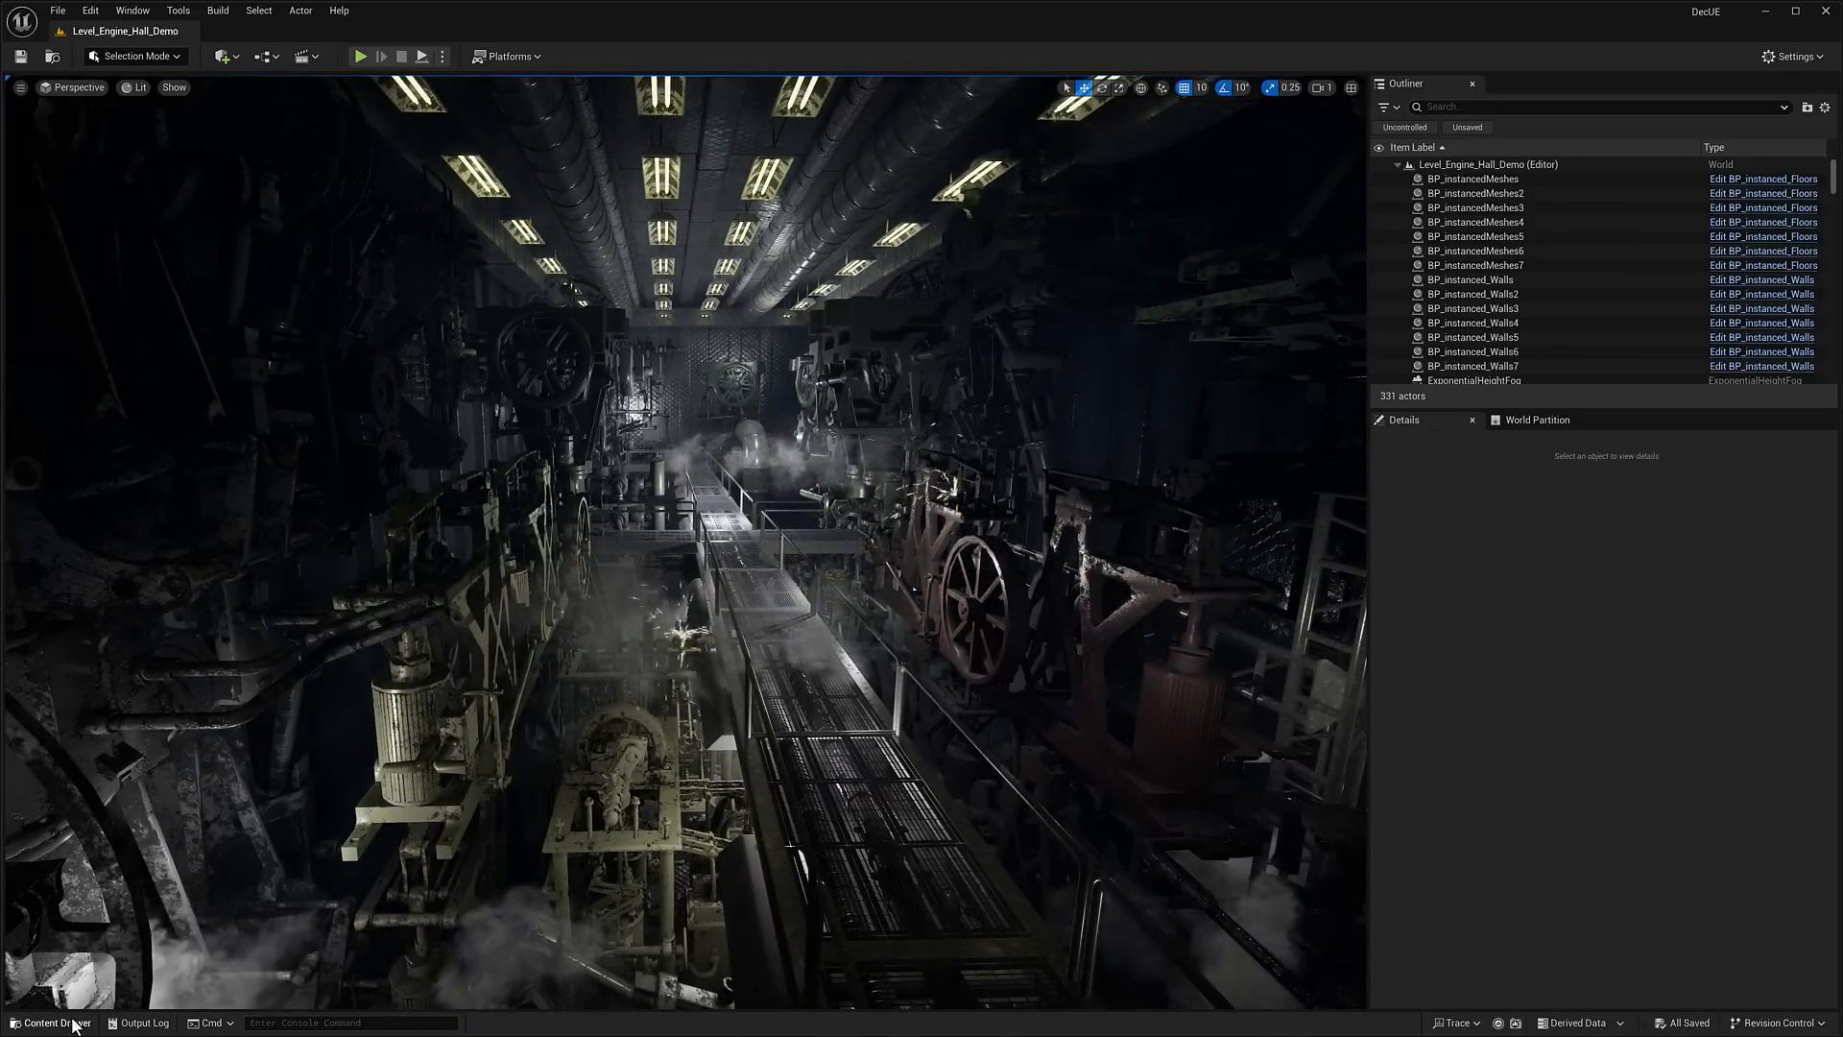
# - Load the Engine Hall overview level from the Content Drawer's EngineHall > Levels folder
pyautogui.click(50, 1021)
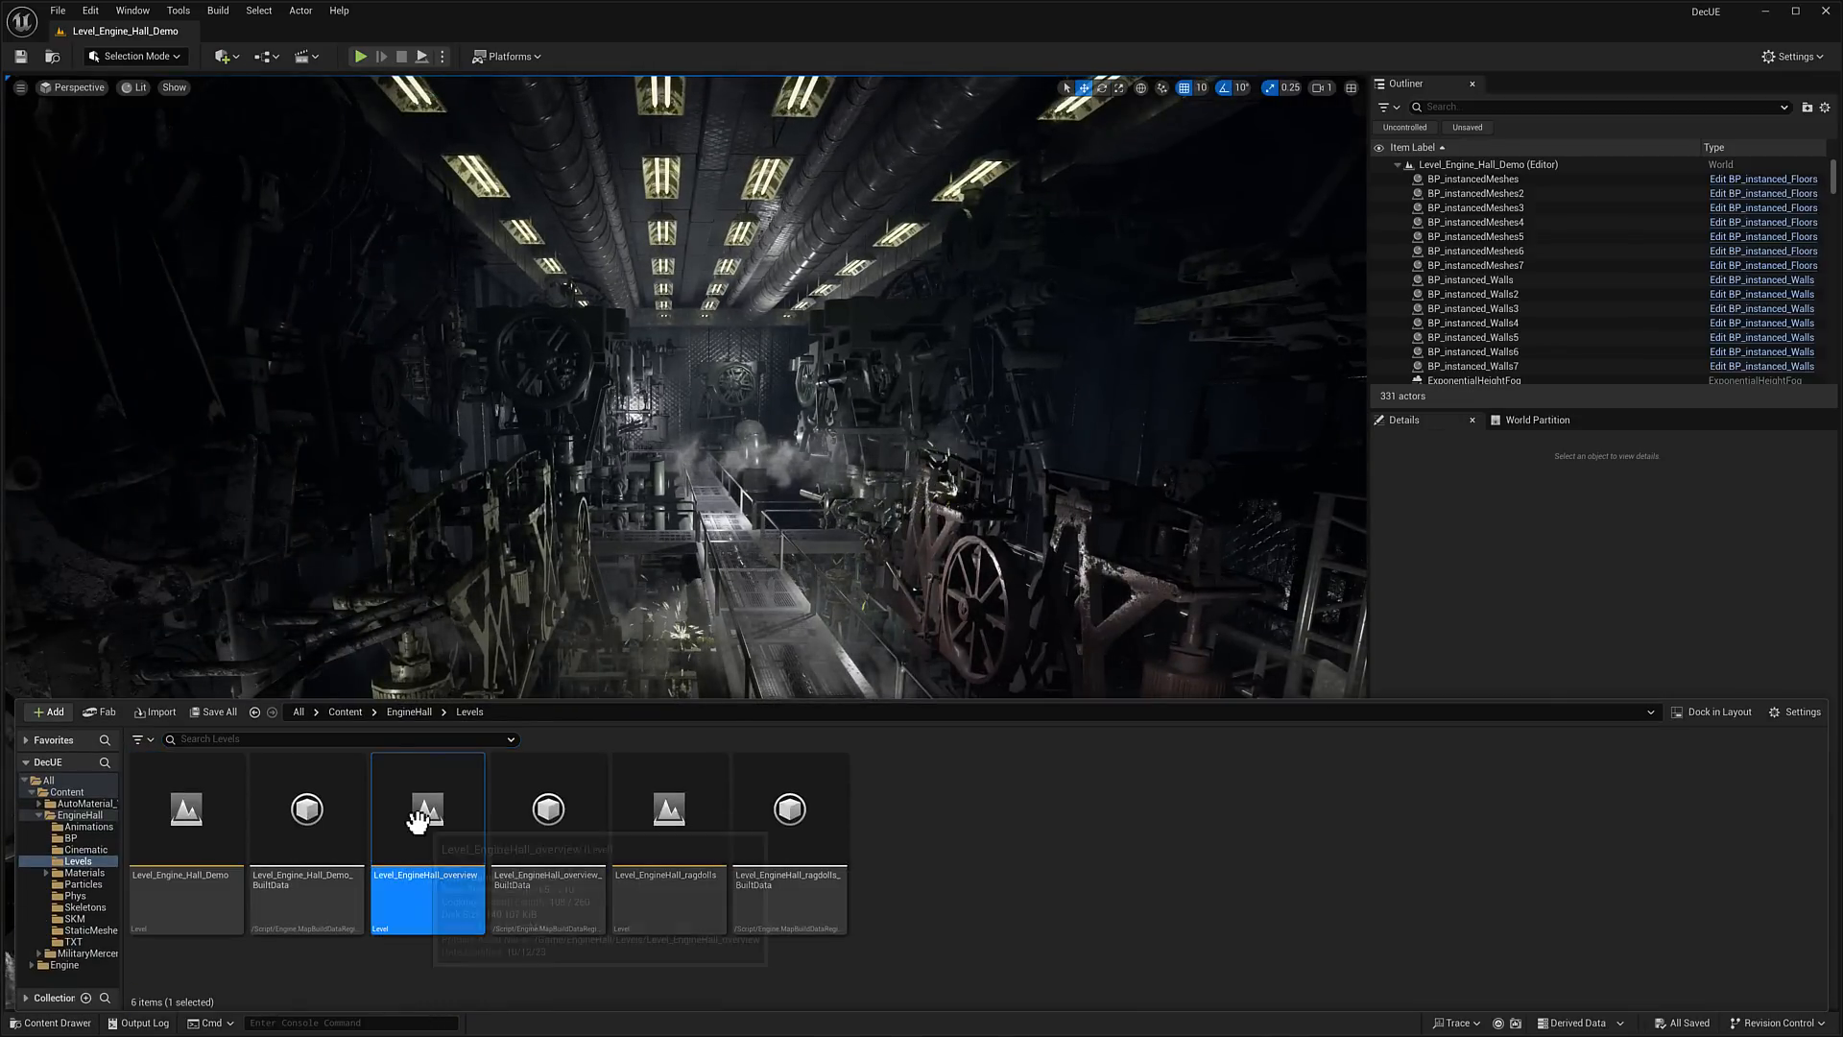
pyautogui.doubleClick(426, 808)
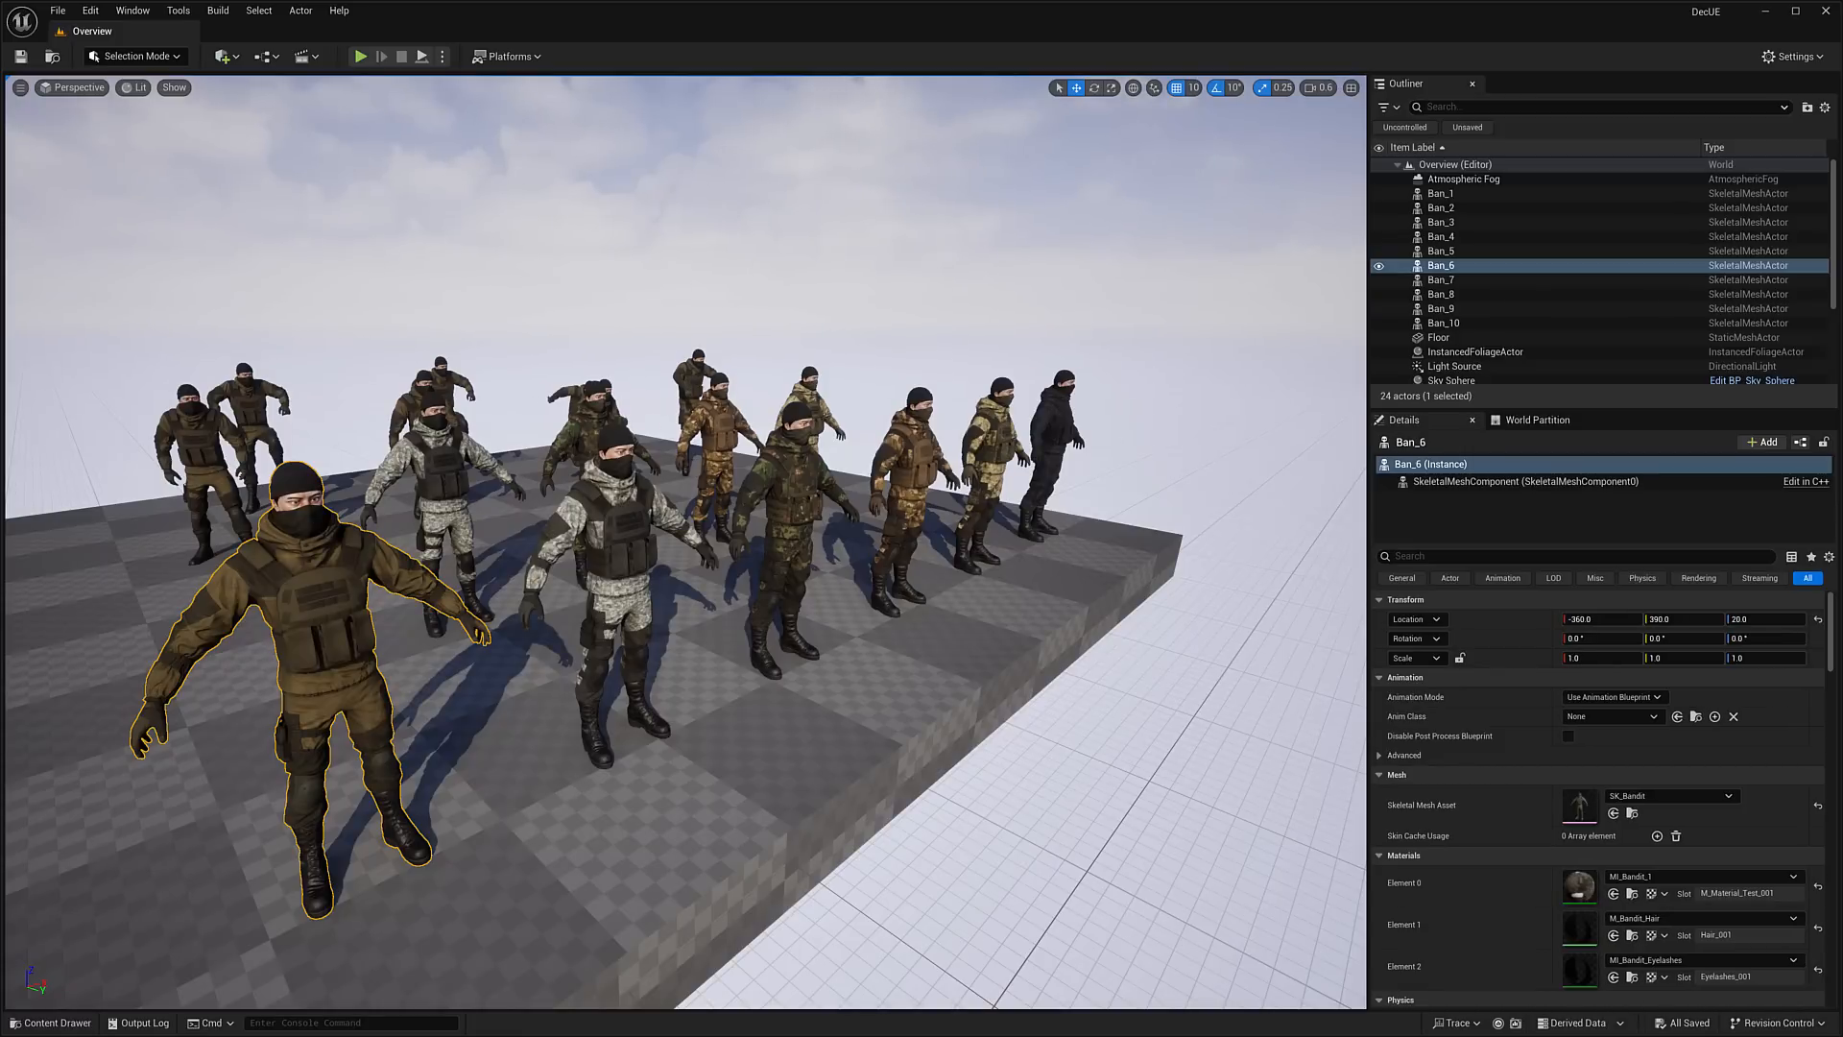
# - Load the M_AutoMaterial_A1 map from the AutoMaterial_Vol1 Map folder
pyautogui.doubleClick(305, 808)
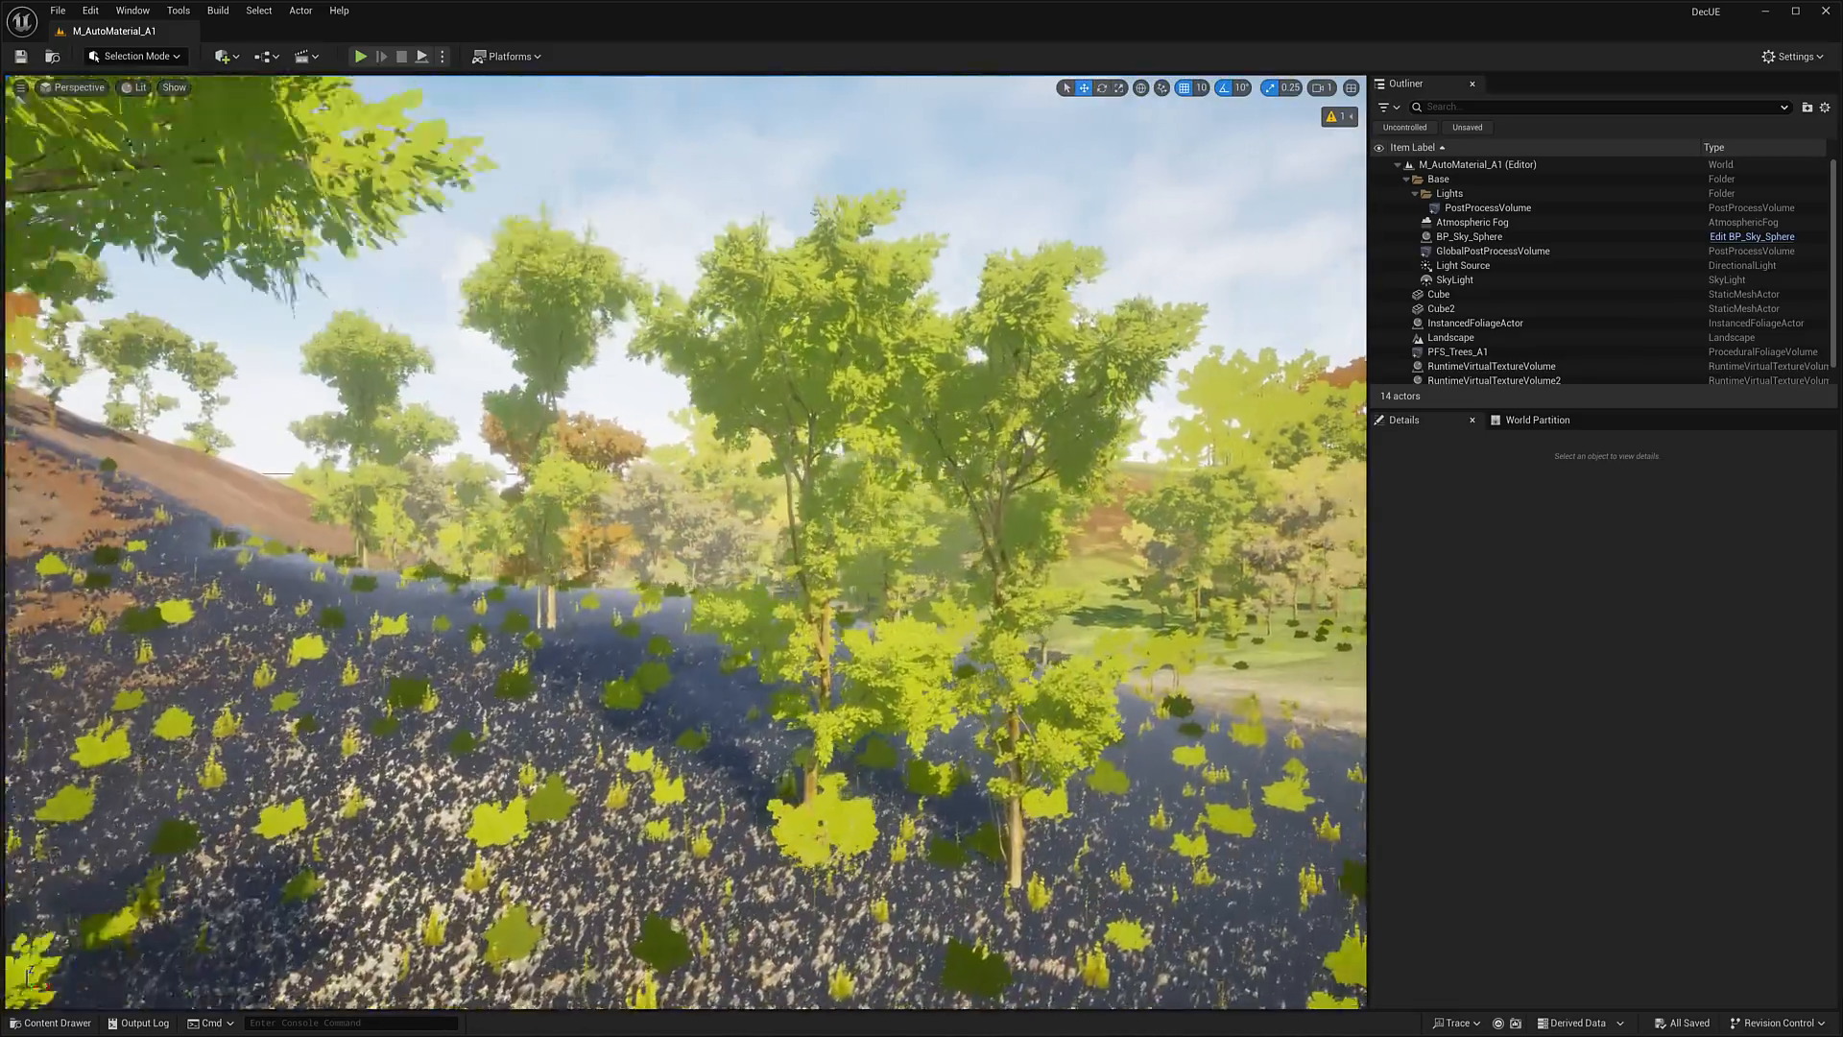
# - Load the M_Overview_A1 map from the AutoMaterial_Vol1 Map folder
pyautogui.click(50, 1022)
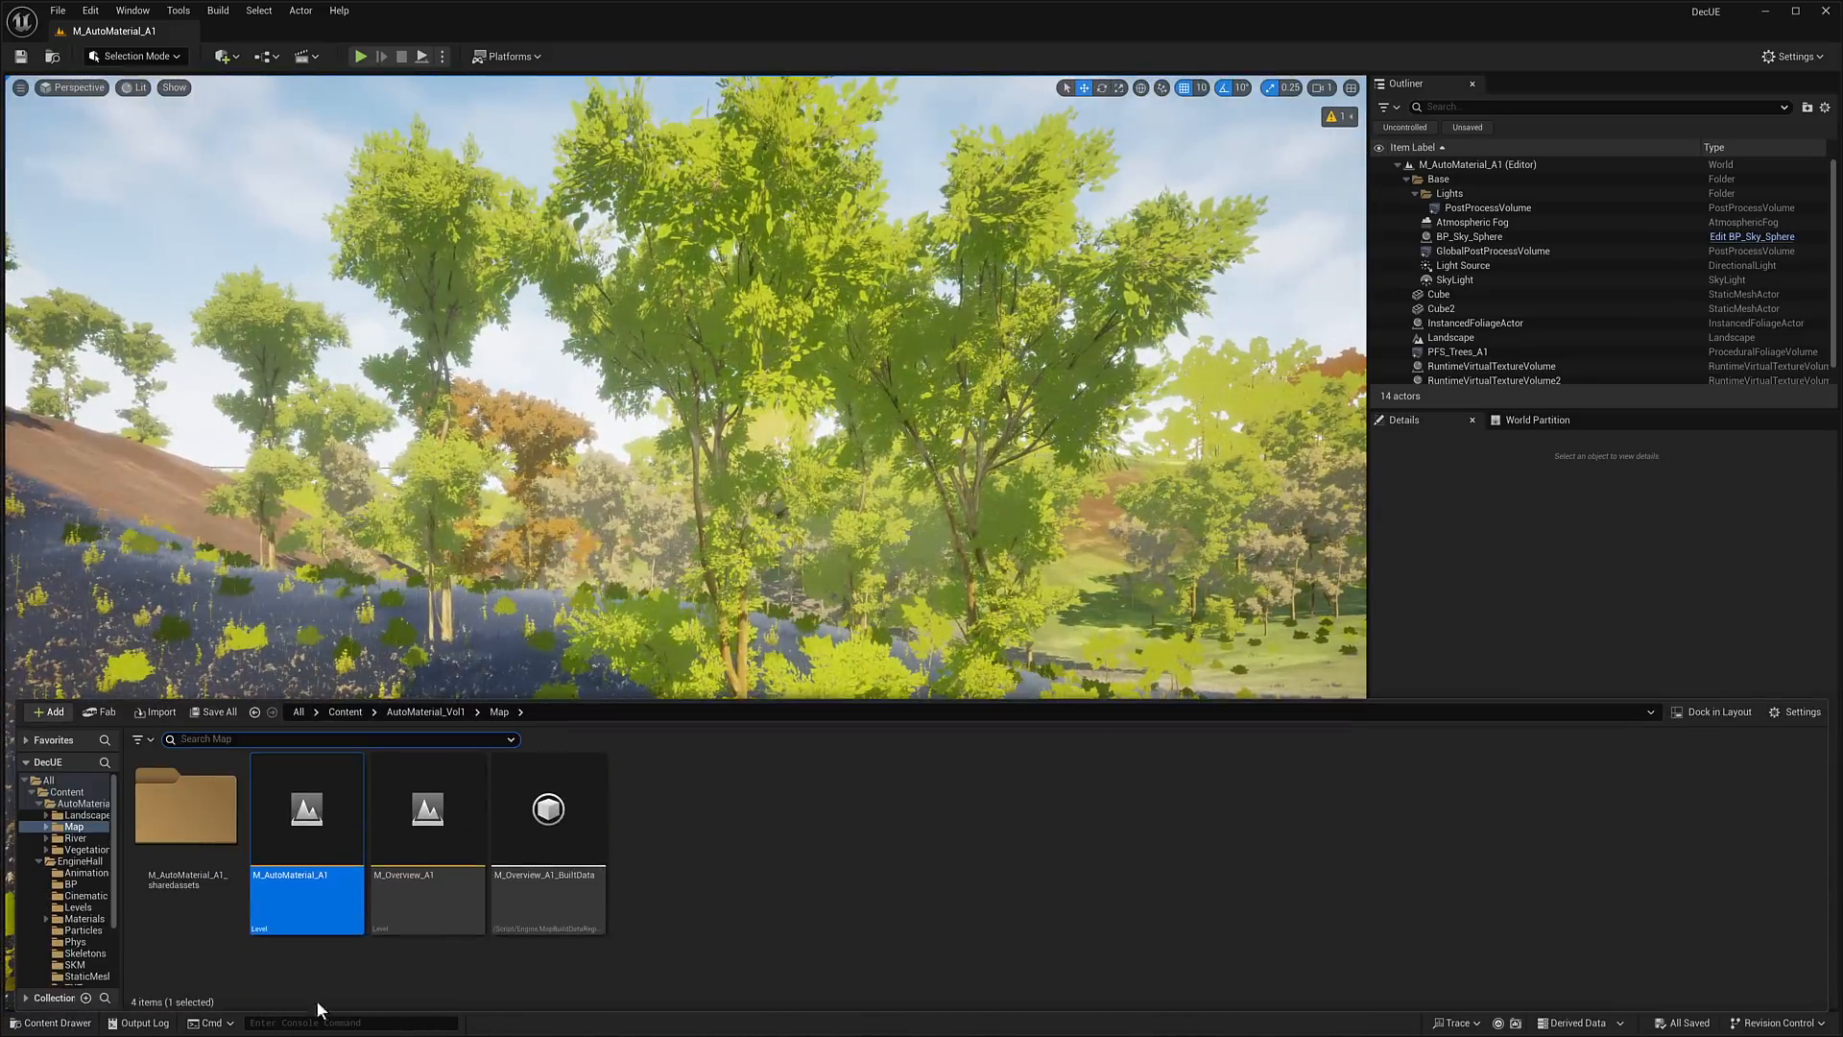
pyautogui.doubleClick(427, 808)
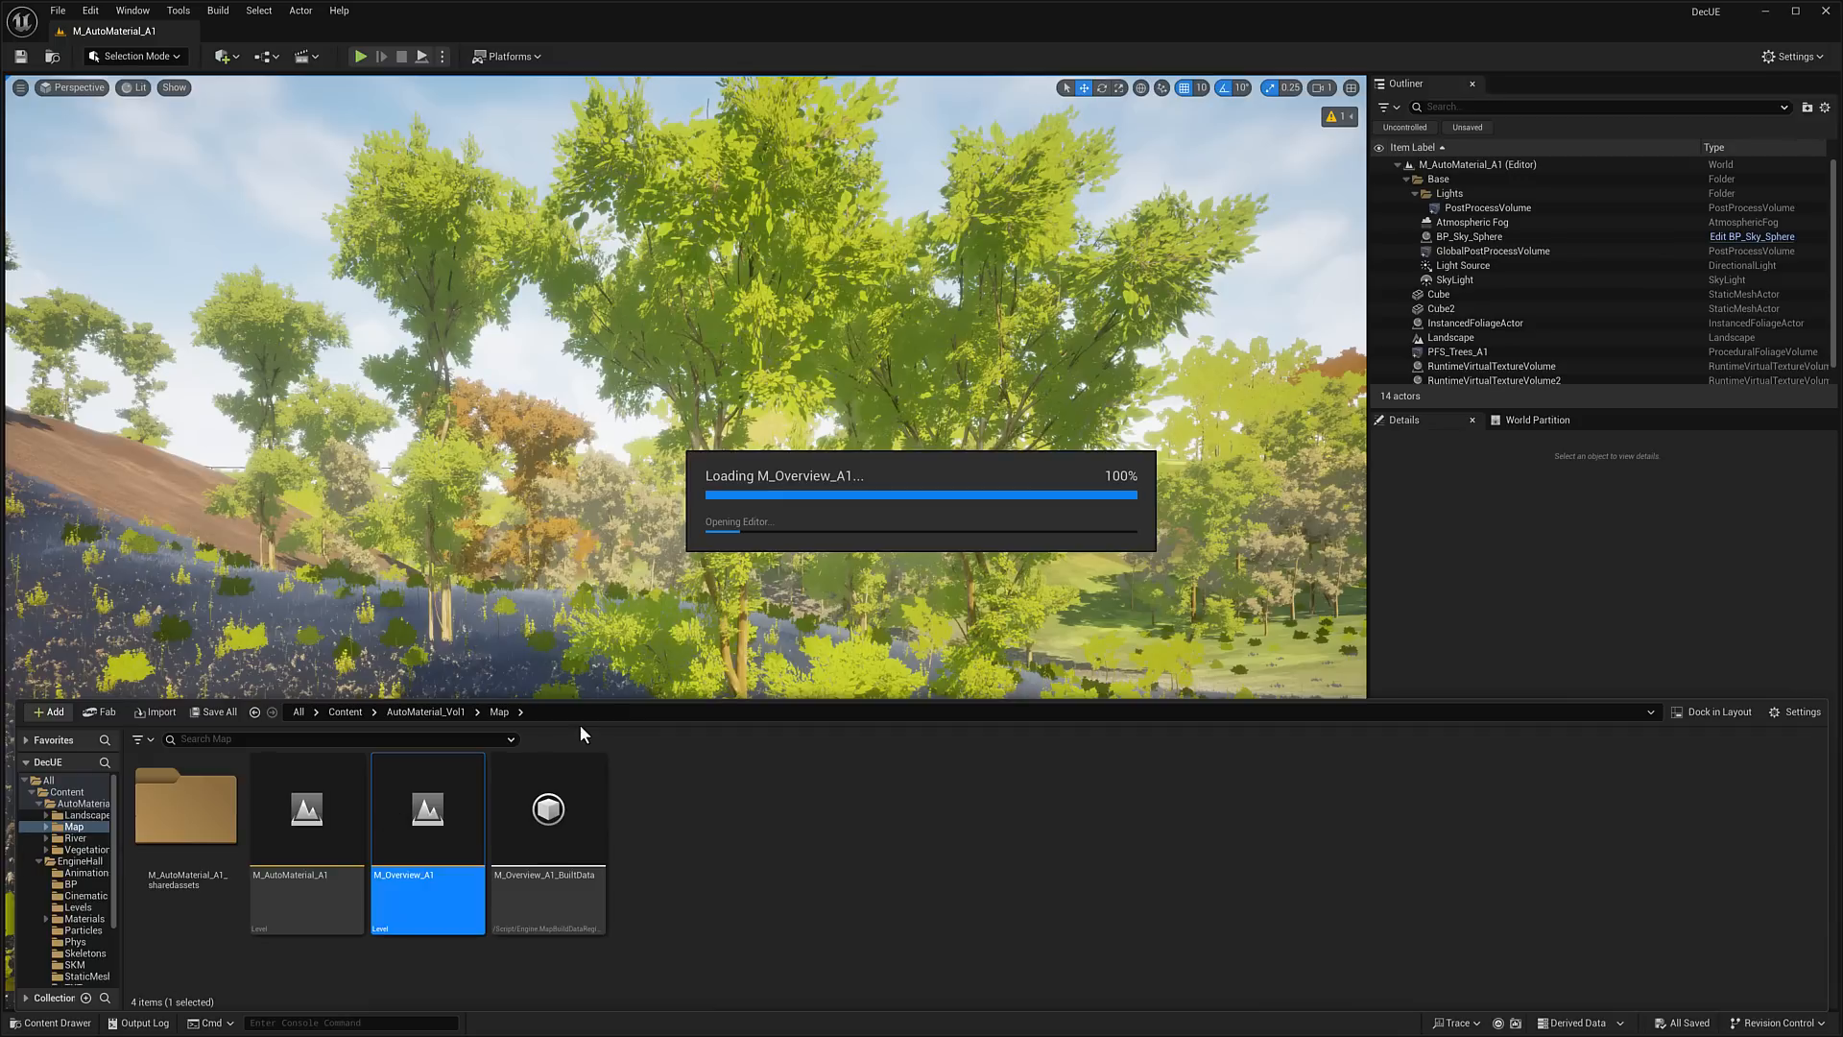
pyautogui.moveTo(562, 442)
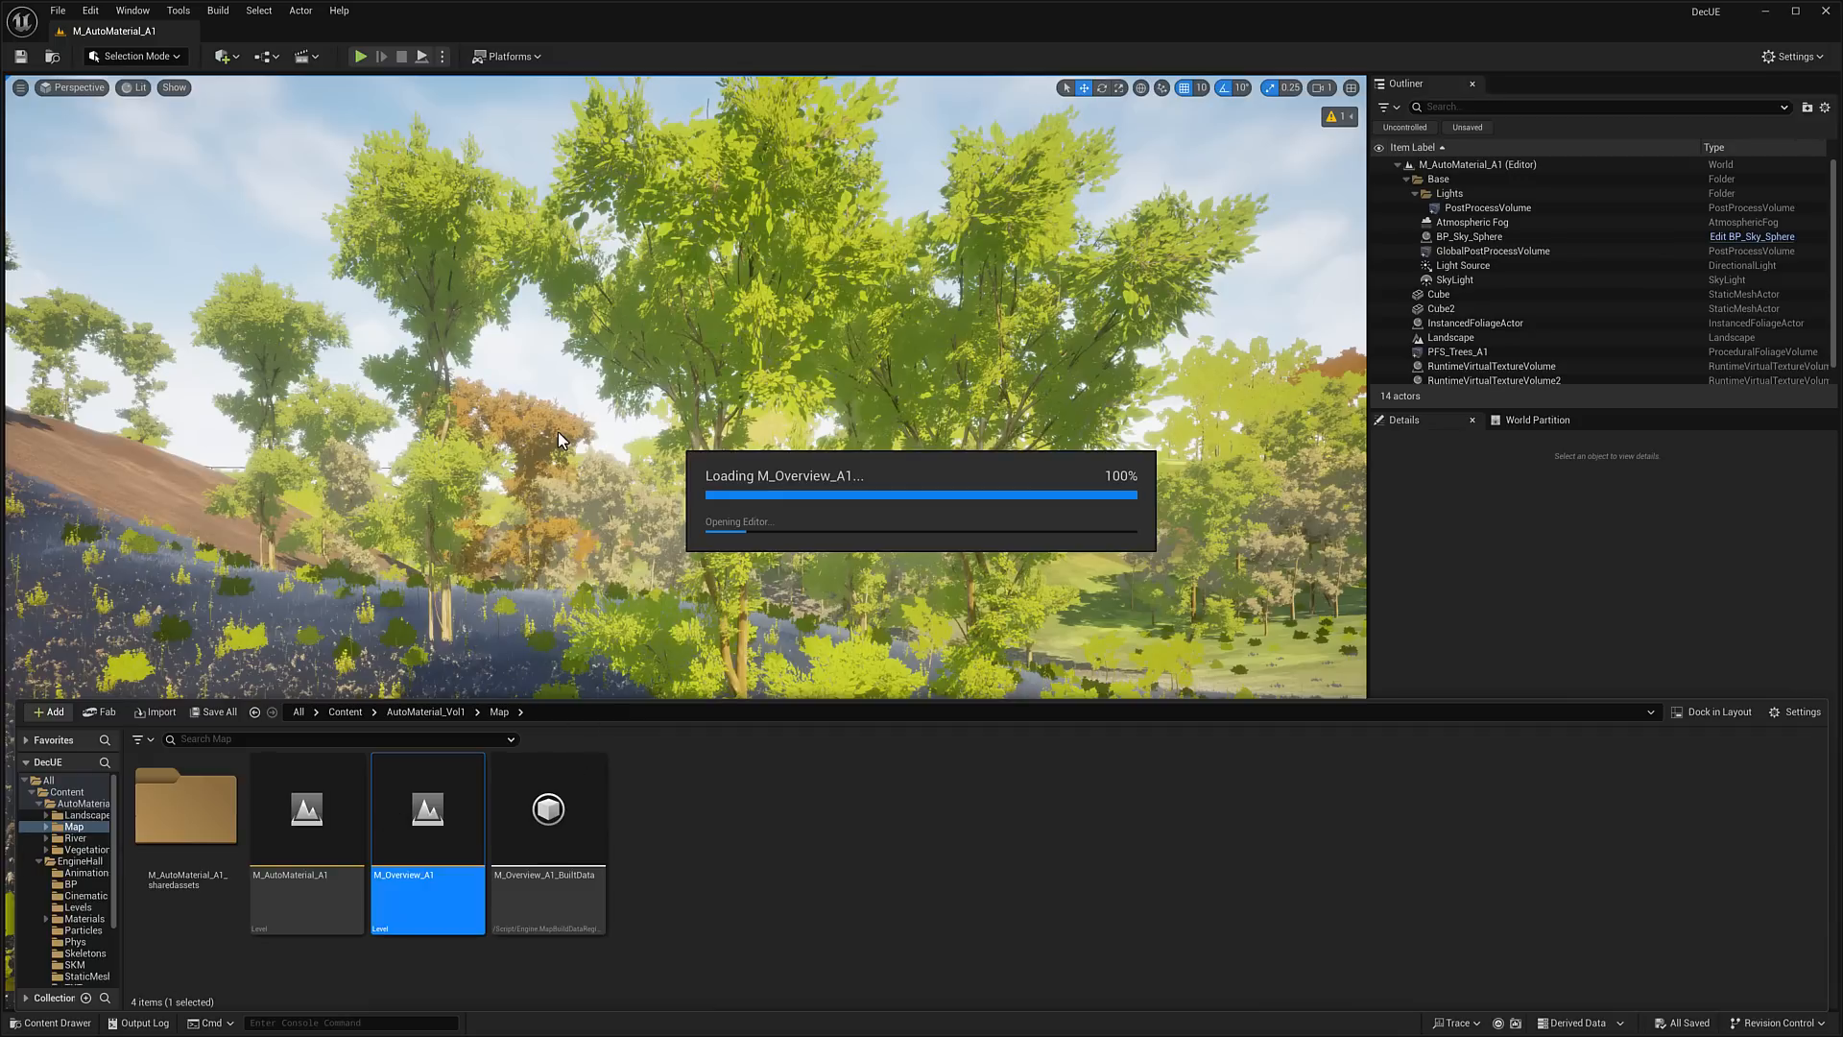
pyautogui.doubleClick(426, 809)
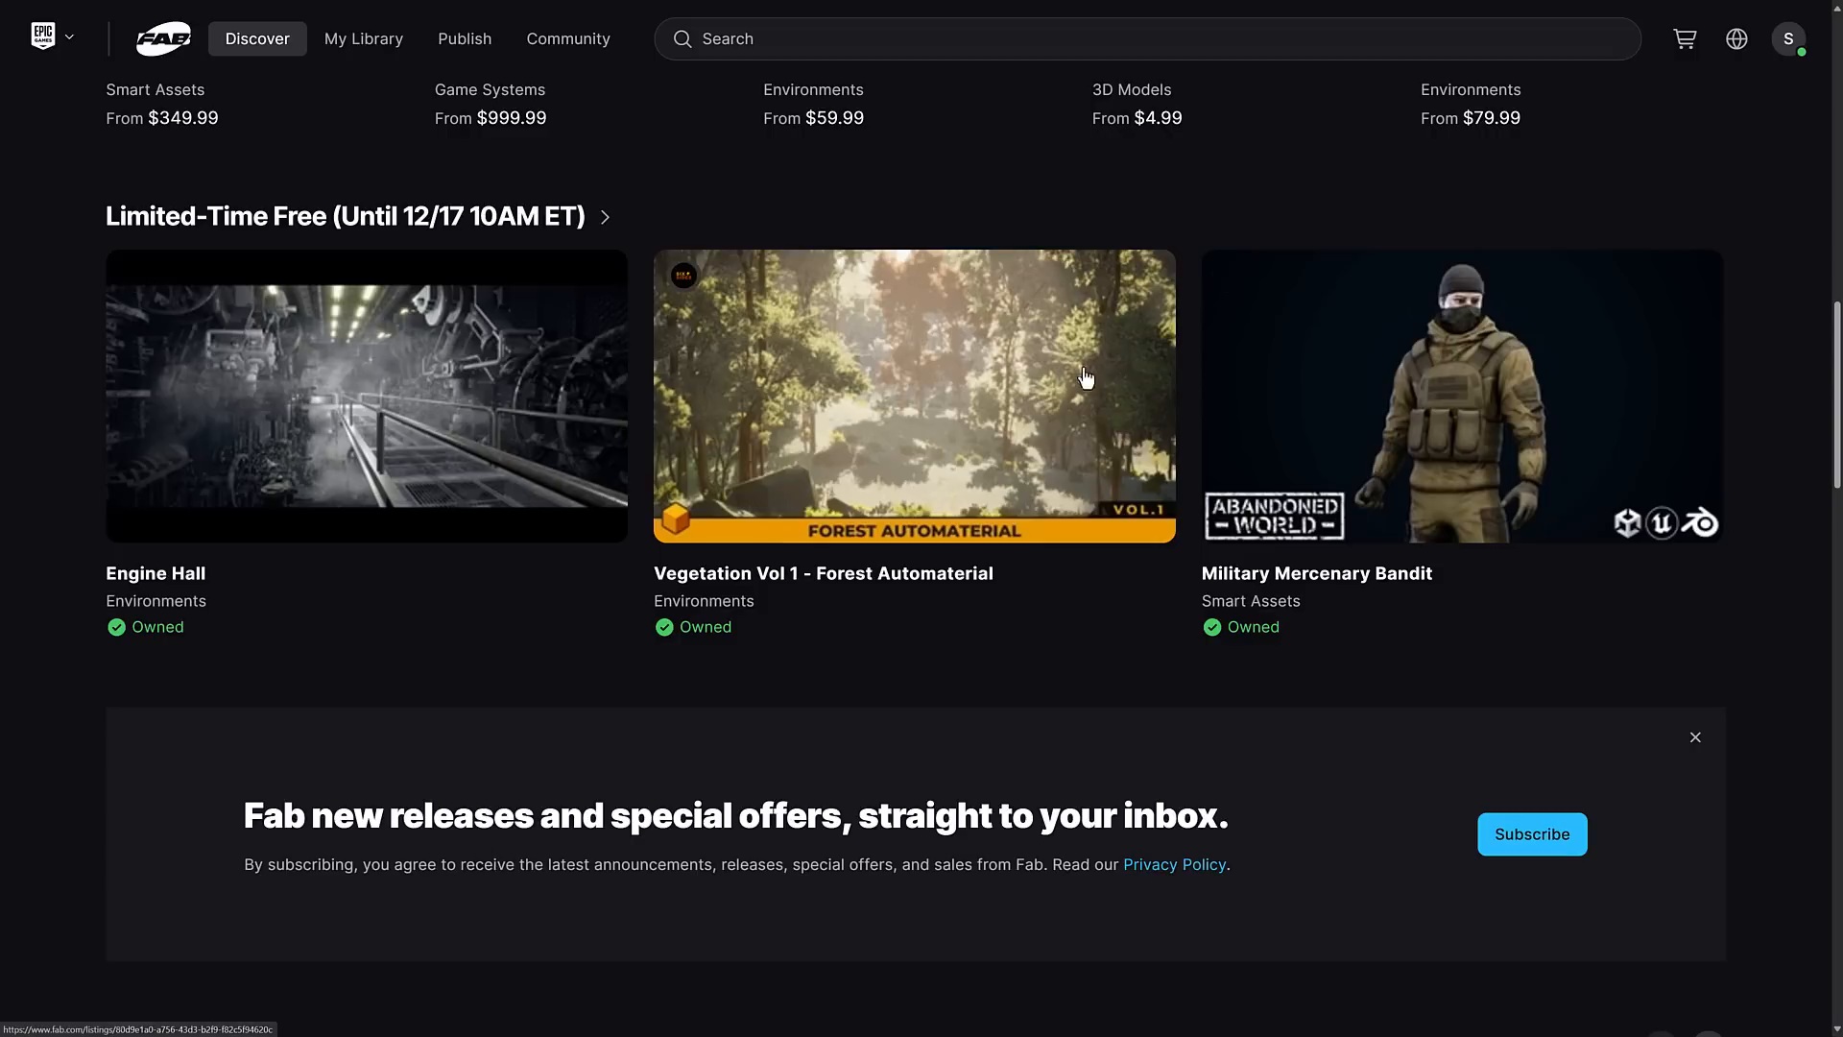
# - Return to the Limited-Time Free list and reopen the Engine Hall product page, shown as owned
pyautogui.click(365, 395)
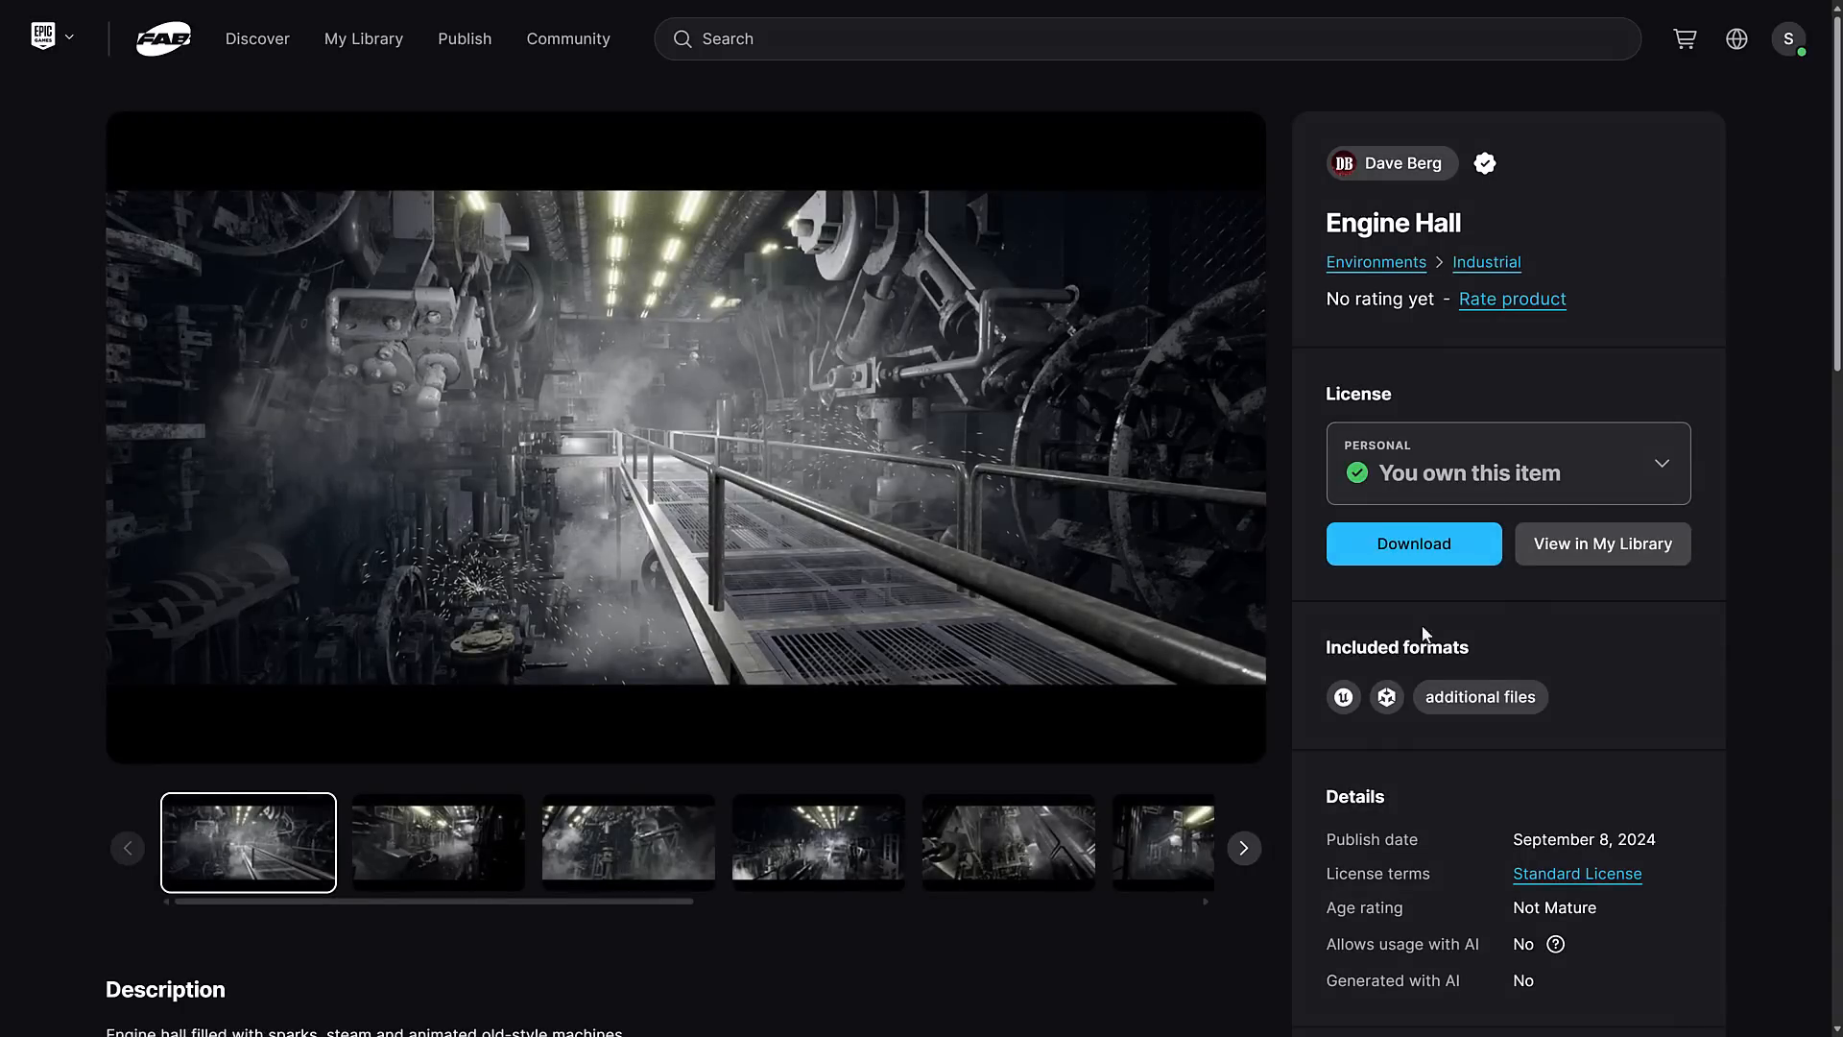
pyautogui.moveTo(1386, 695)
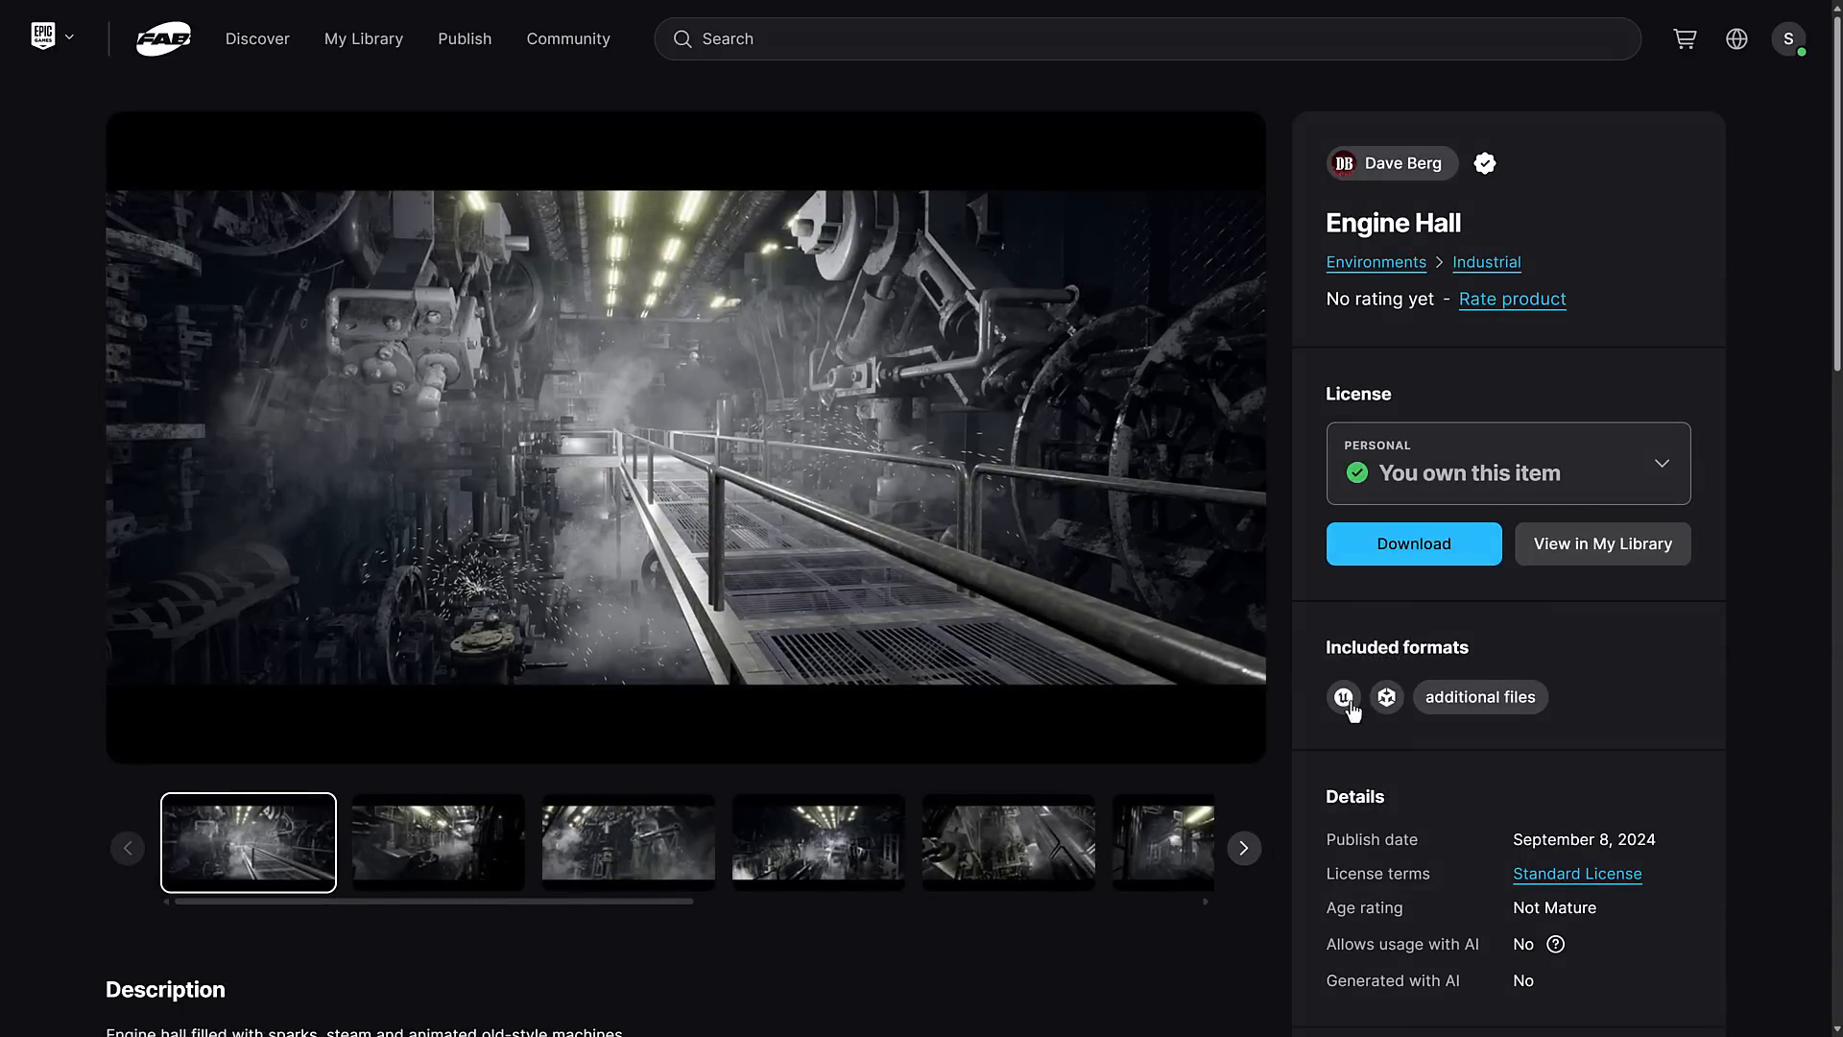
pyautogui.click(255, 38)
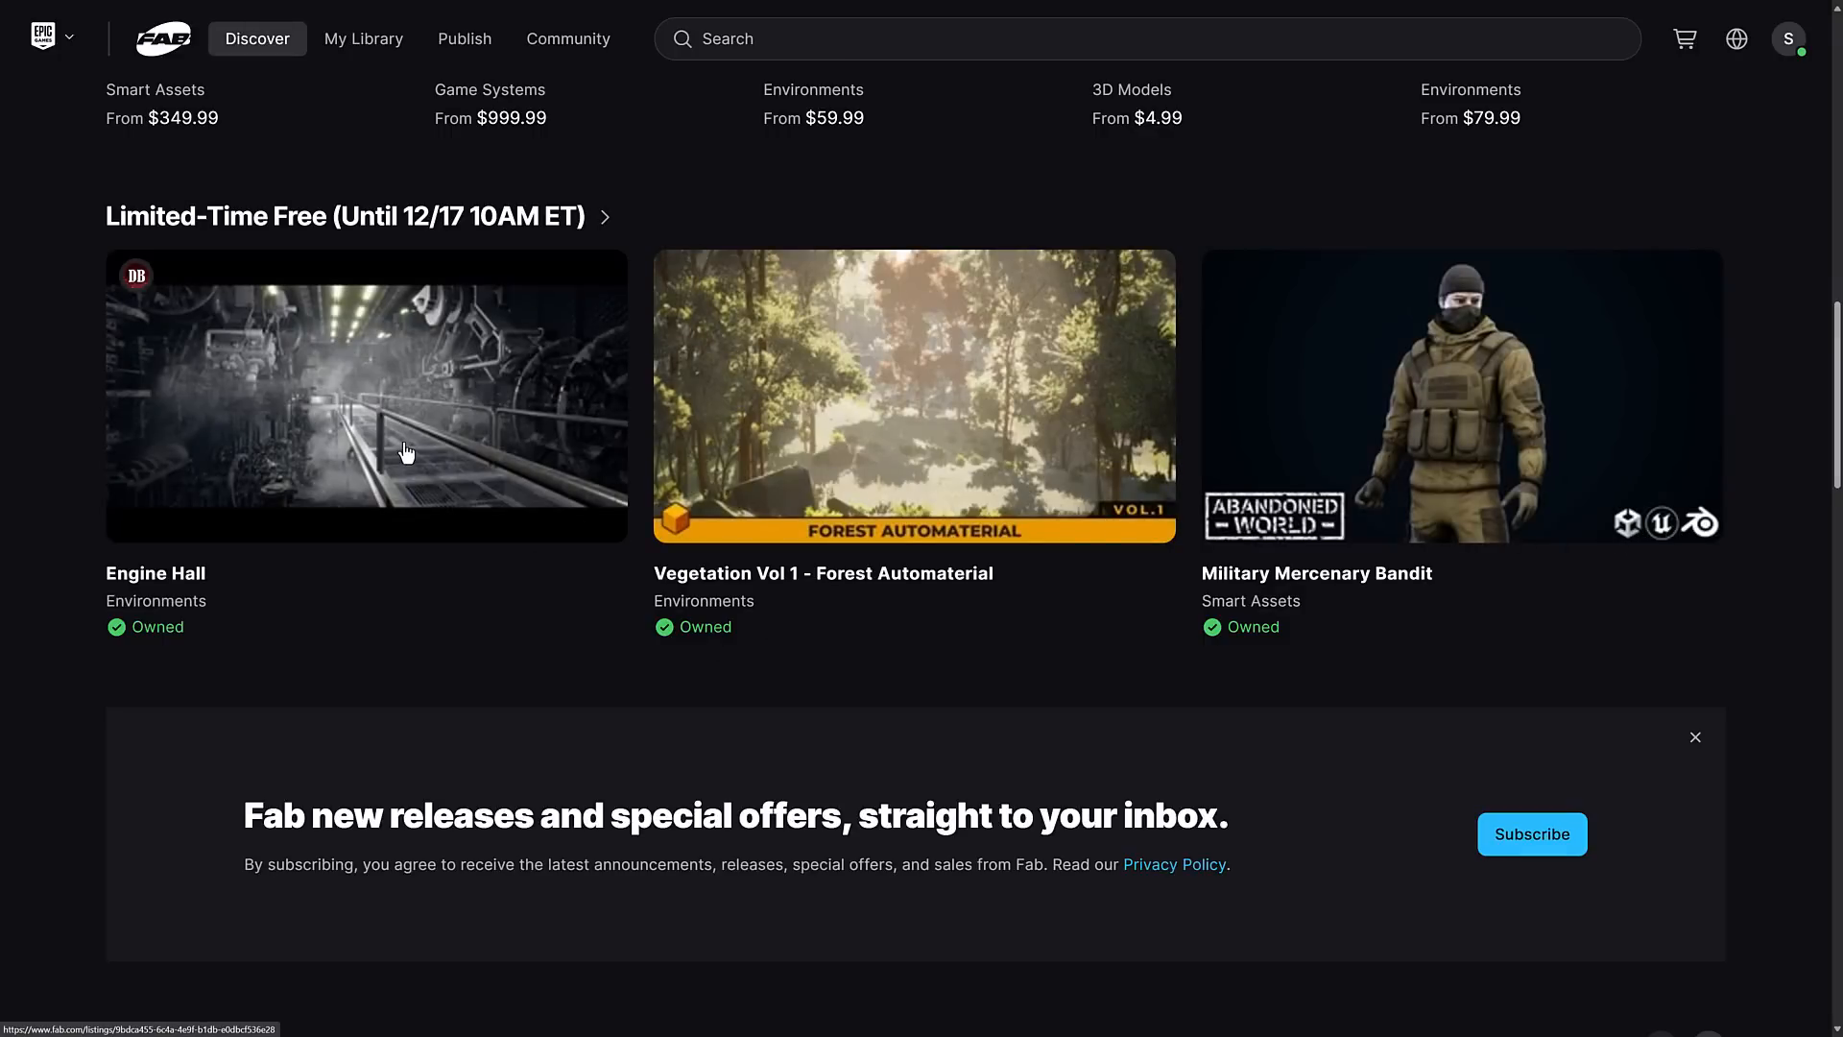
pyautogui.click(365, 395)
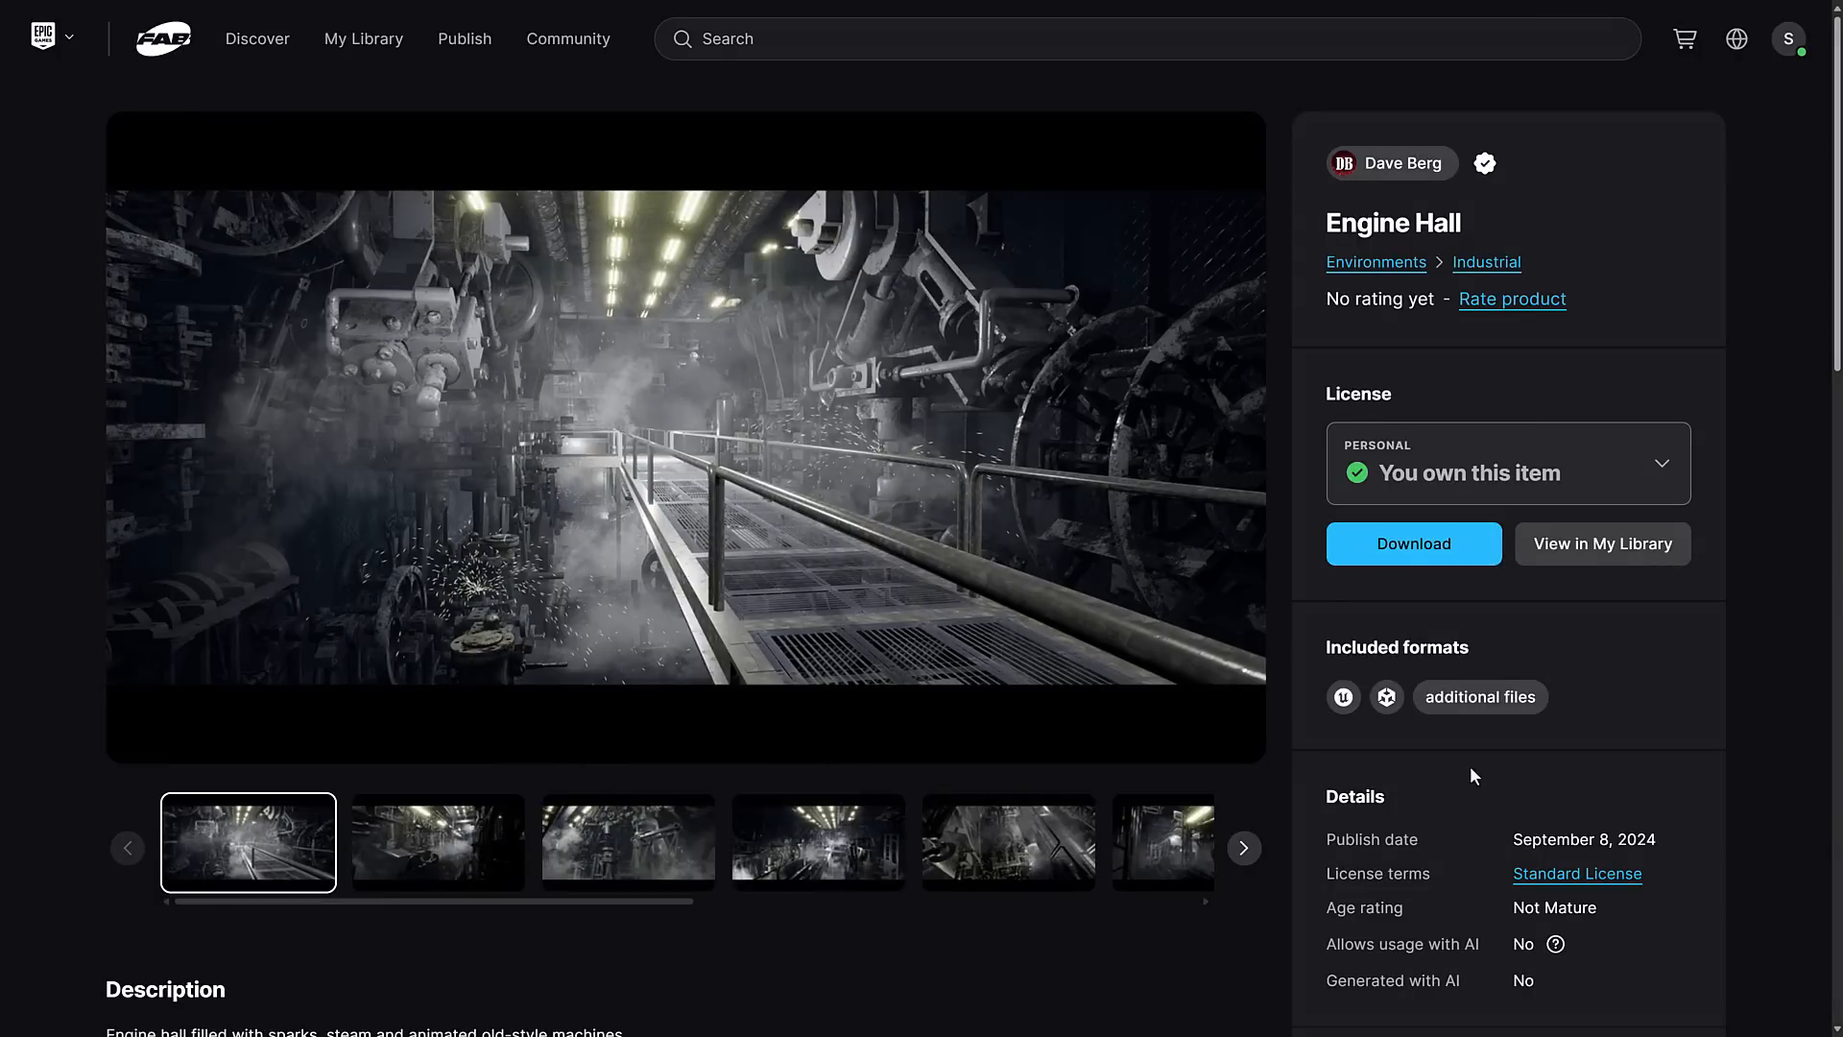
pyautogui.moveTo(1386, 697)
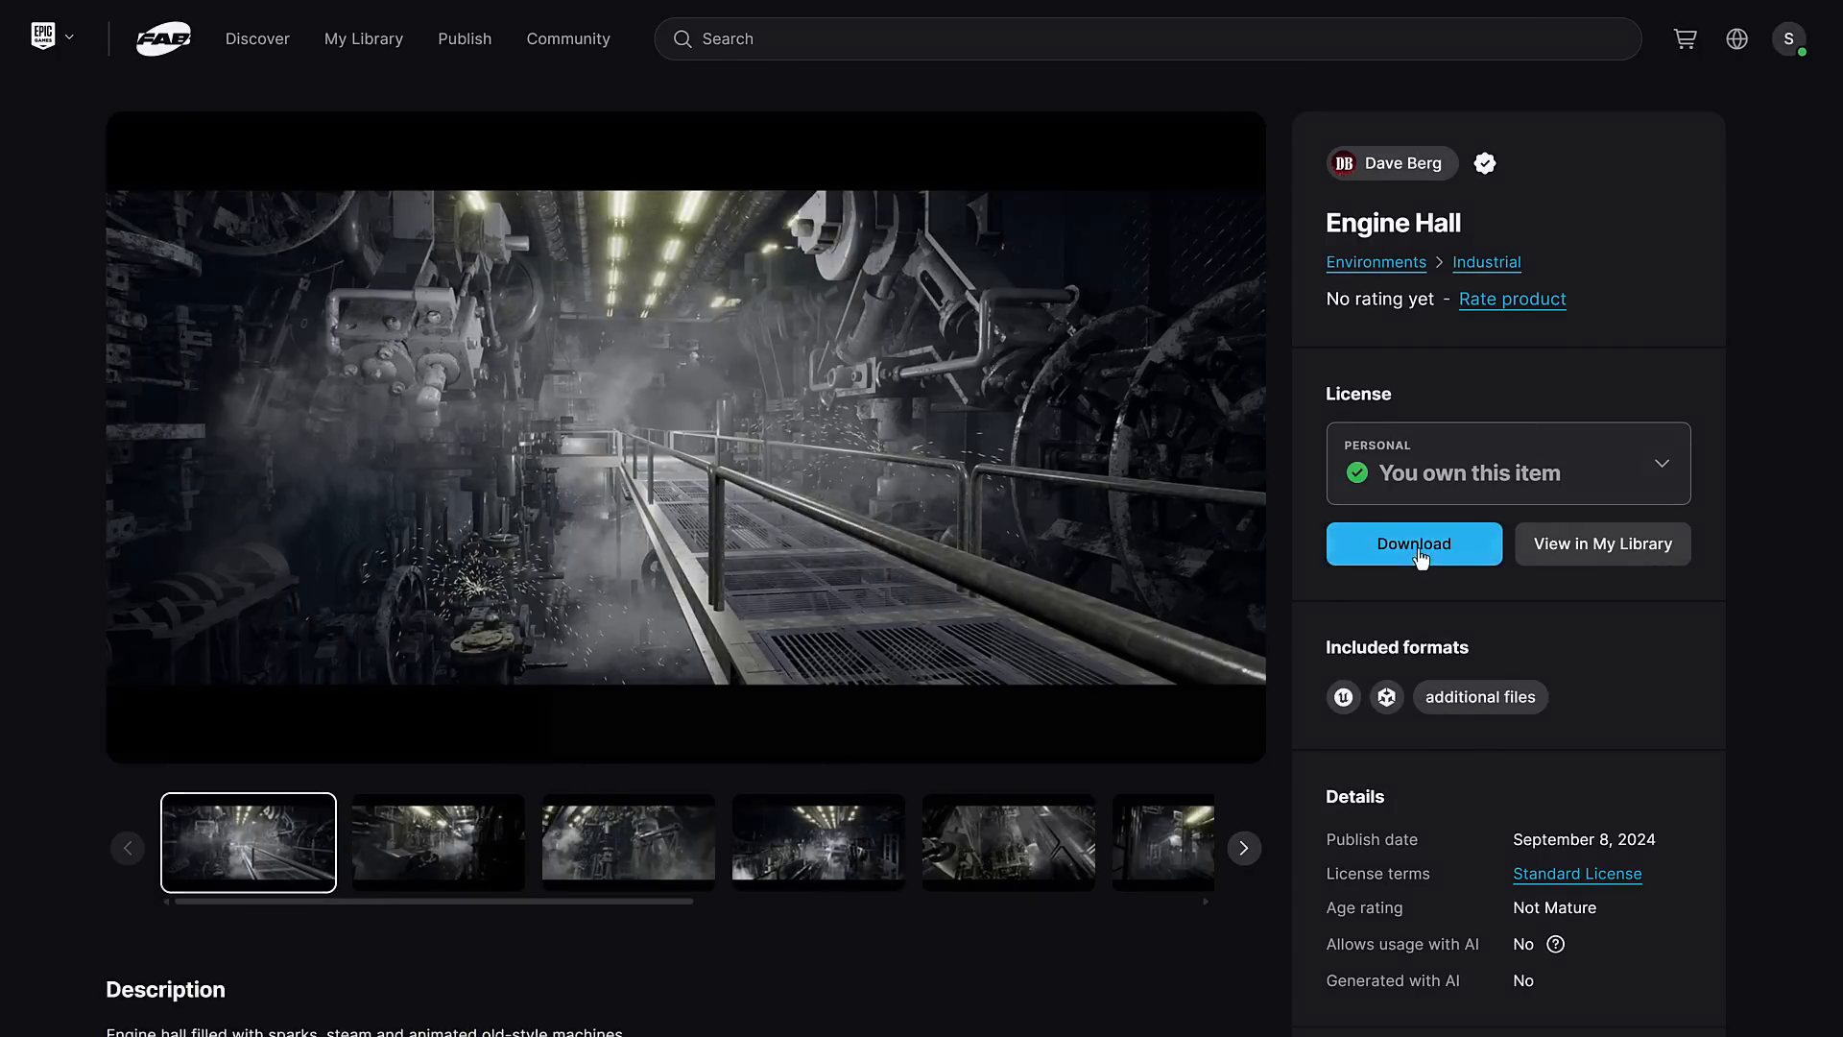
# - Review Engine Hall's downloadable file list, then choose the owned Personal license tier
pyautogui.click(1415, 543)
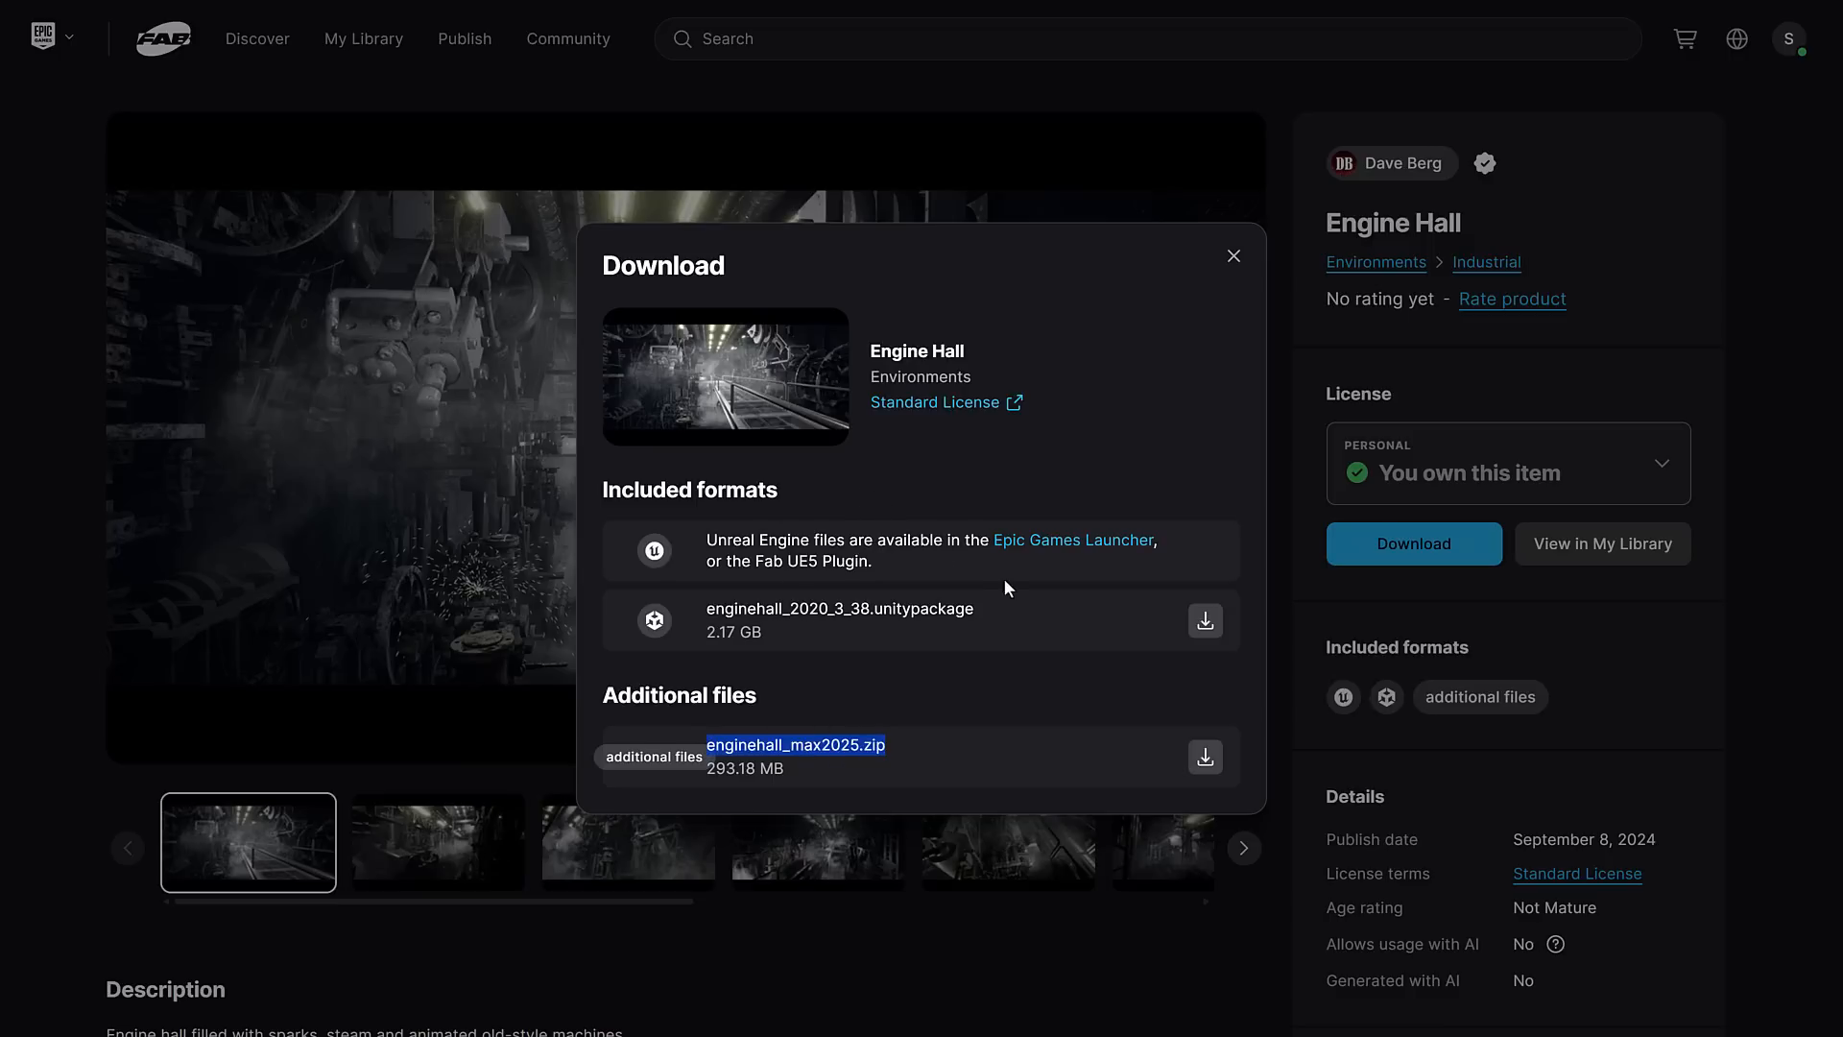
pyautogui.click(1507, 462)
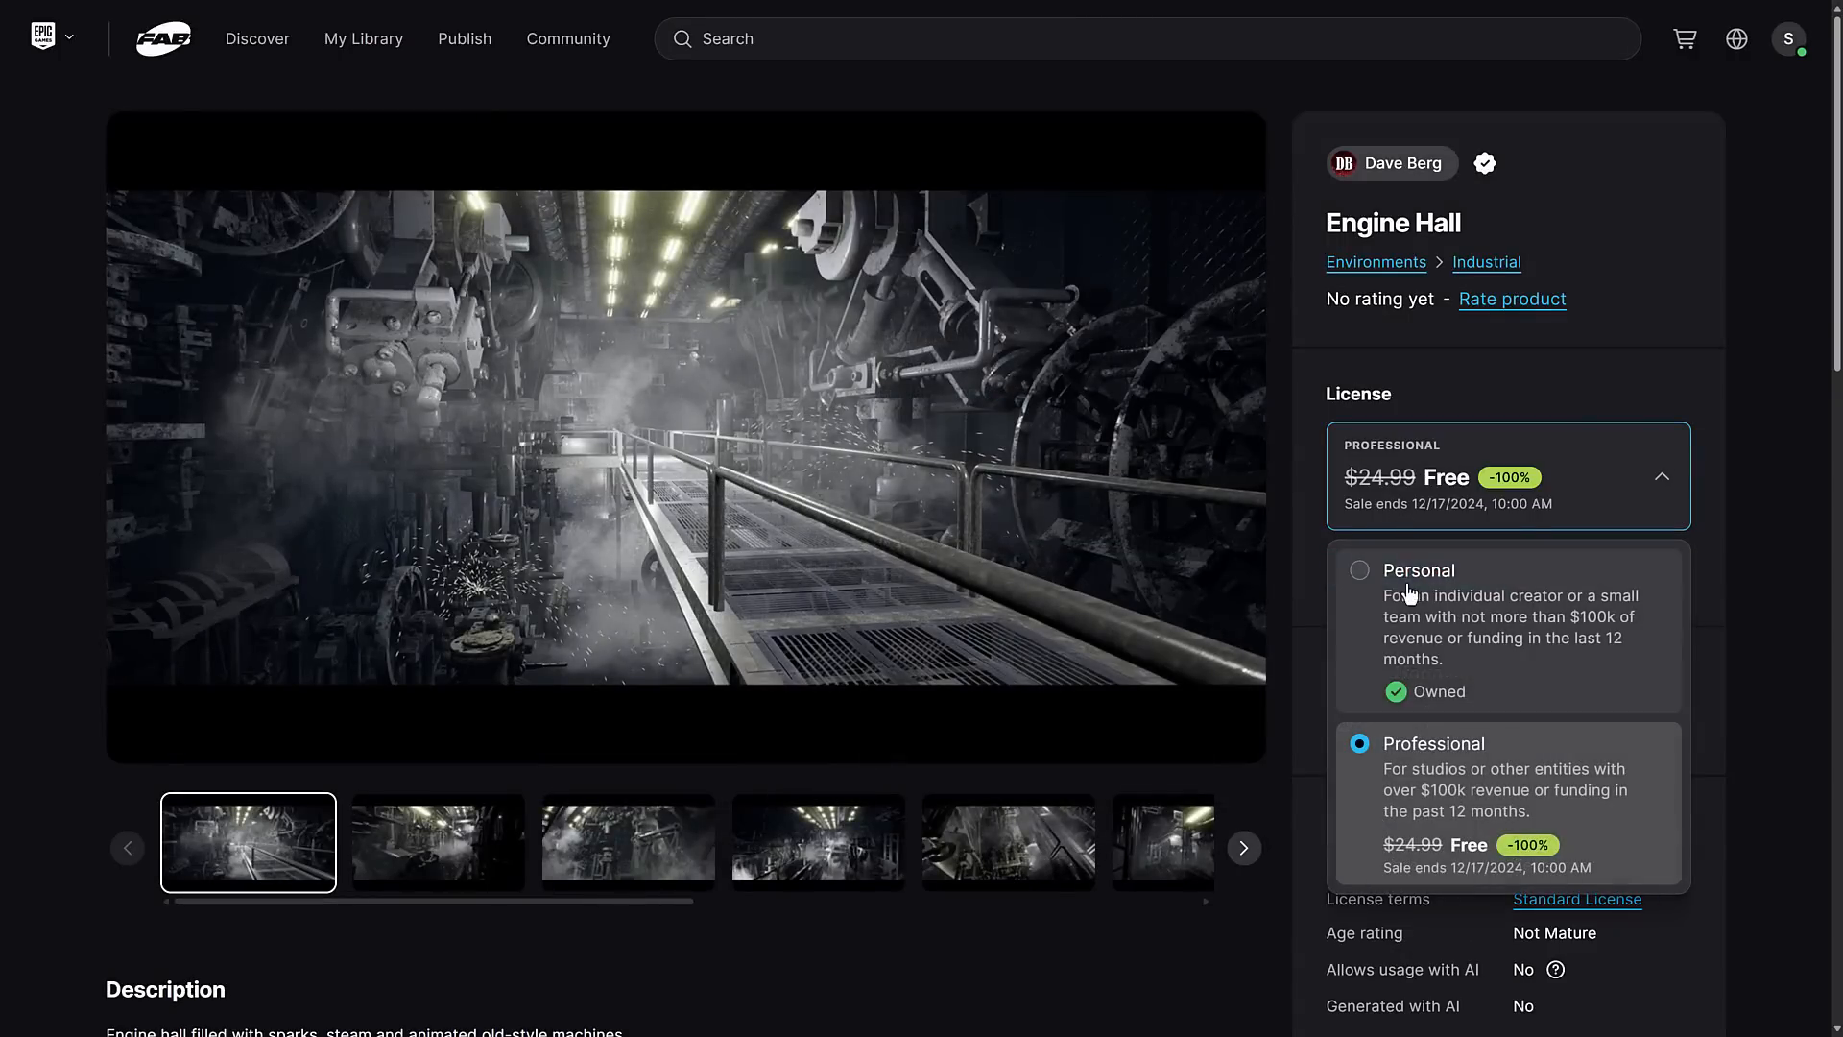
pyautogui.click(1417, 572)
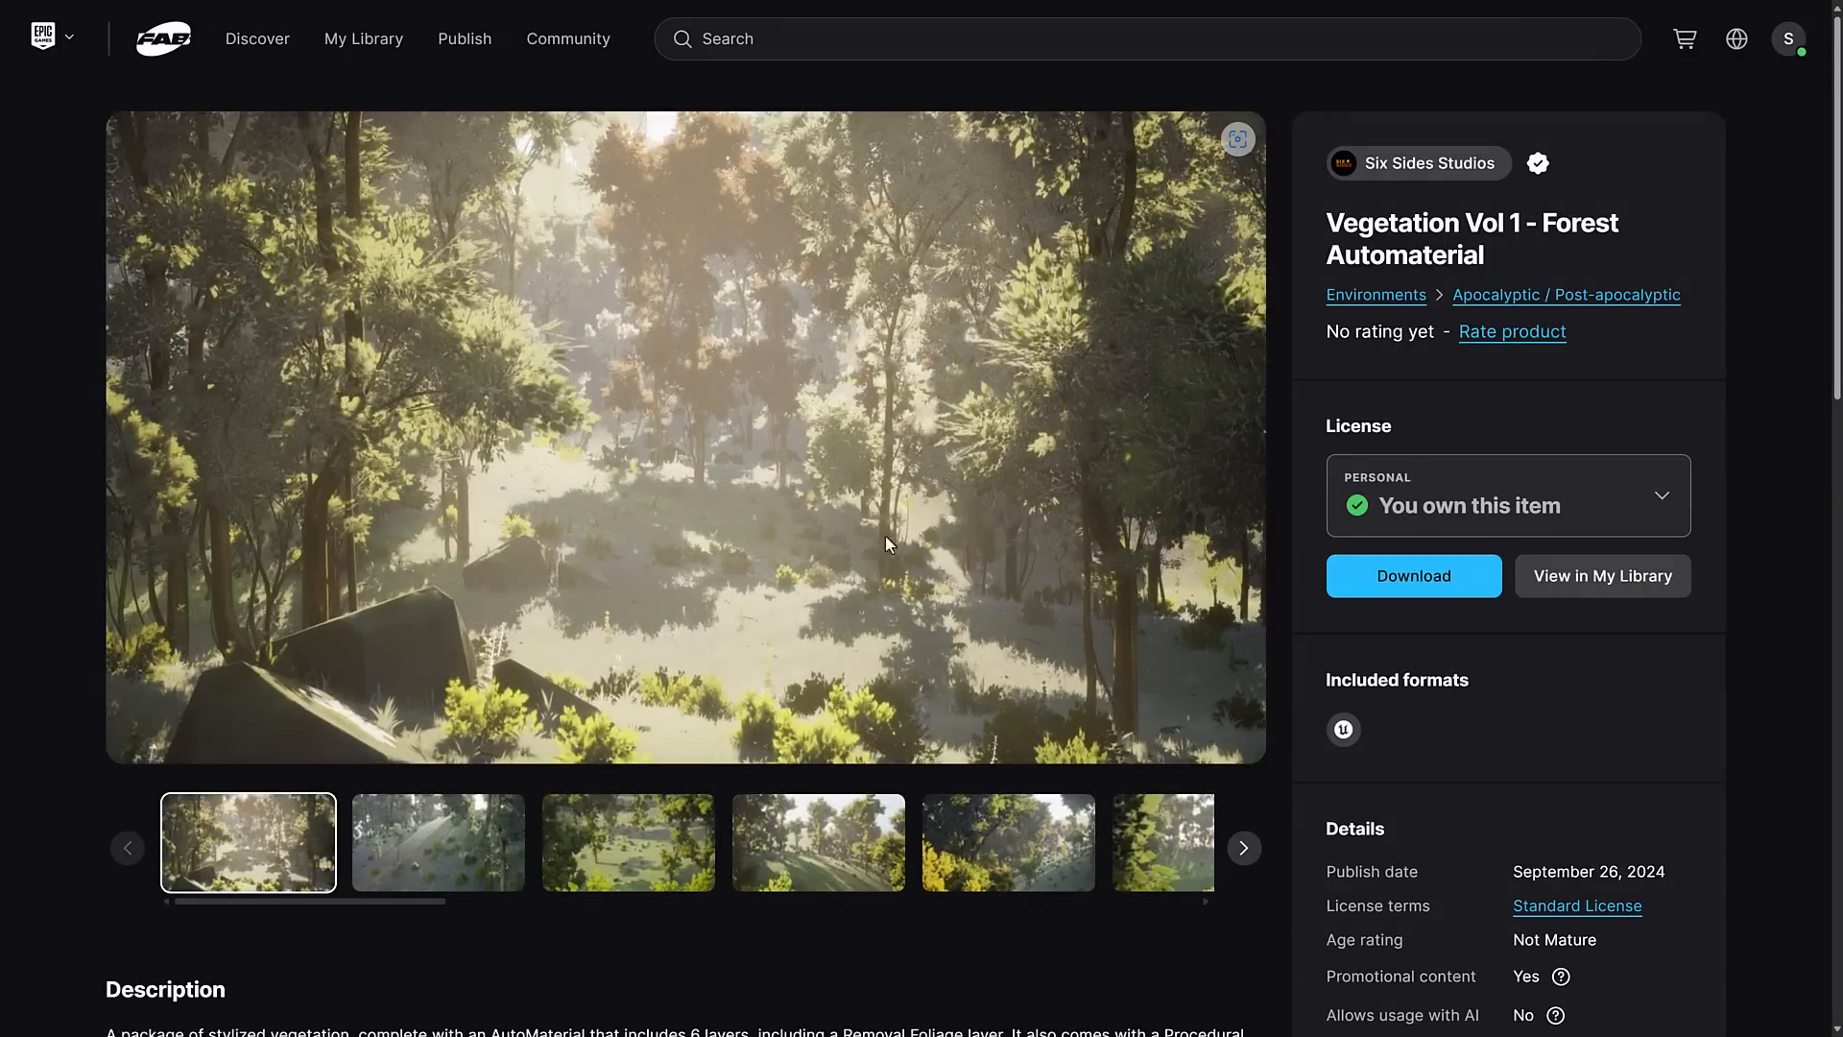
# - Scroll the Vegetation Vol 1 page to its description, demo links and UE 5.0–5.5 support
pyautogui.scroll(-3)
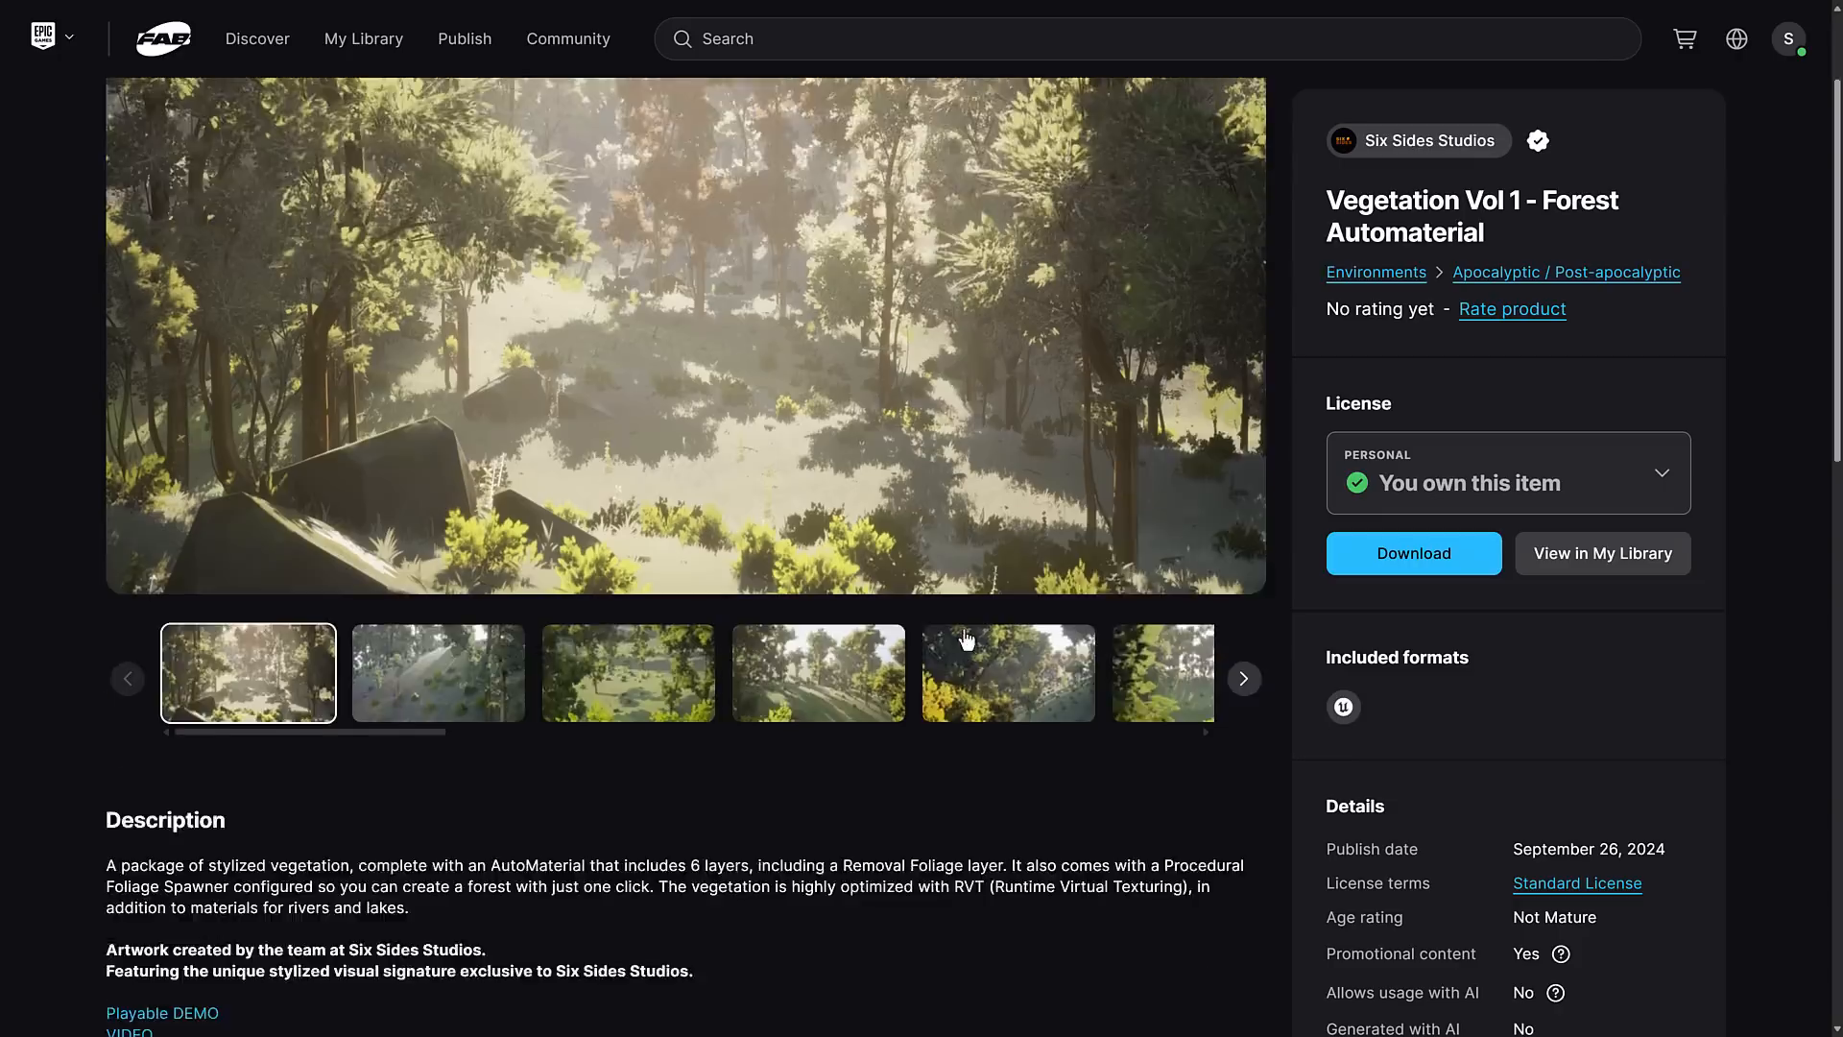
pyautogui.scroll(-3)
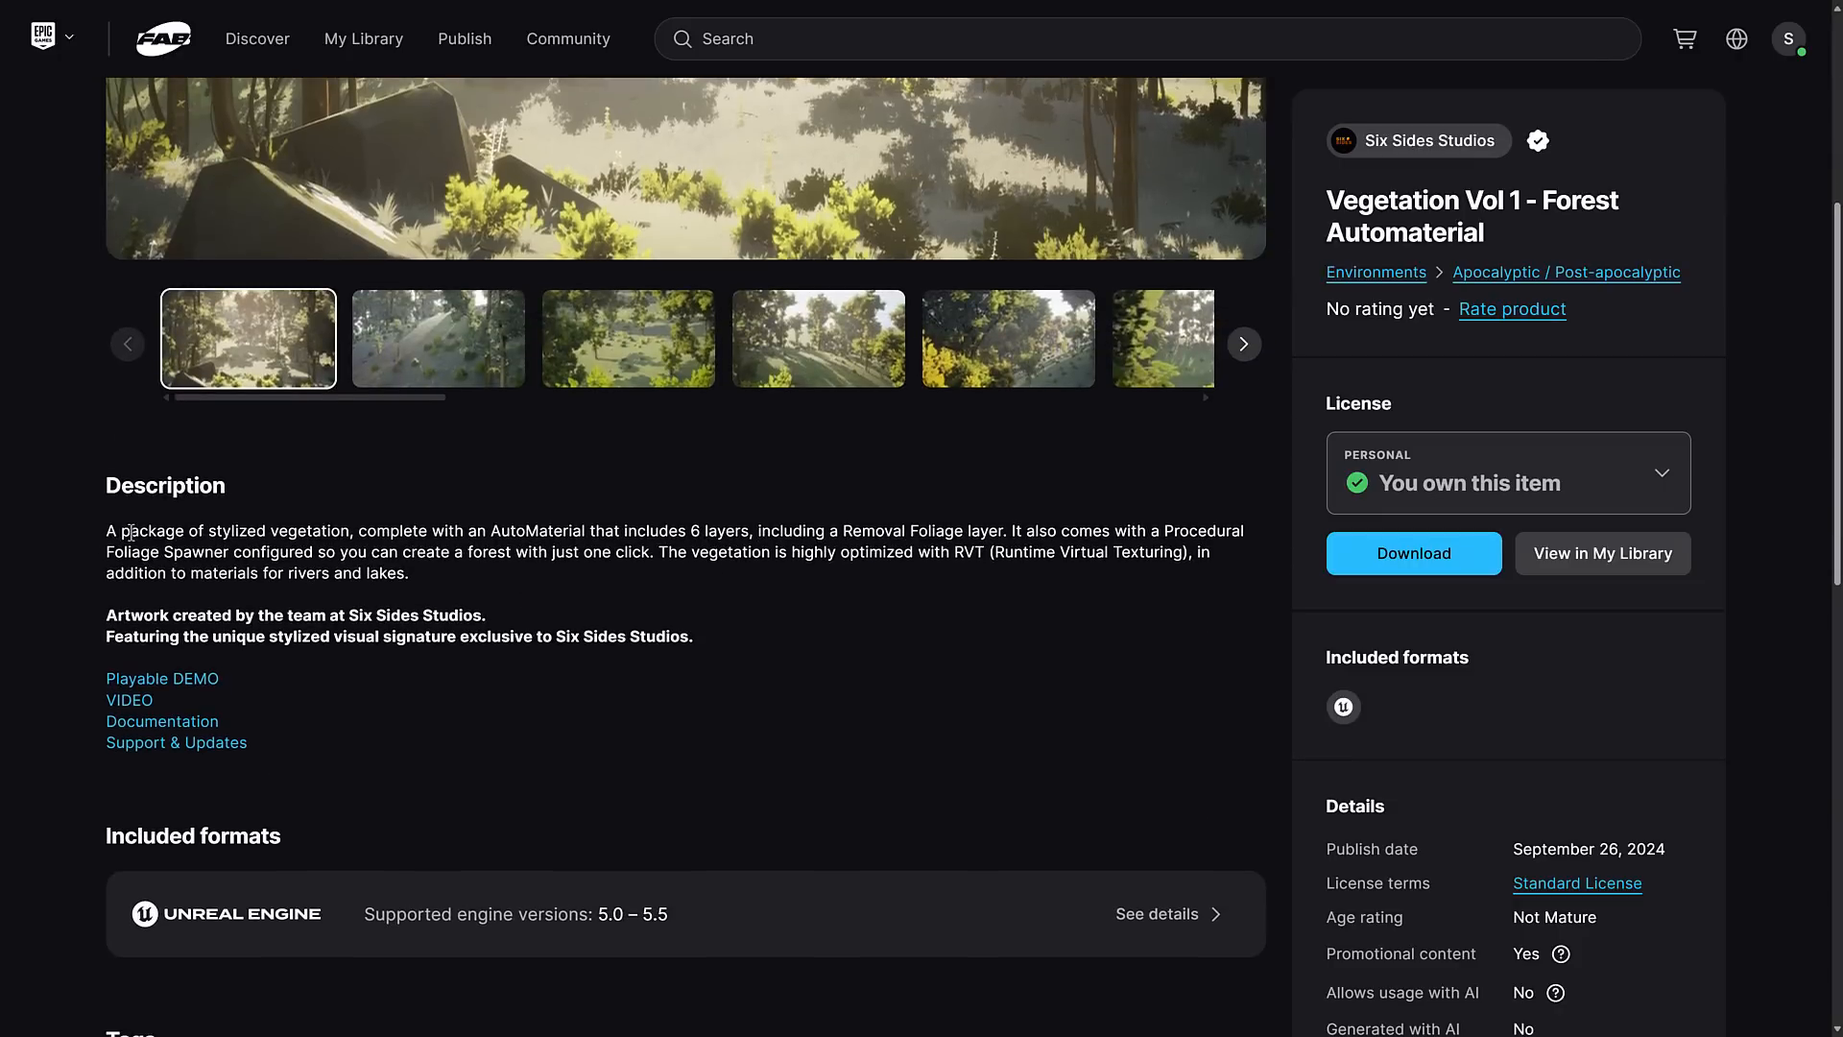
pyautogui.moveTo(574, 526)
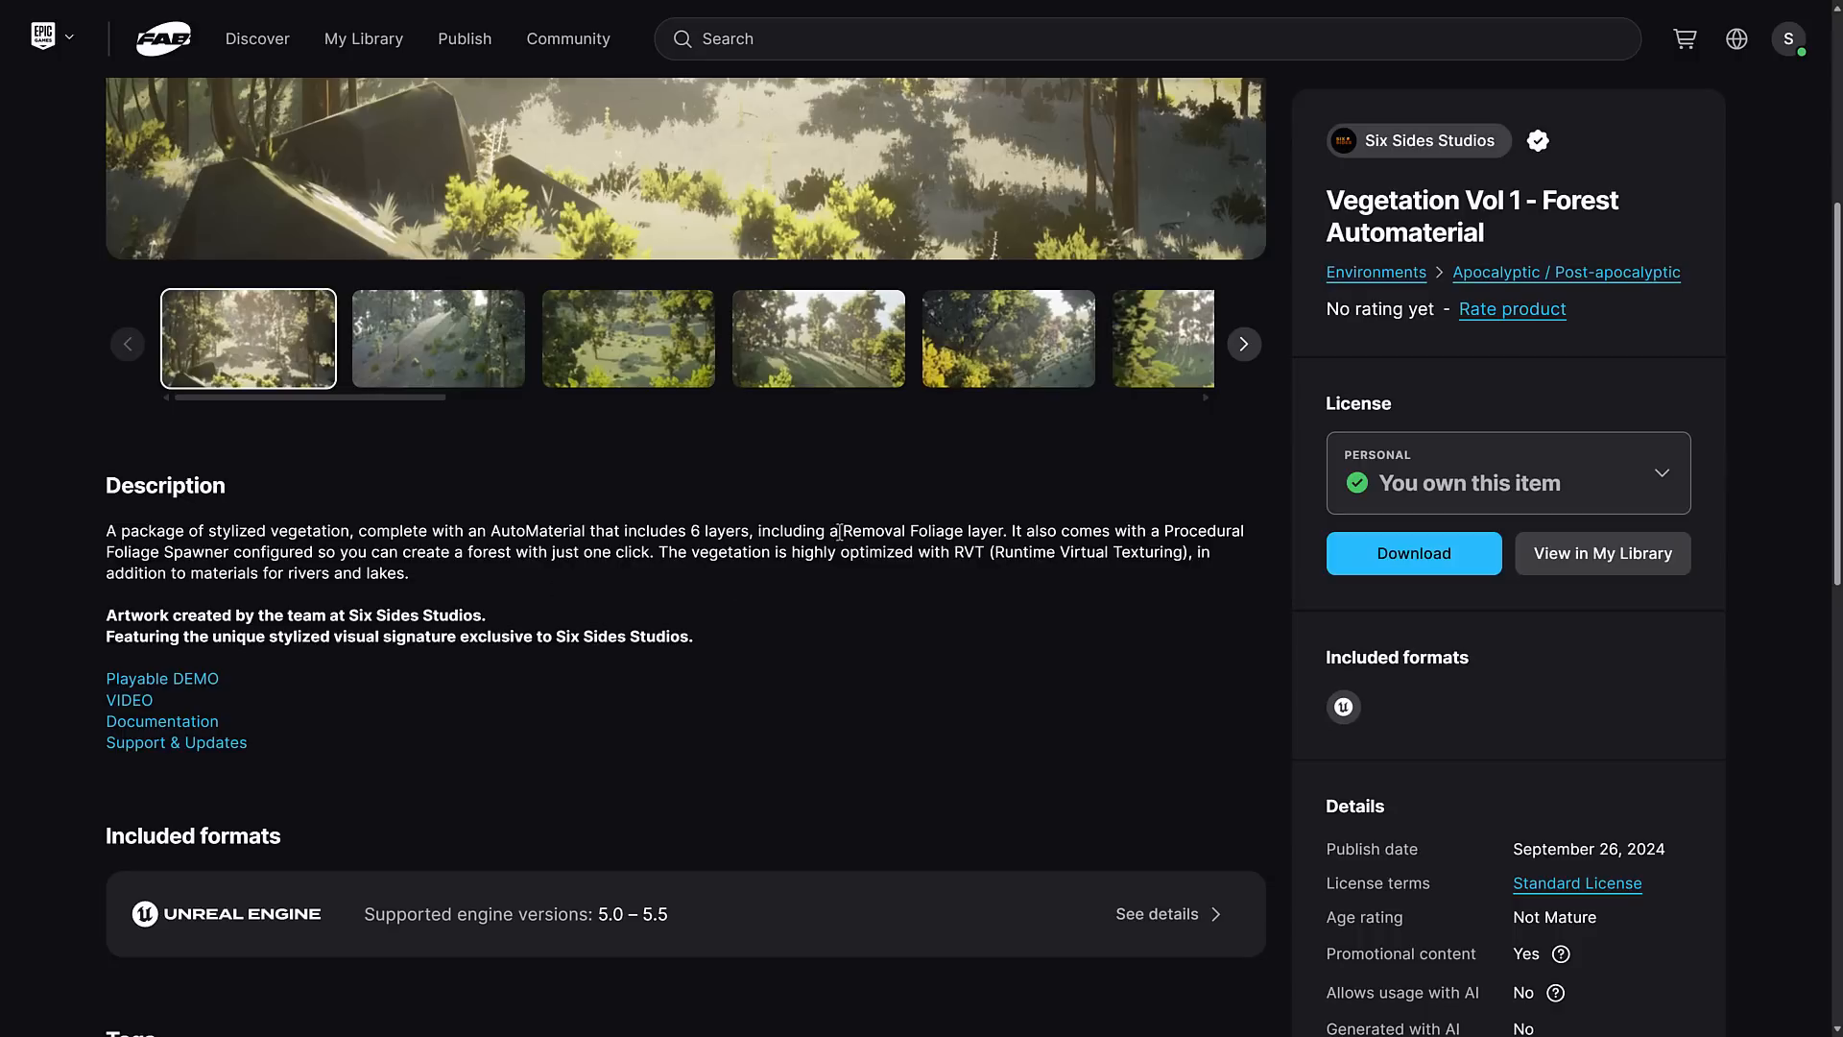
pyautogui.moveTo(138, 571)
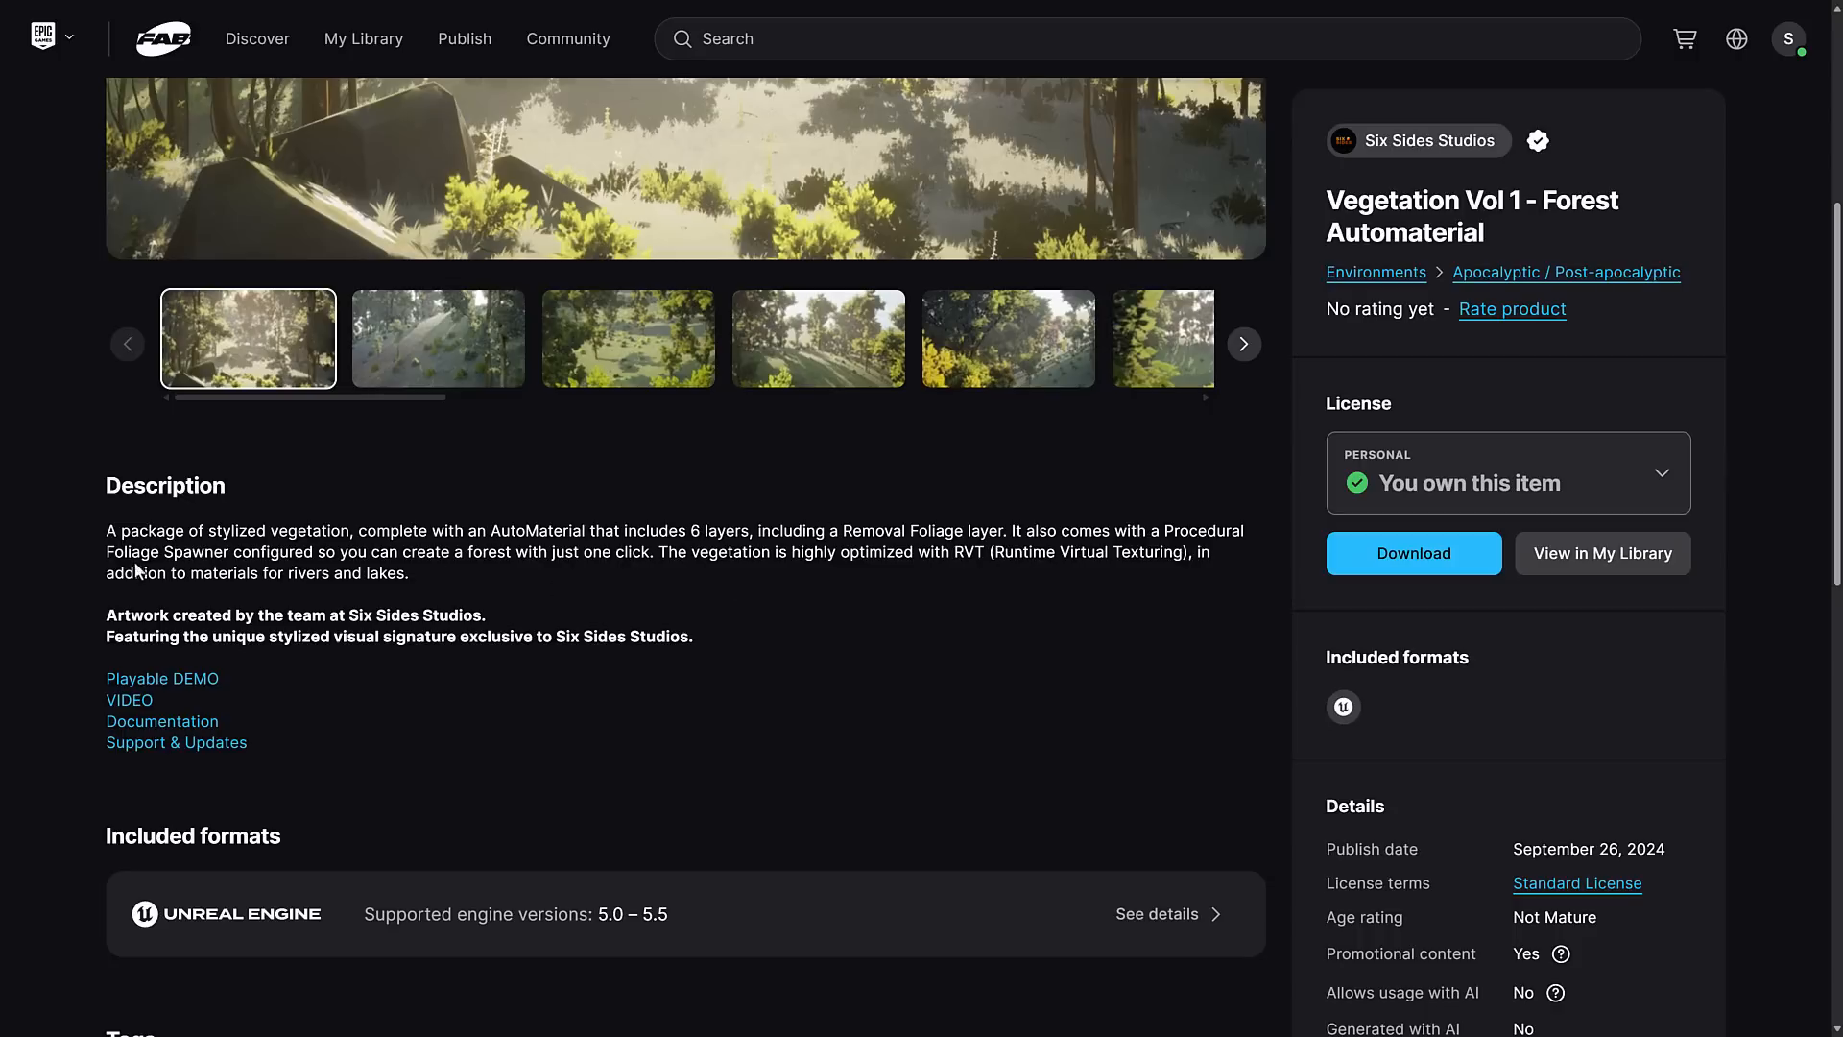
pyautogui.moveTo(664, 595)
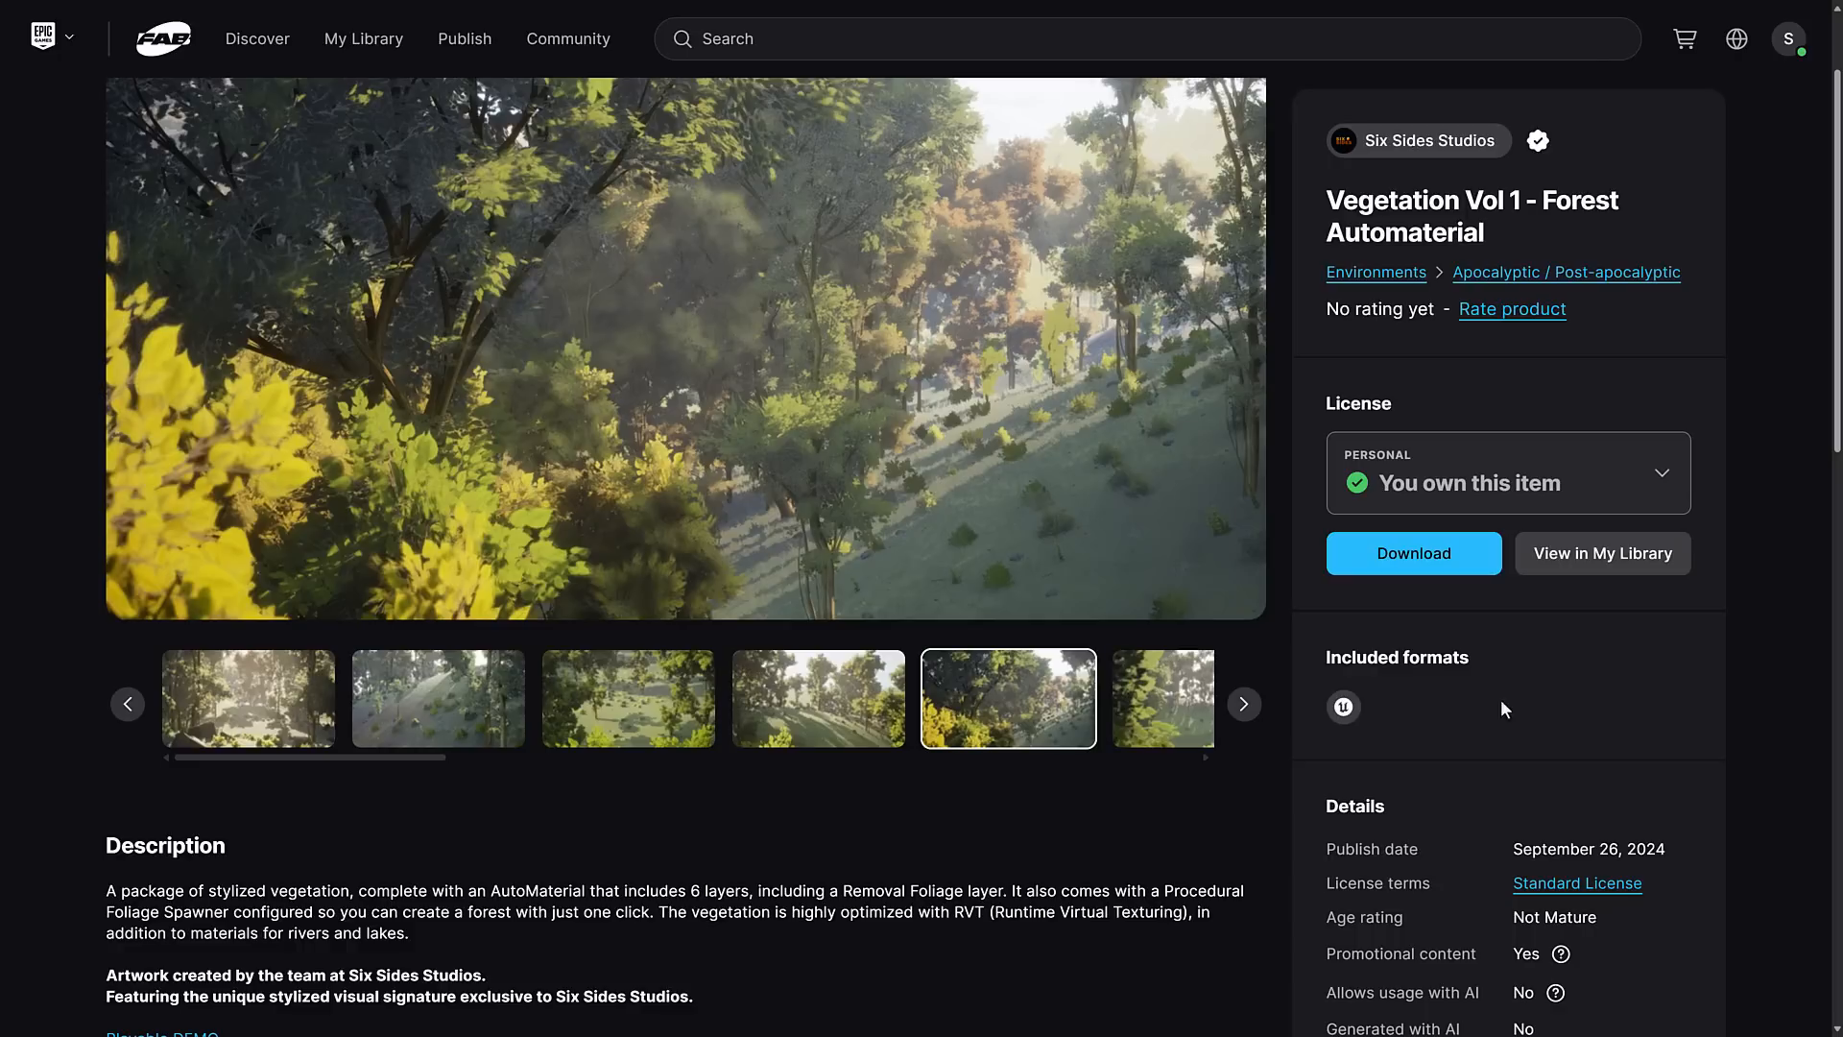
pyautogui.moveTo(918, 850)
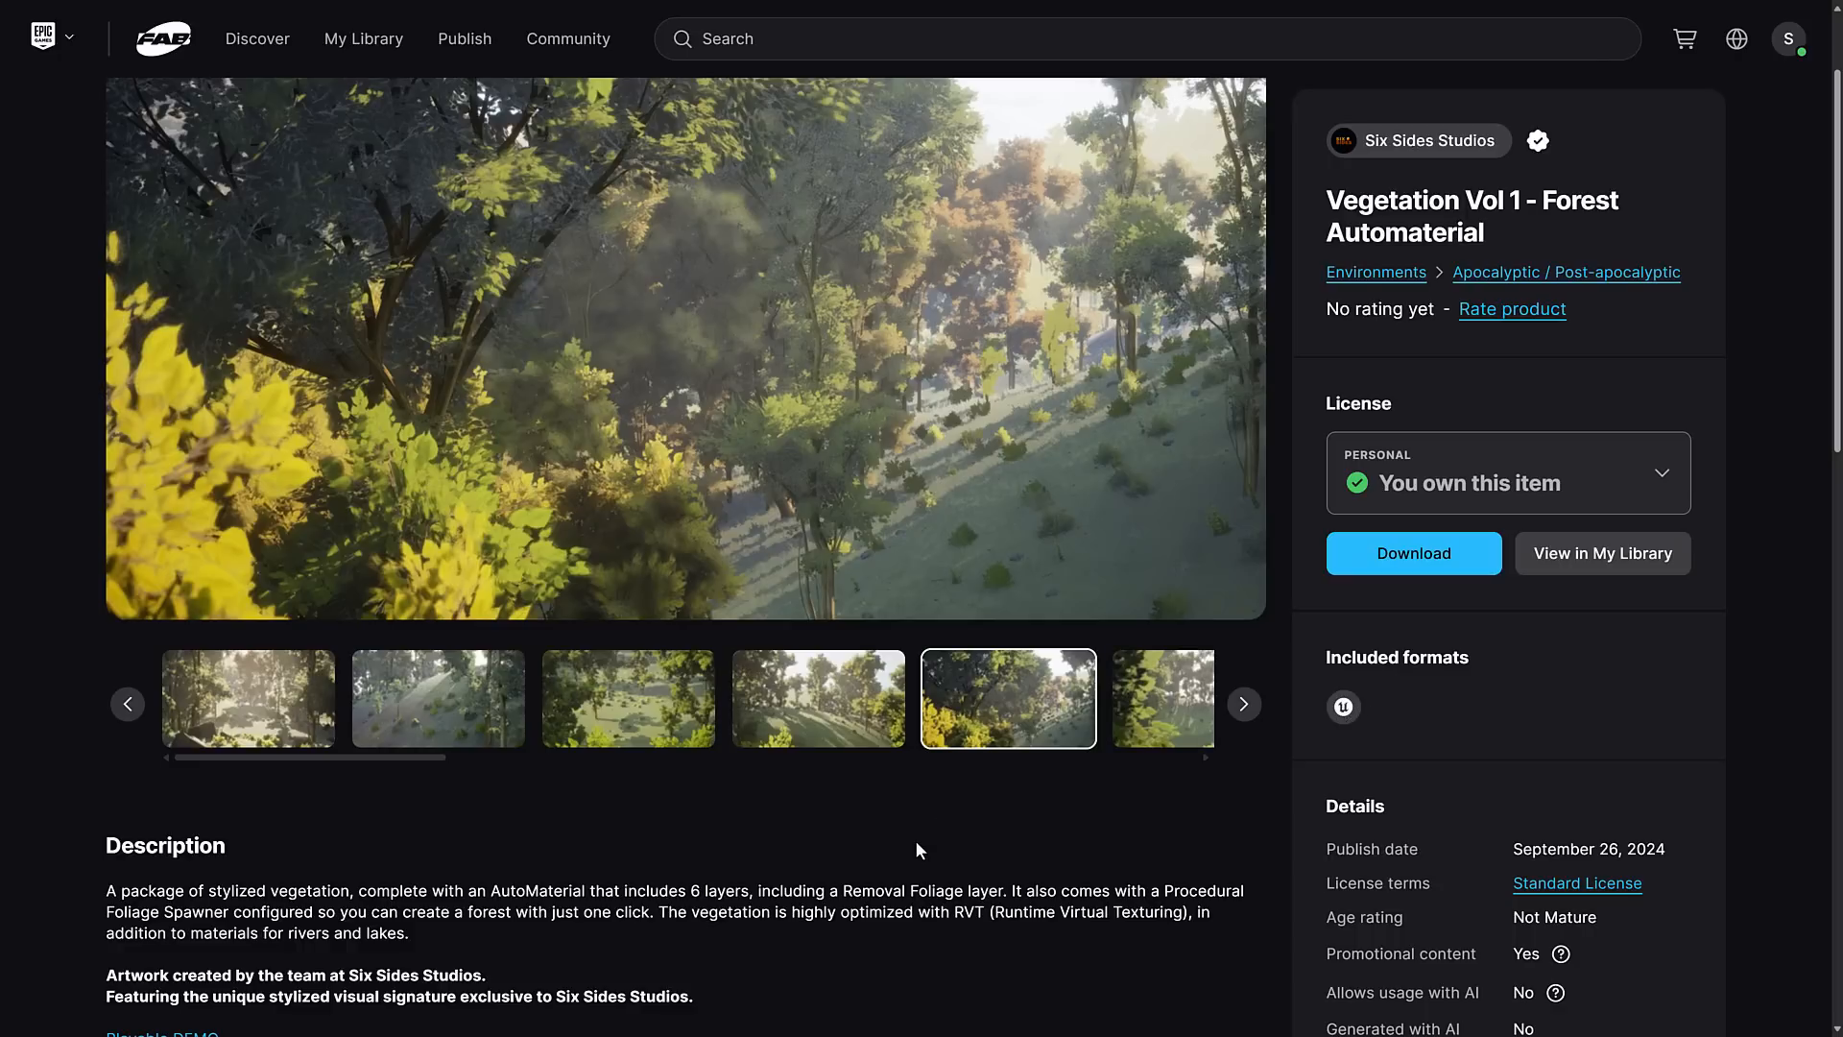
pyautogui.moveTo(436, 755)
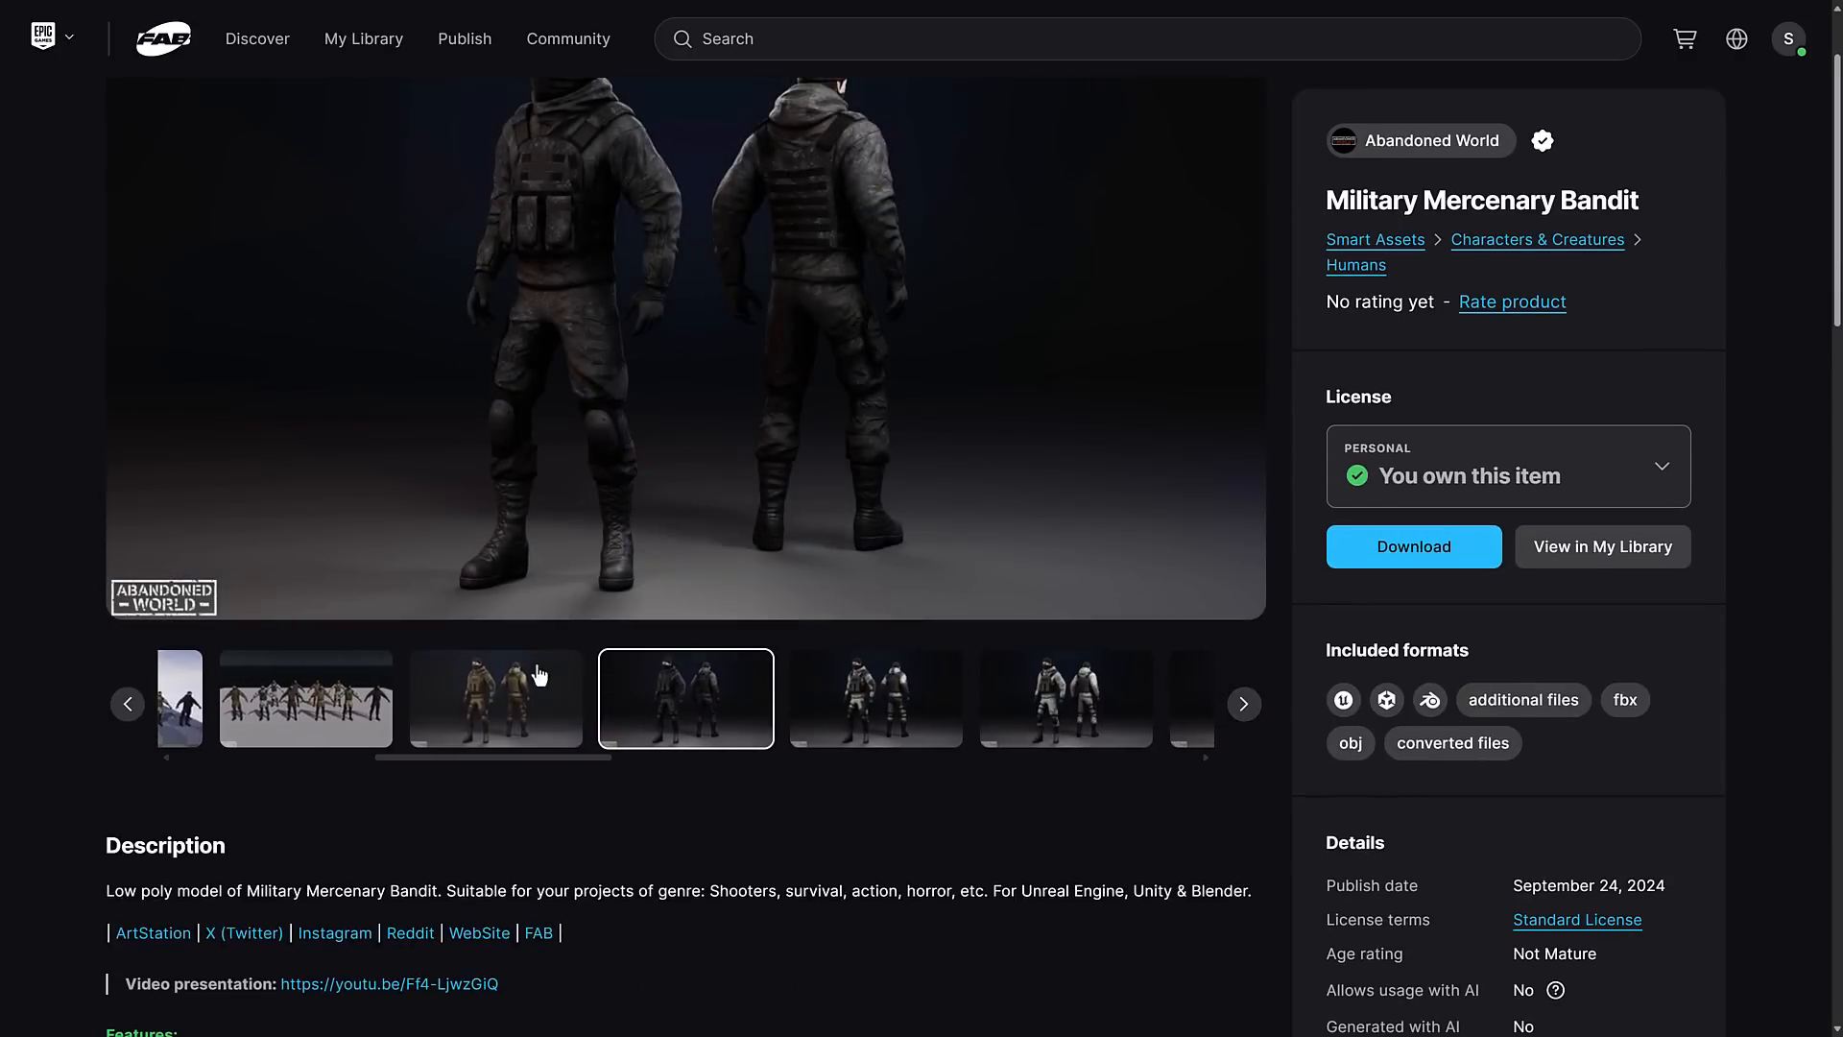
# - Show the third gallery image of the tan-uniformed Military Mercenary Bandit pair
pyautogui.click(495, 697)
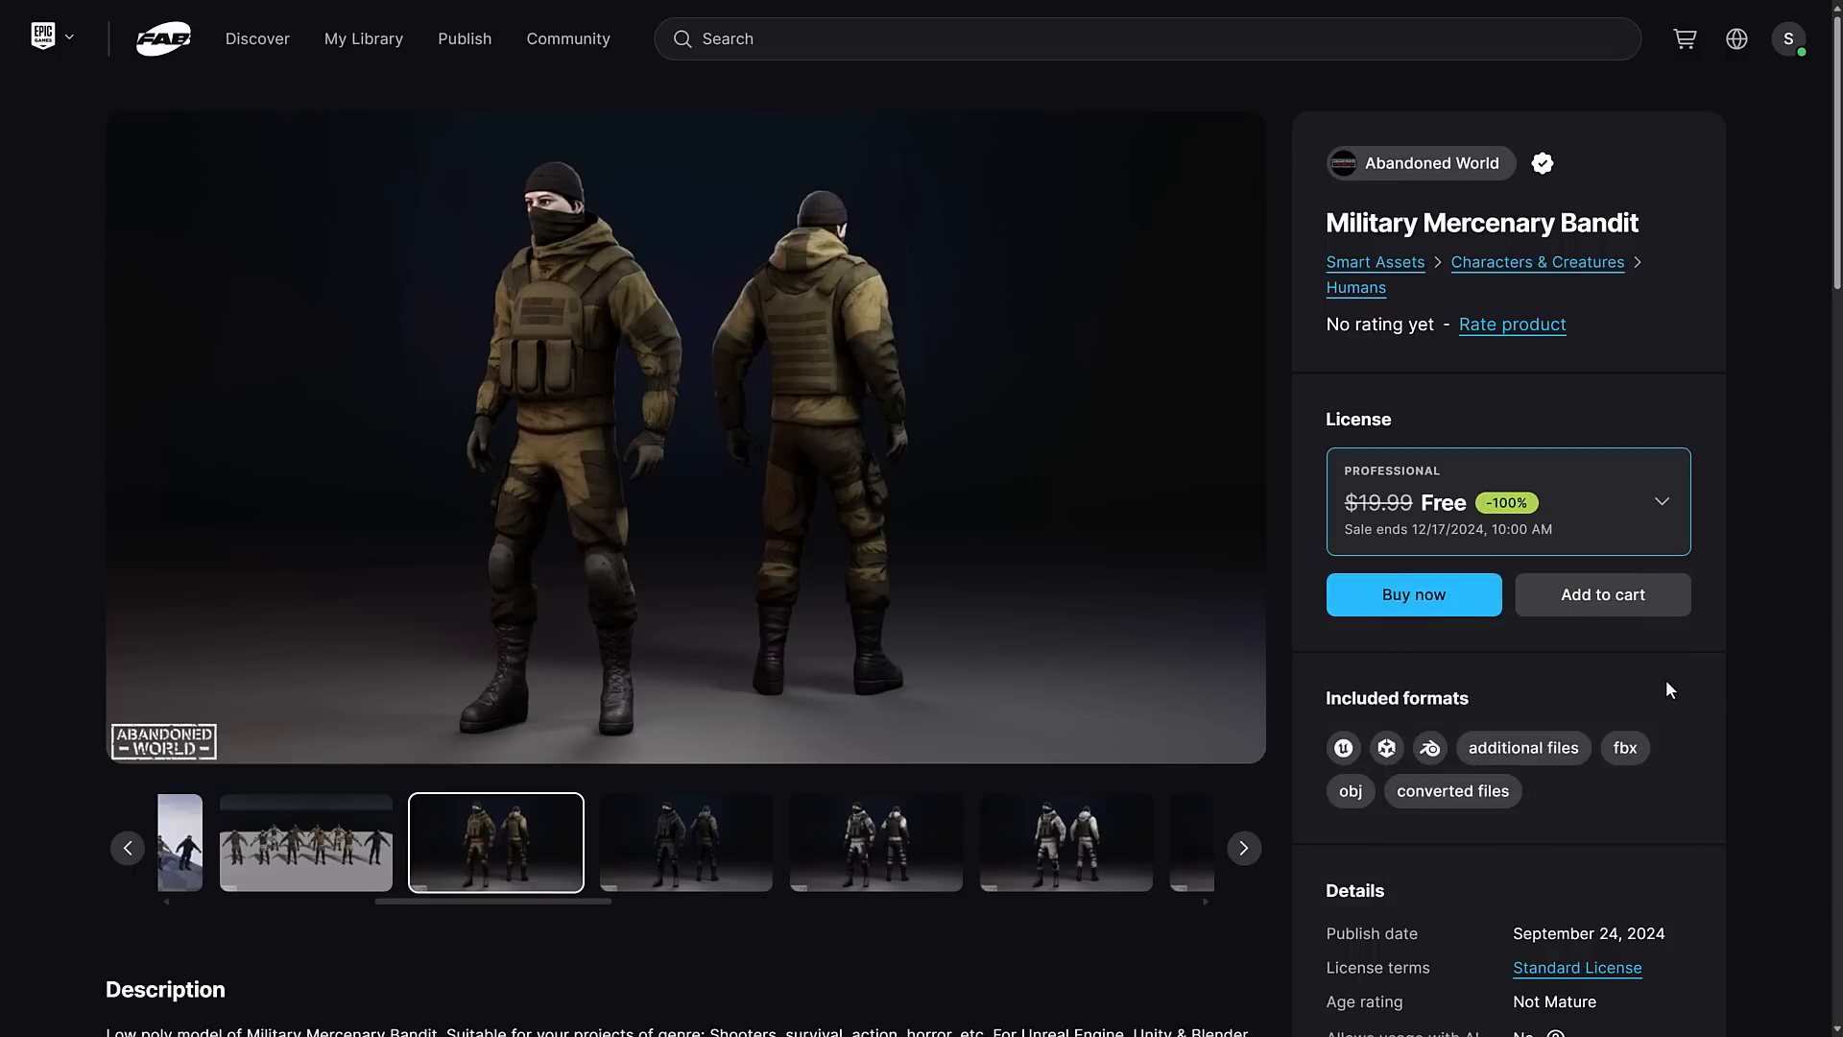
pyautogui.moveTo(1459, 695)
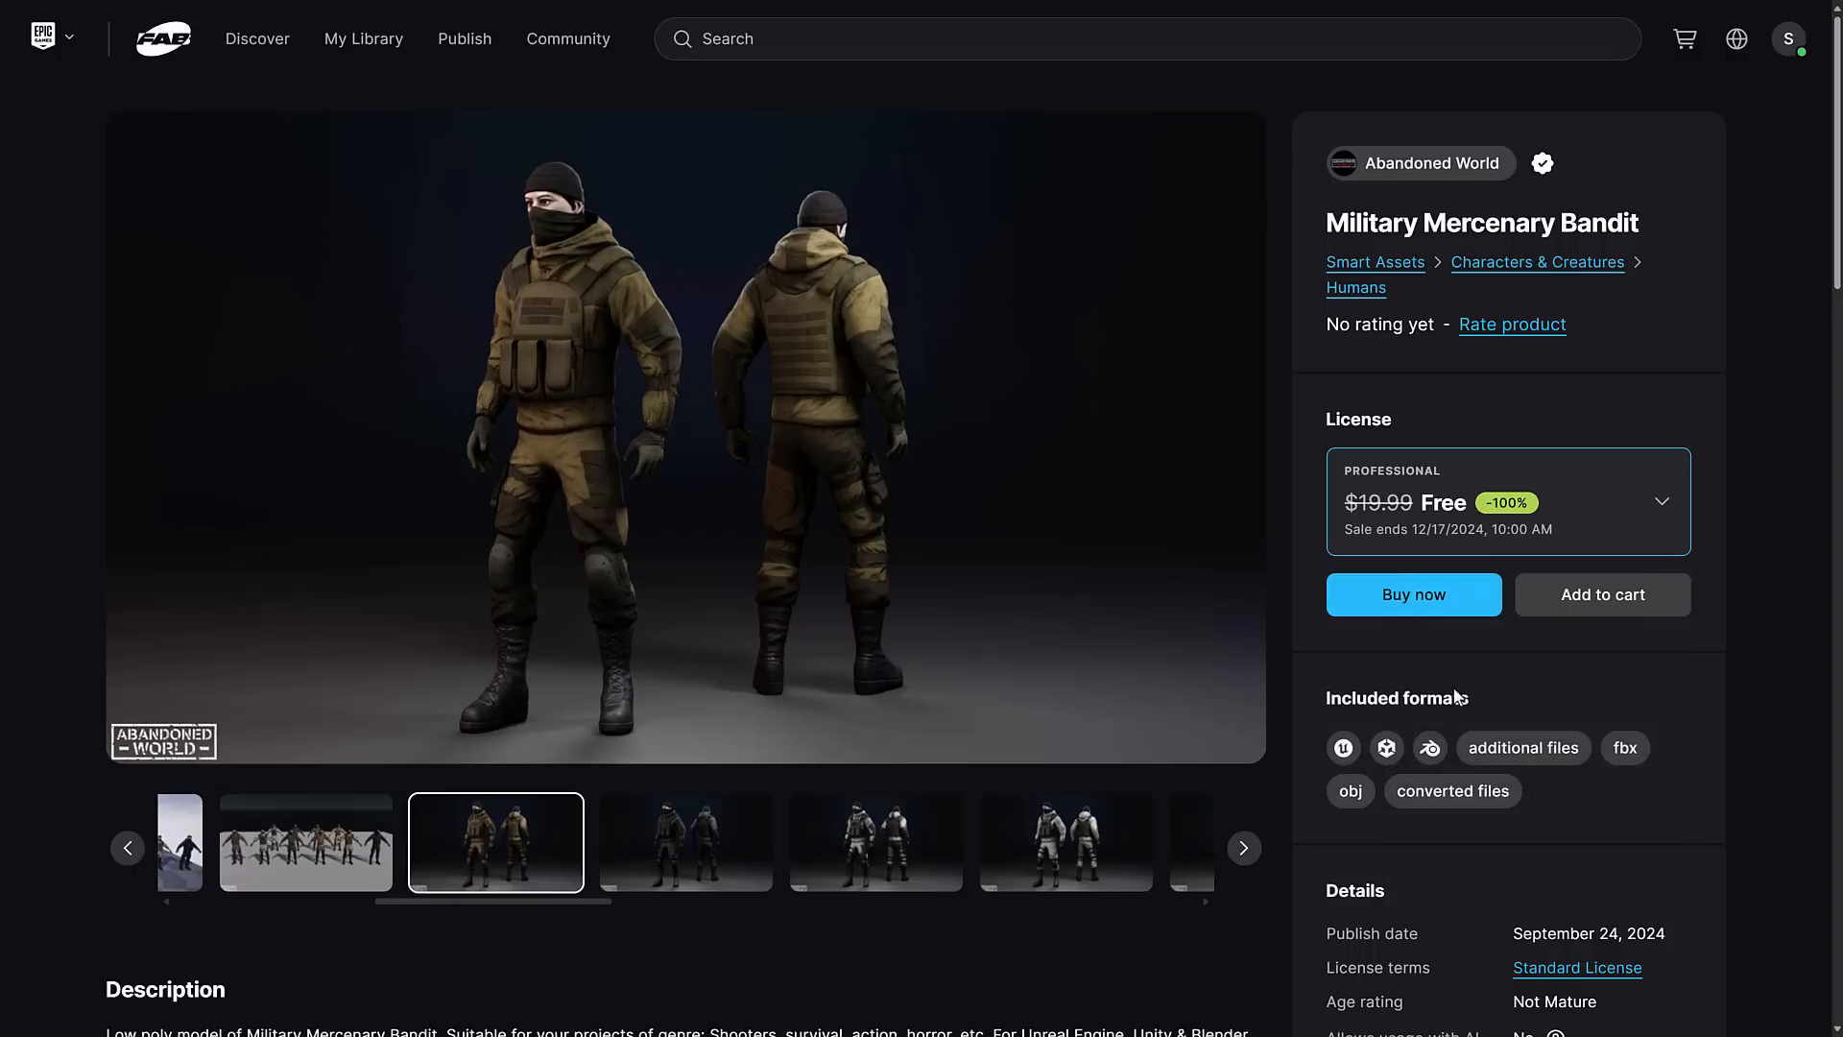
# - Review the Military Mercenary Bandit's download file list, including converted and additional files, then close it
pyautogui.click(1658, 501)
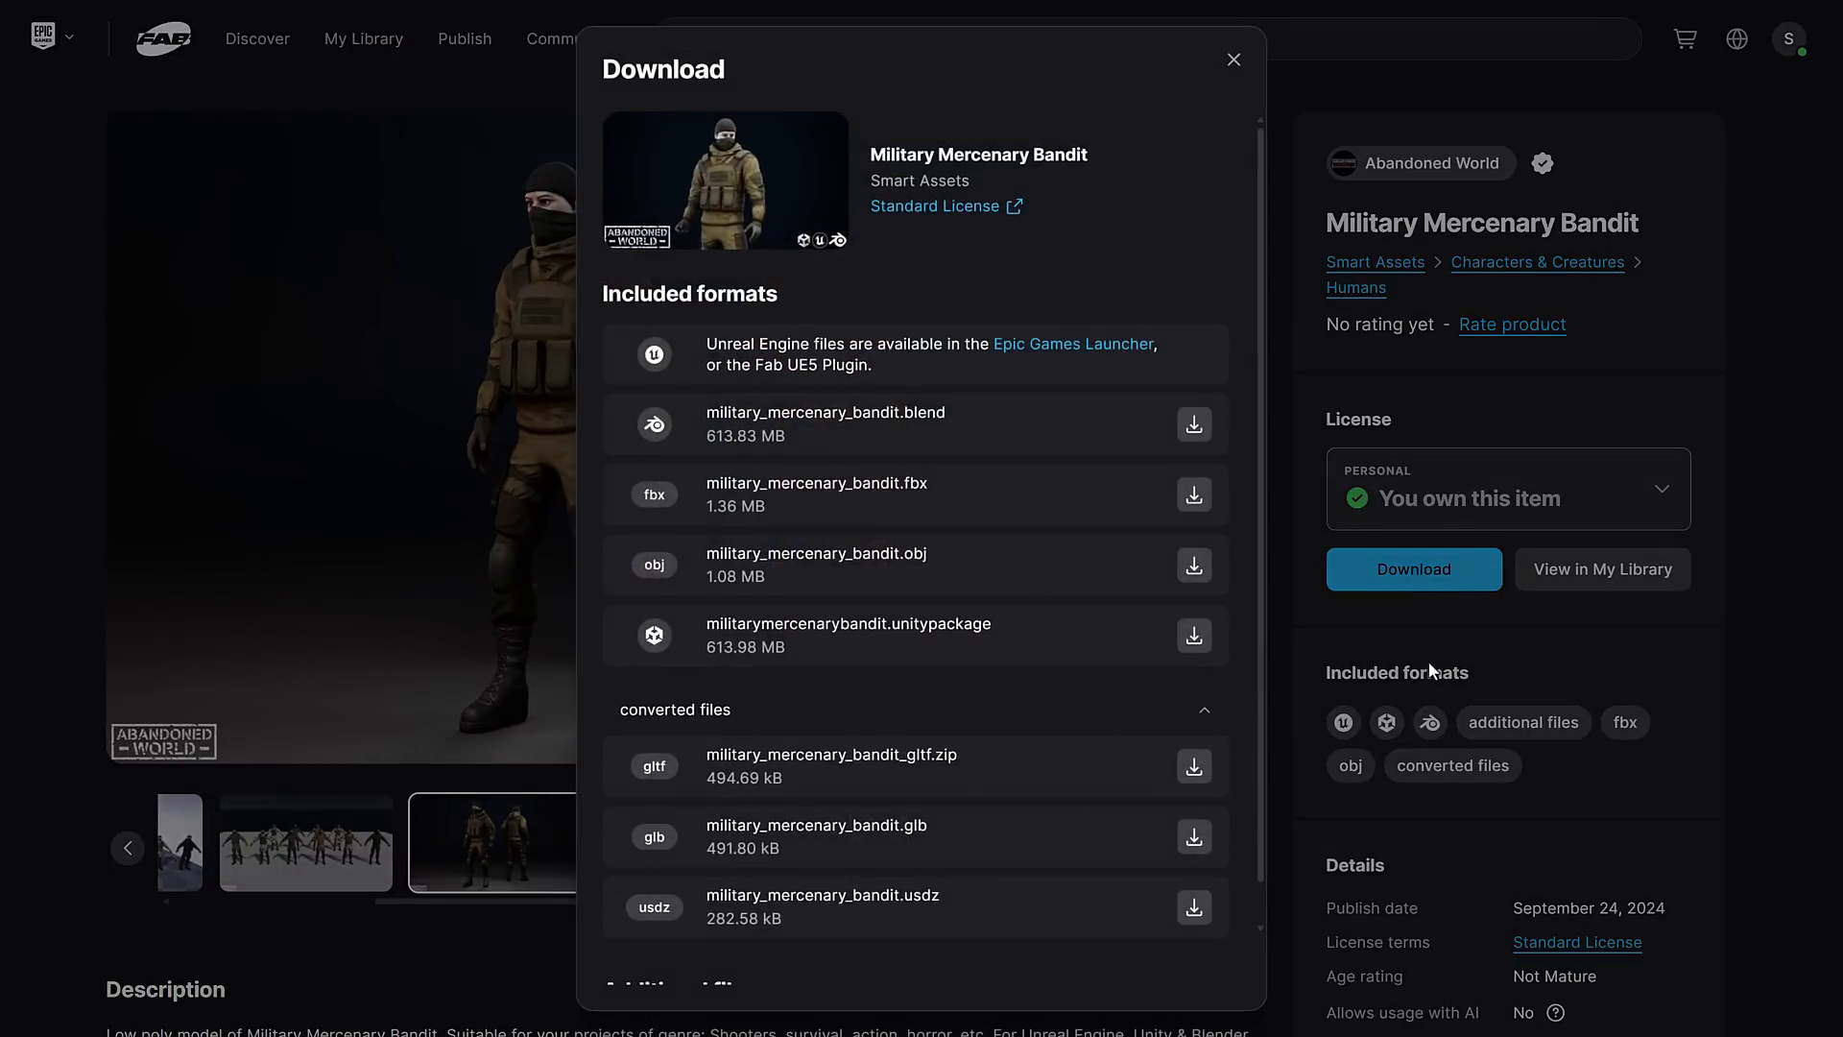
pyautogui.moveTo(881, 407)
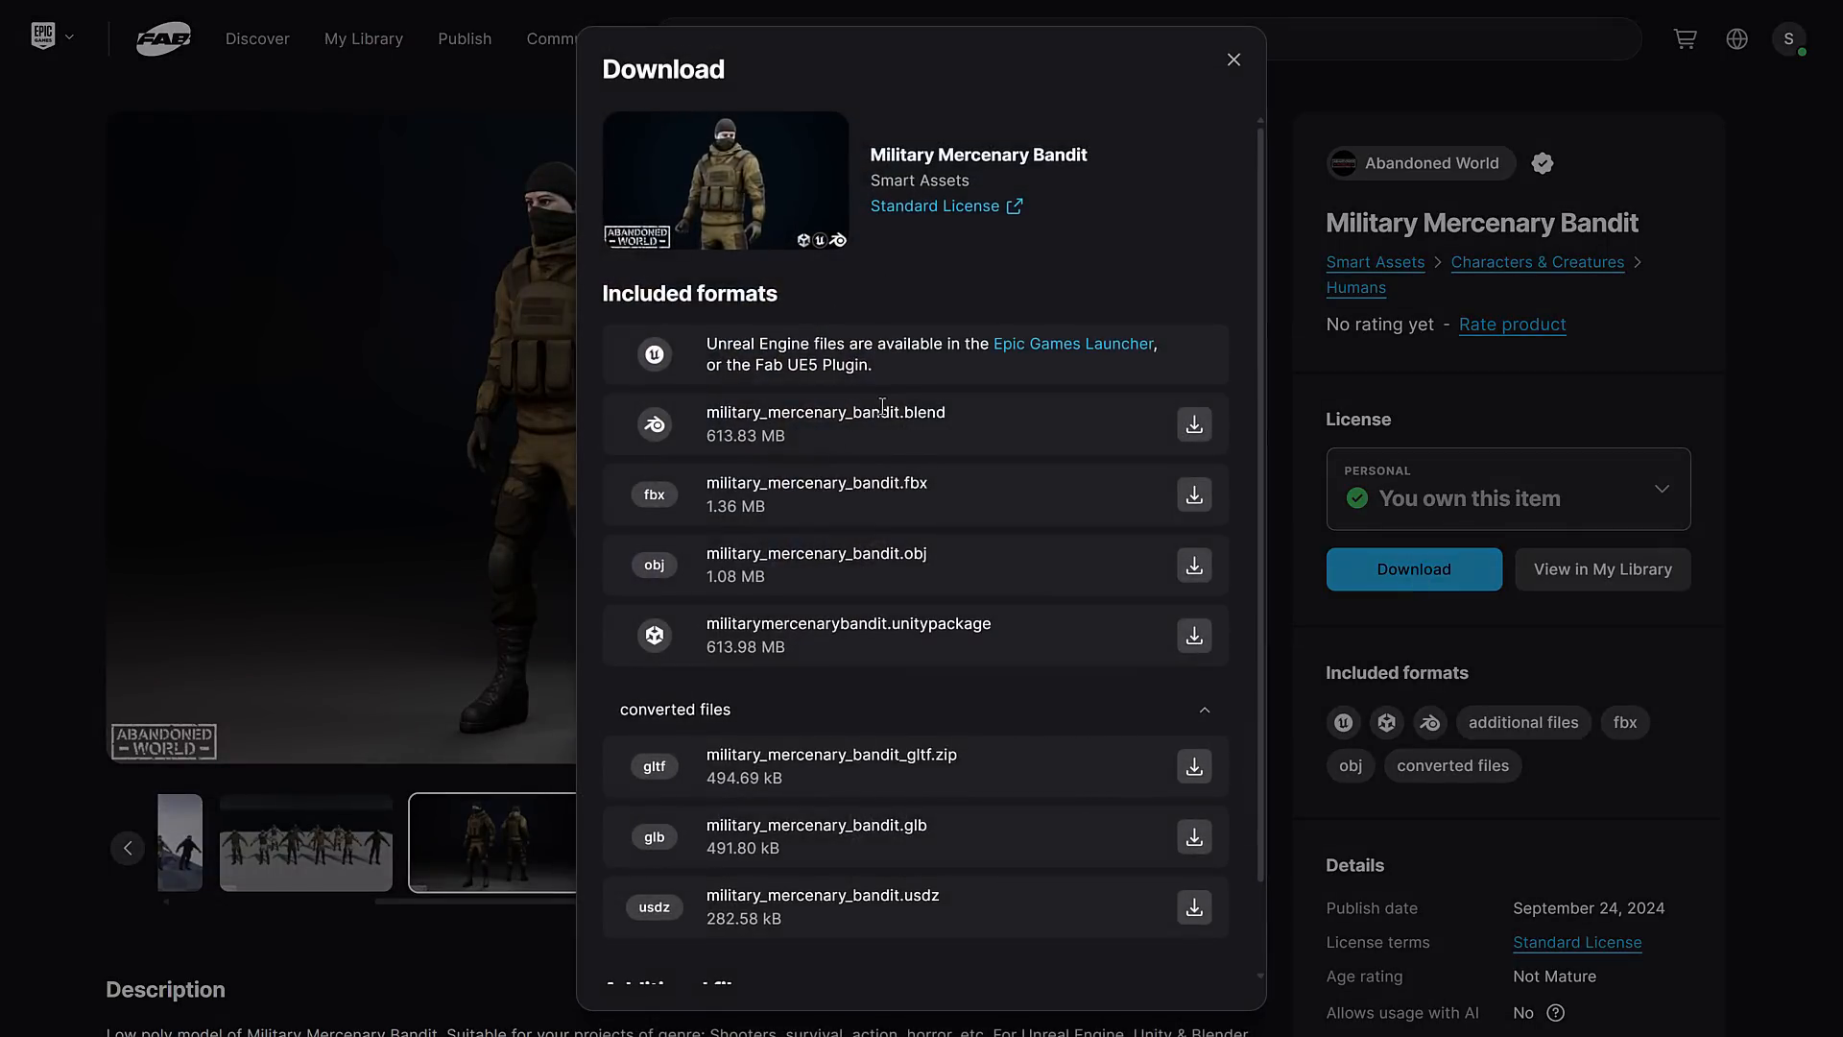
pyautogui.moveTo(951, 426)
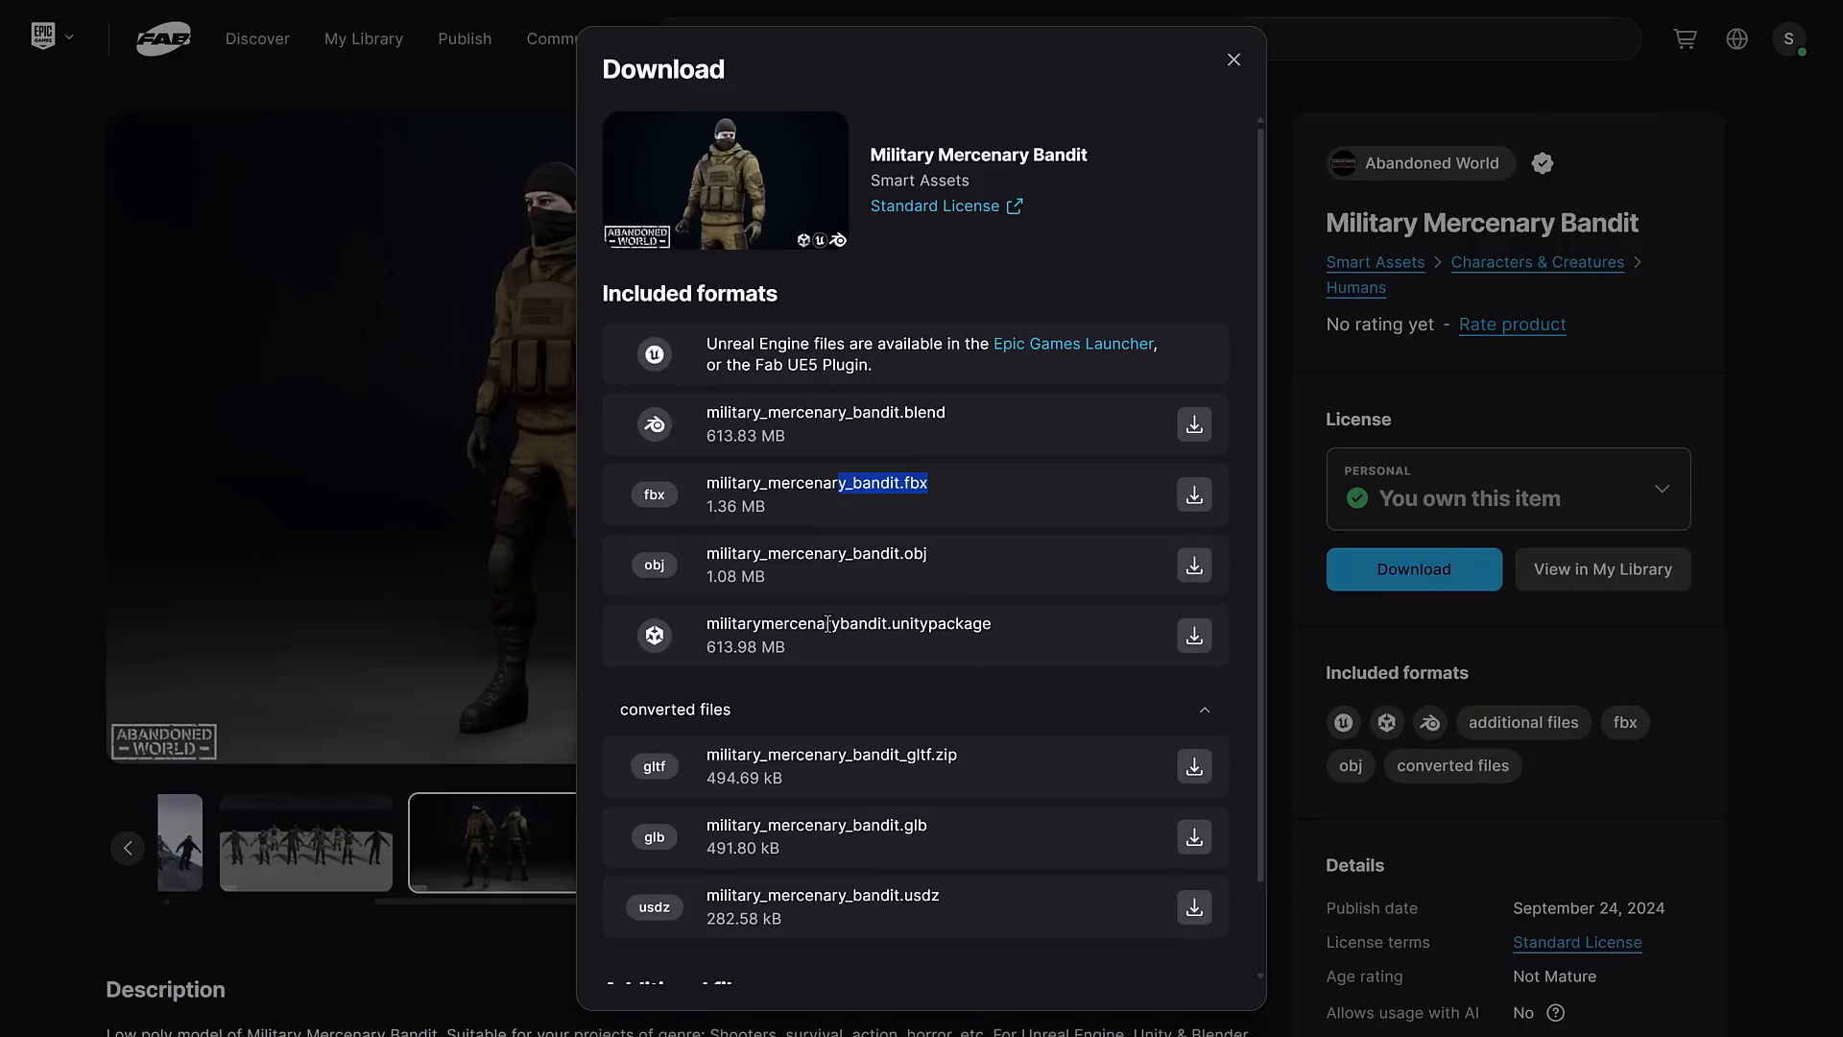
pyautogui.scroll(-3)
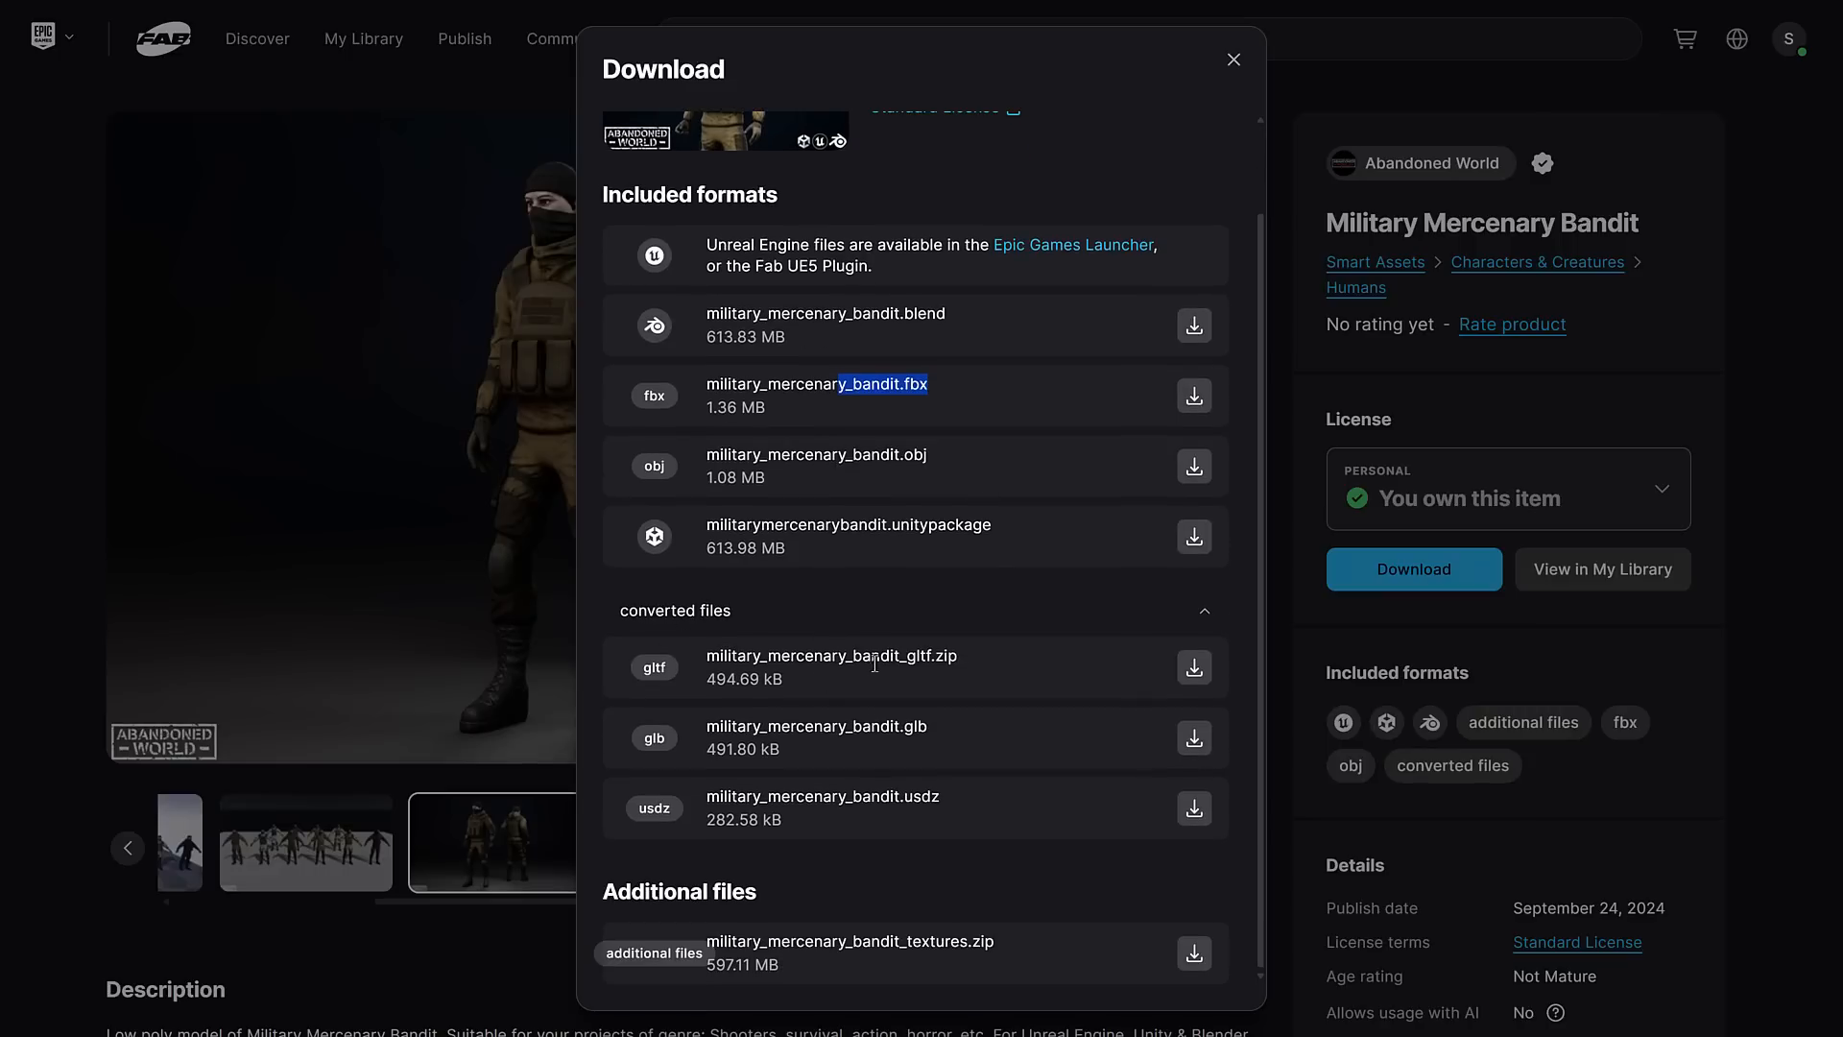
pyautogui.moveTo(914, 799)
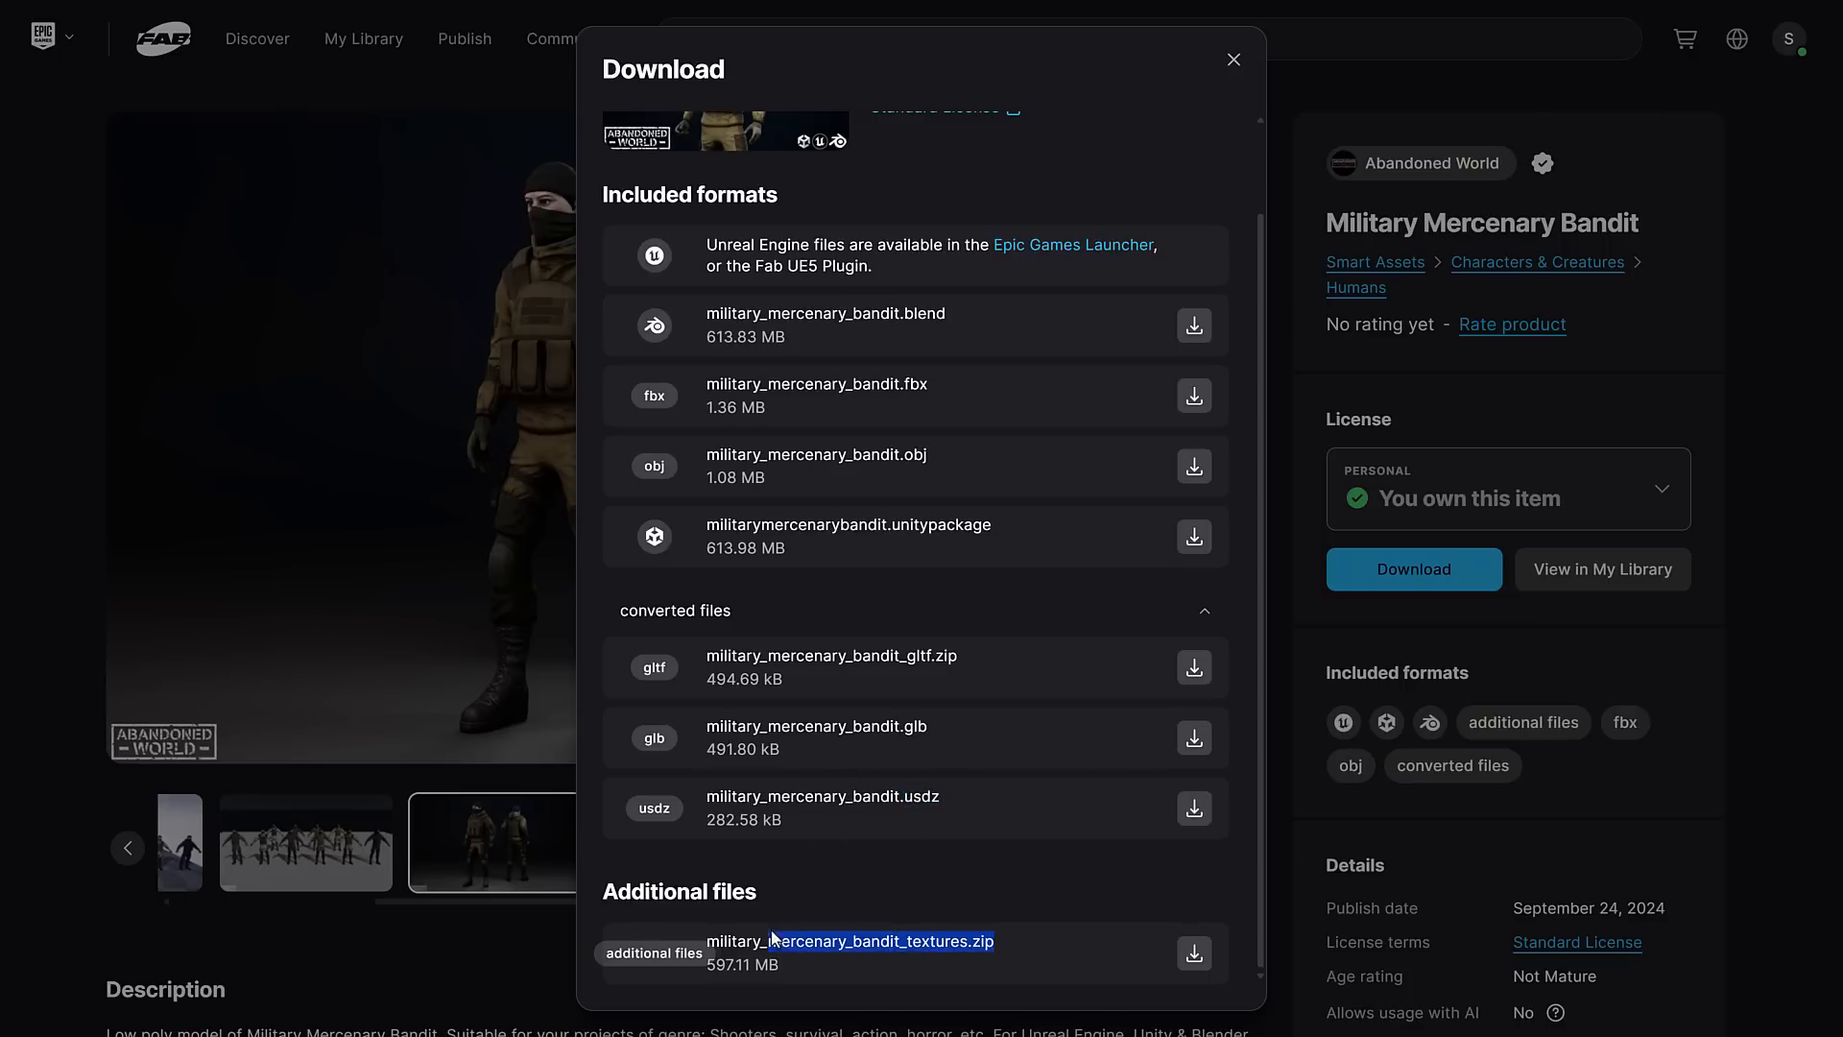
pyautogui.click(1233, 59)
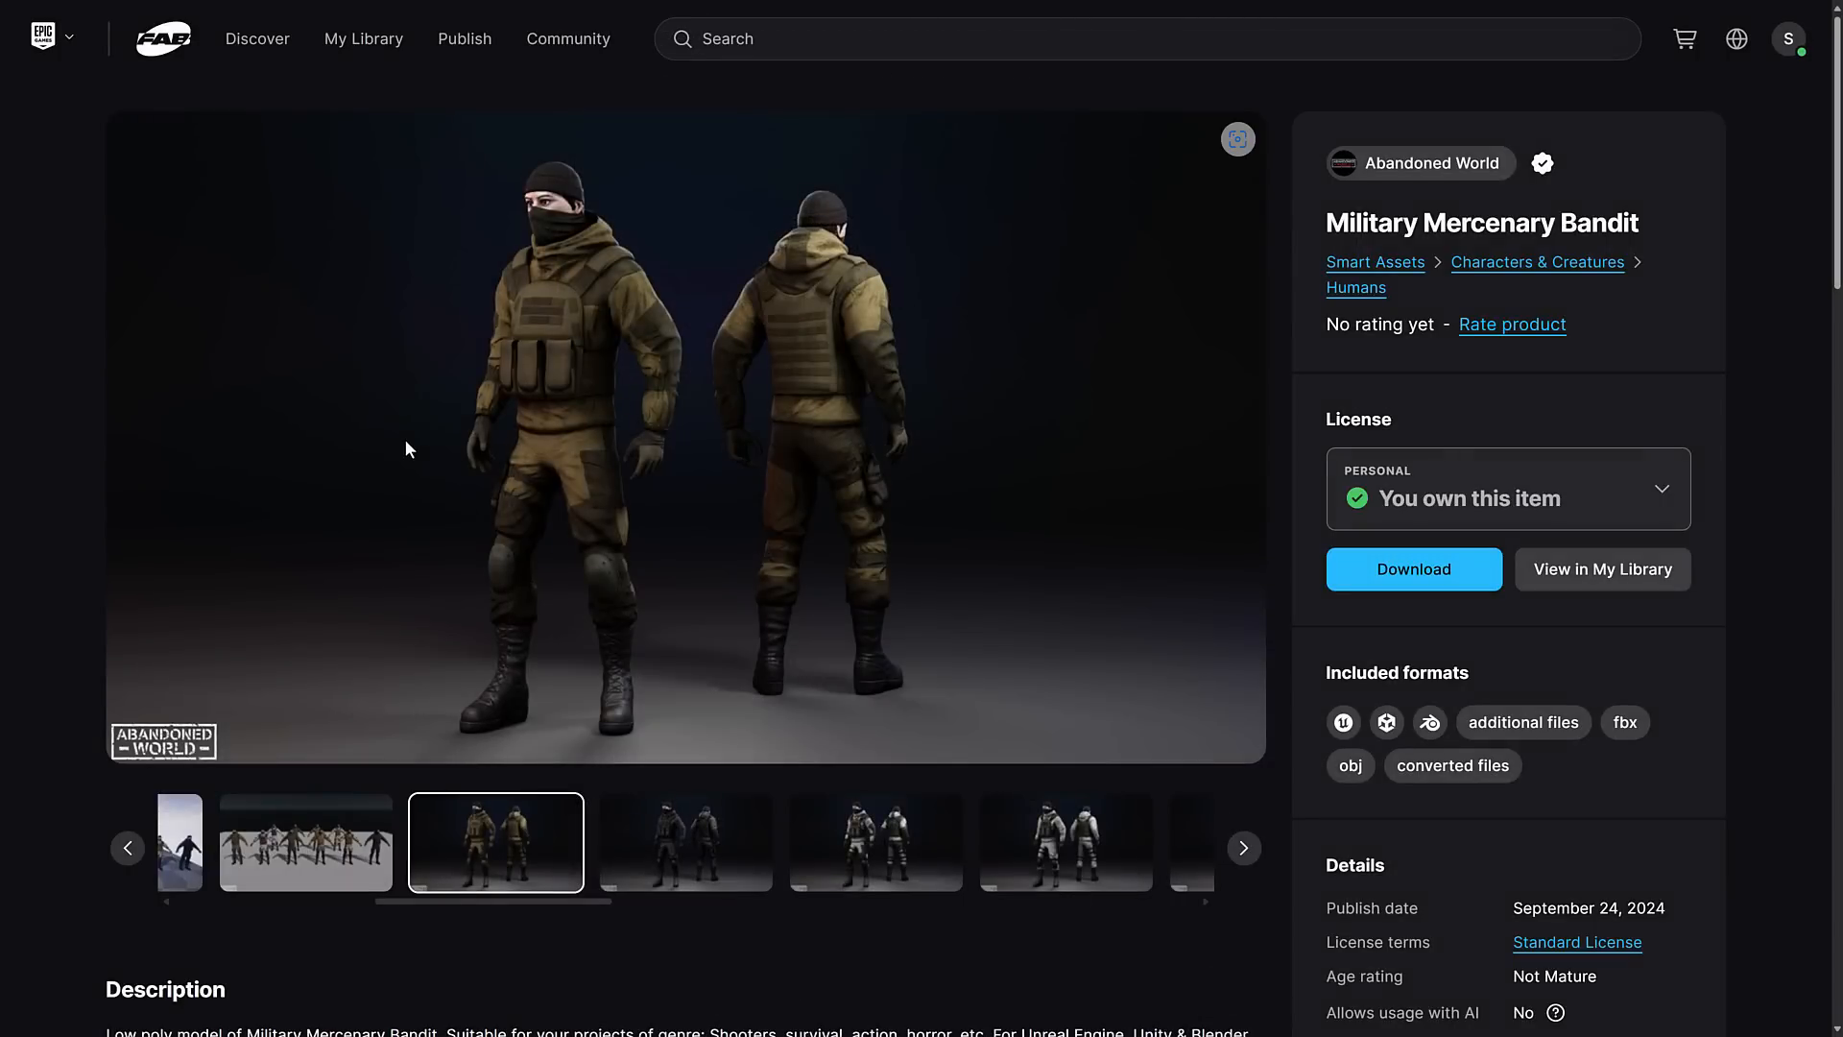
pyautogui.moveTo(380, 395)
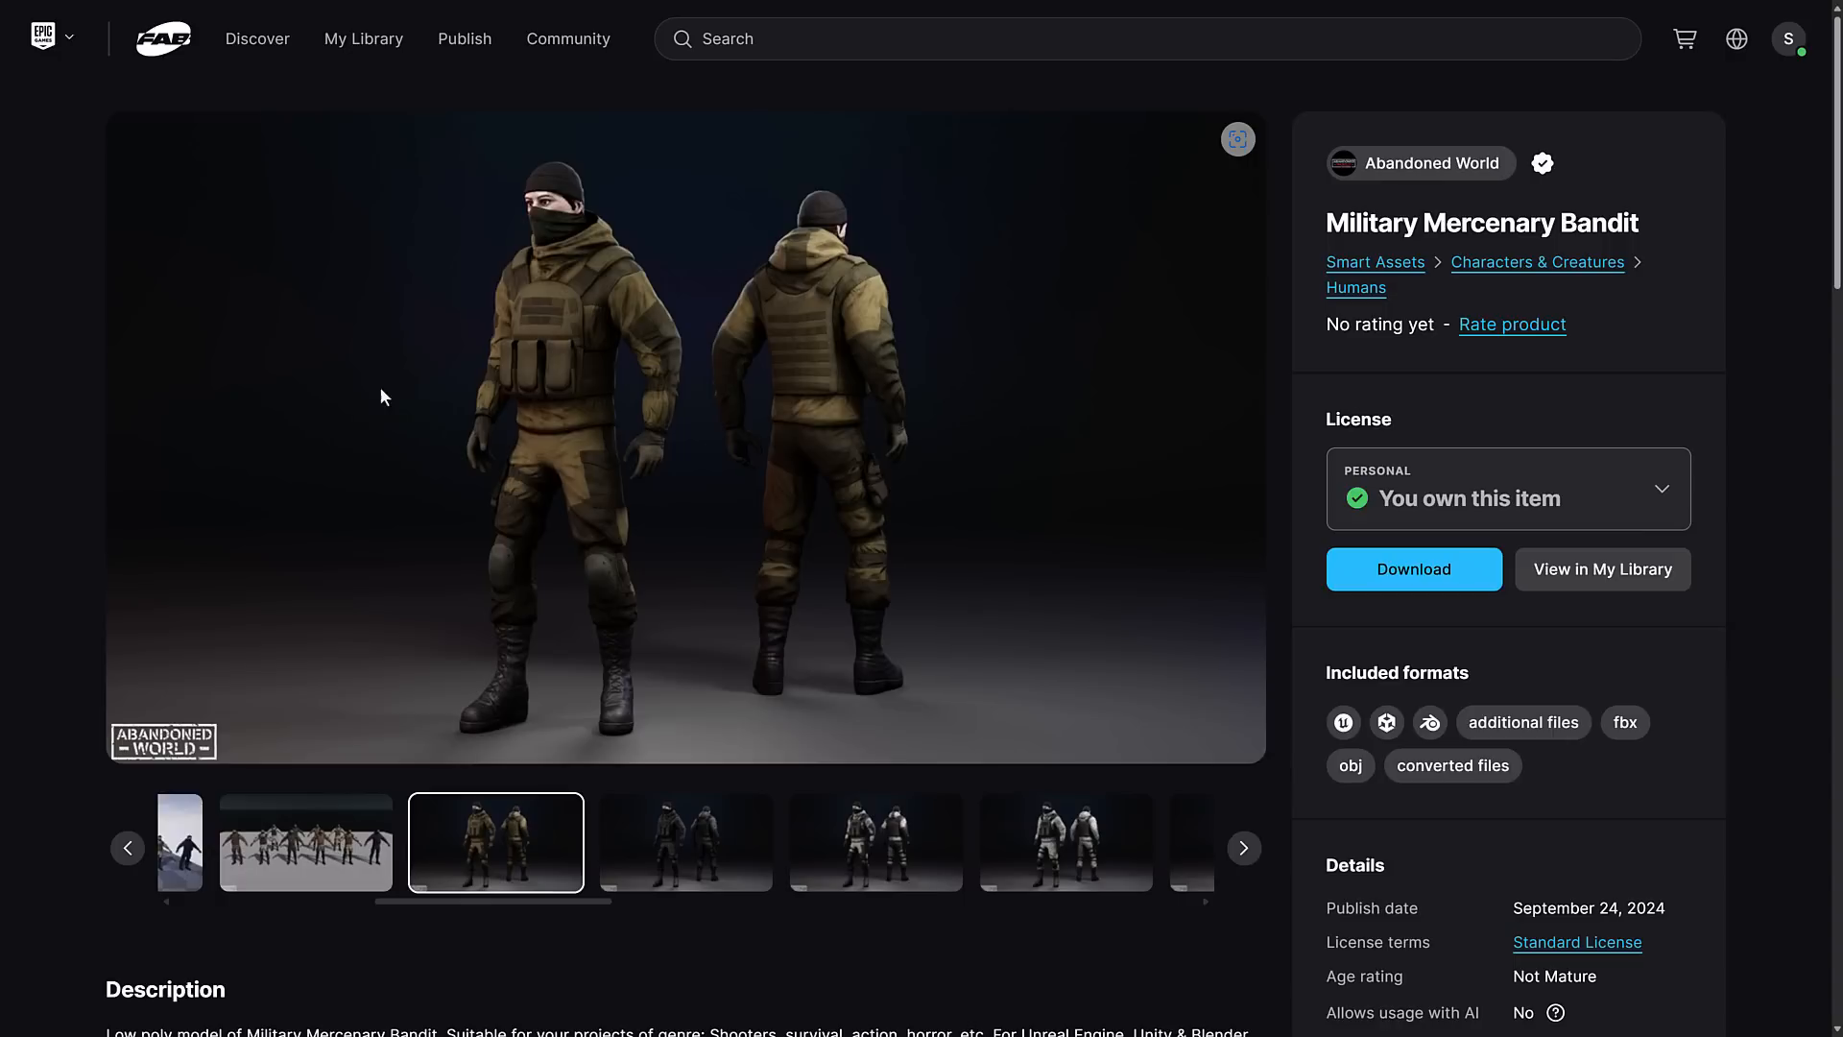
# - Go back to Discover and scroll to the Limited-Time Free section showing all three assets Owned
pyautogui.click(255, 38)
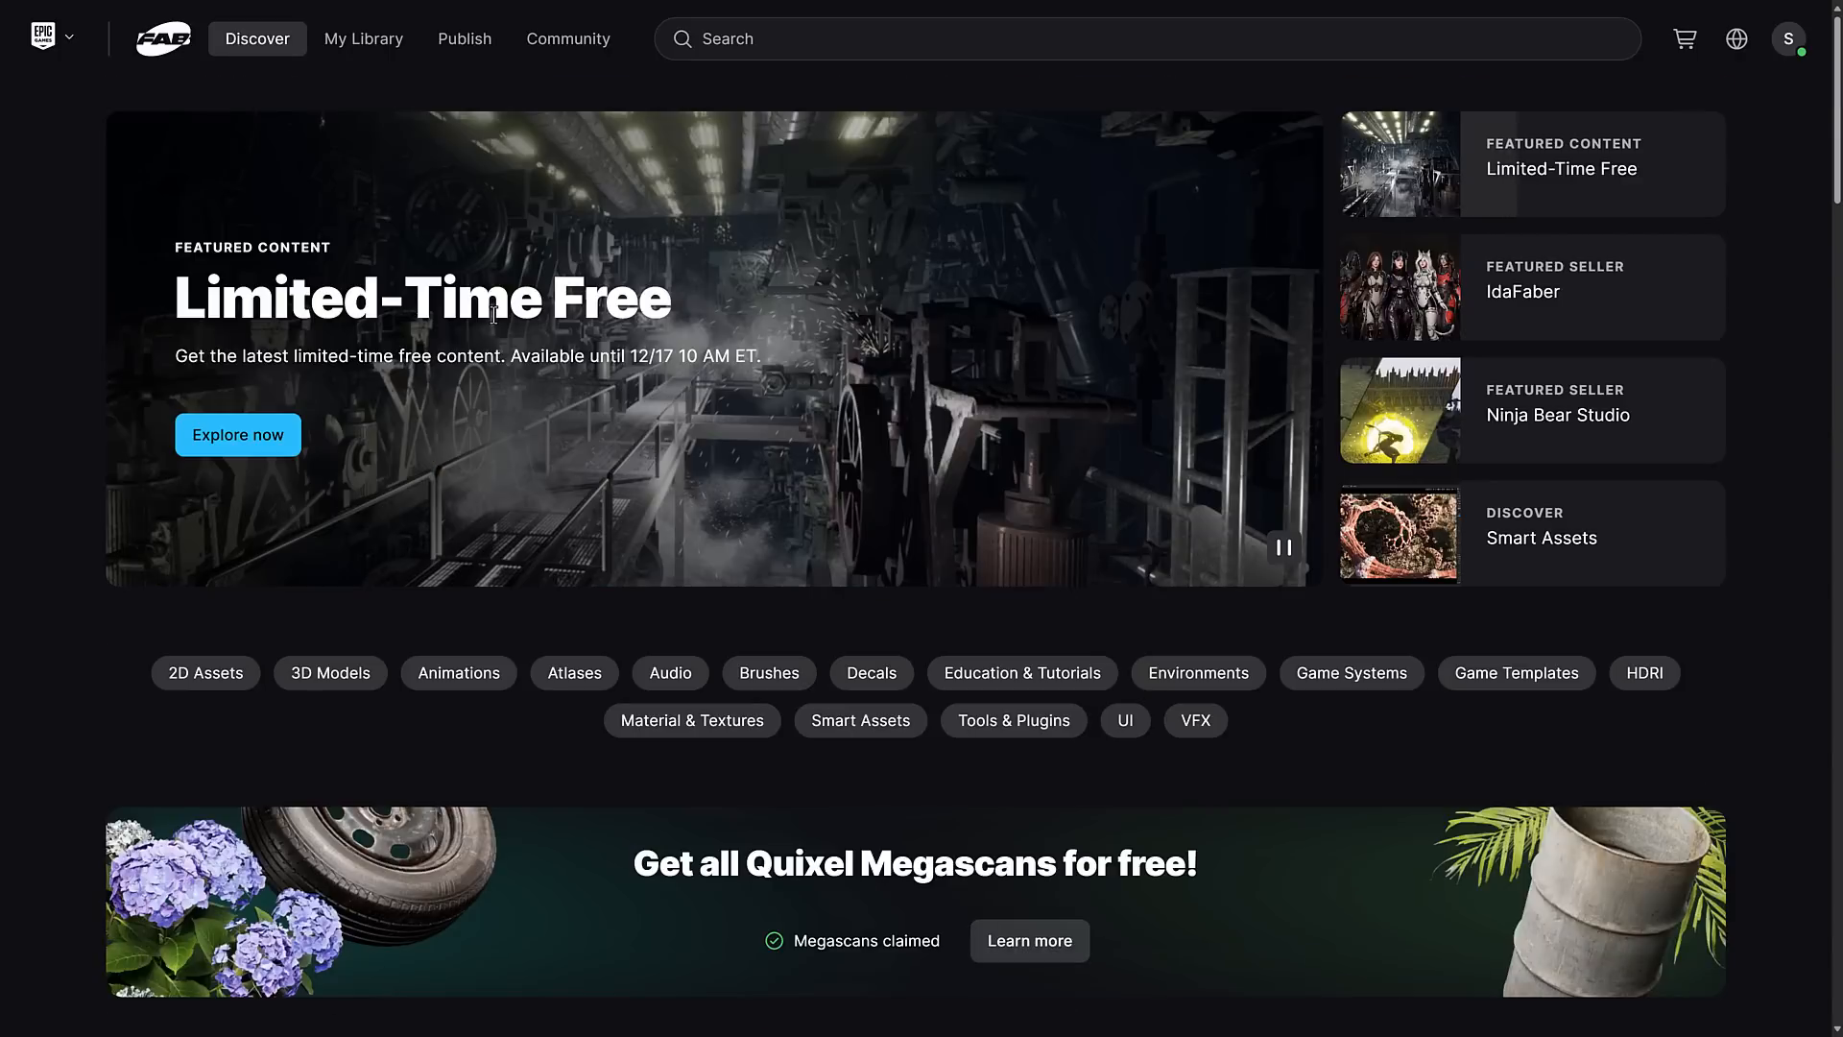
pyautogui.scroll(-3)
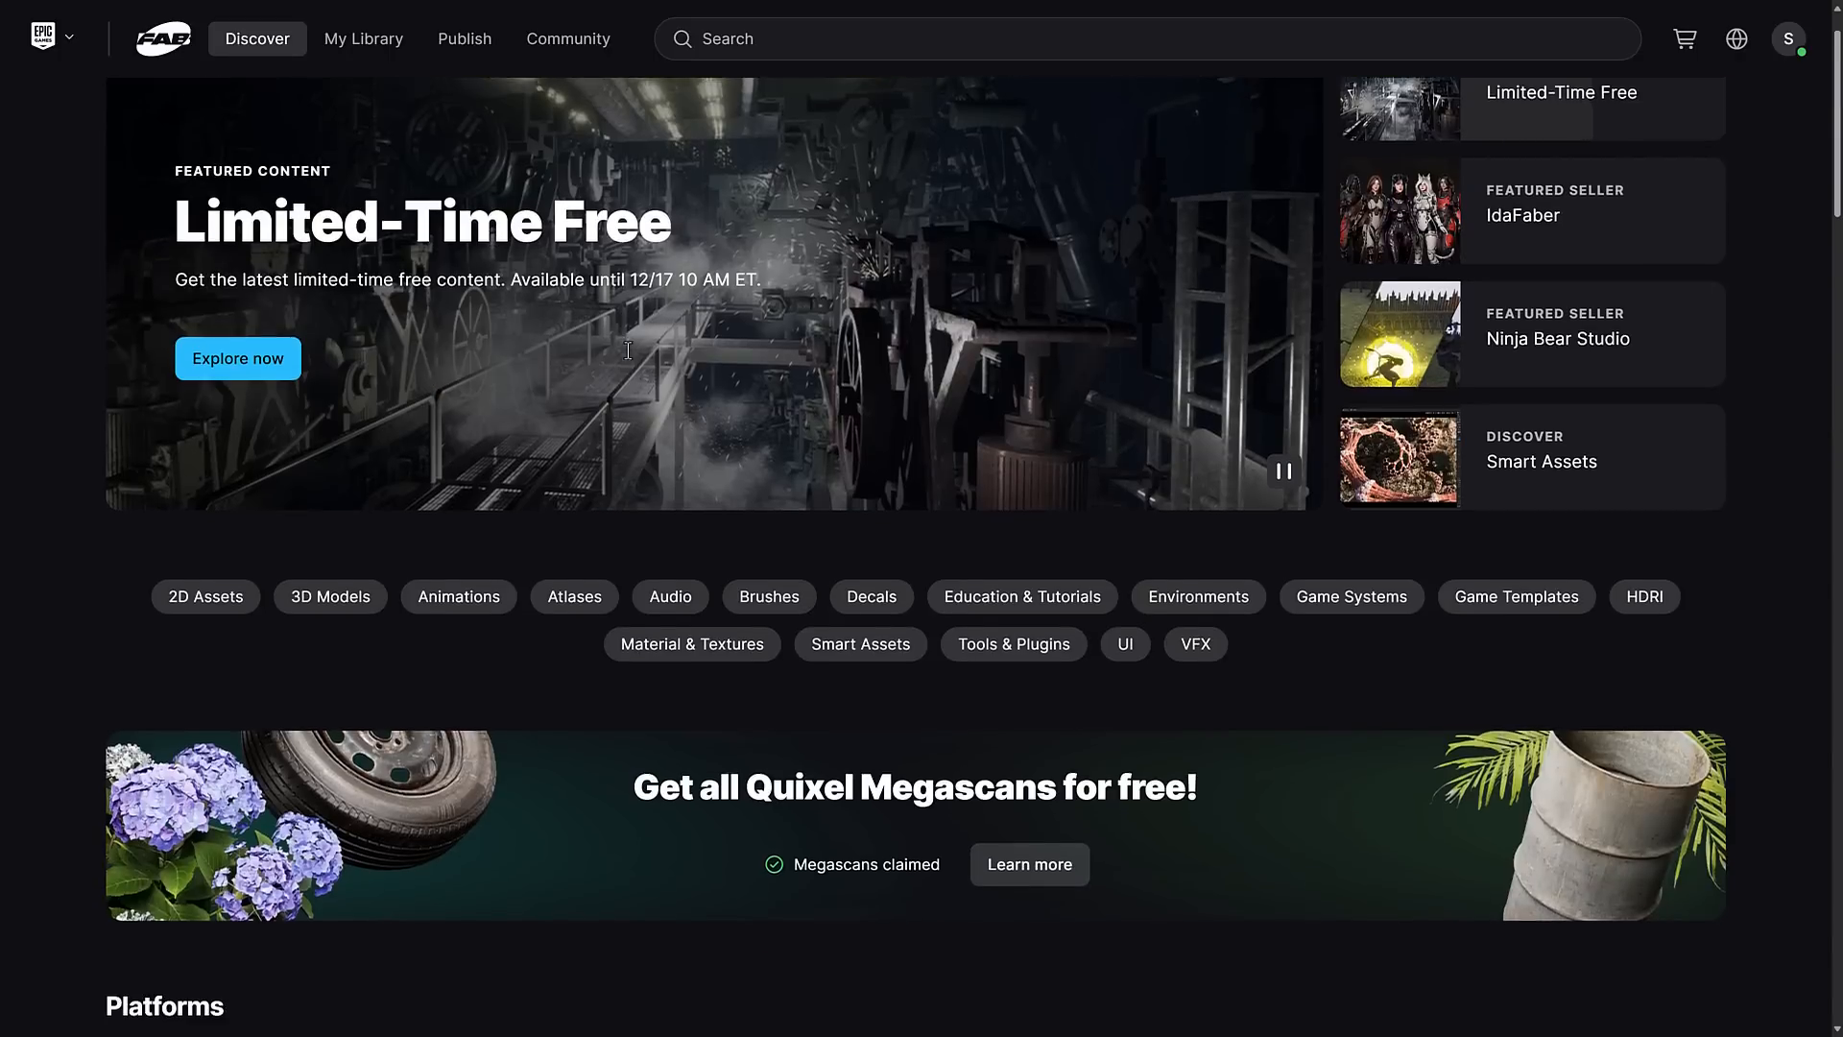
pyautogui.scroll(-3)
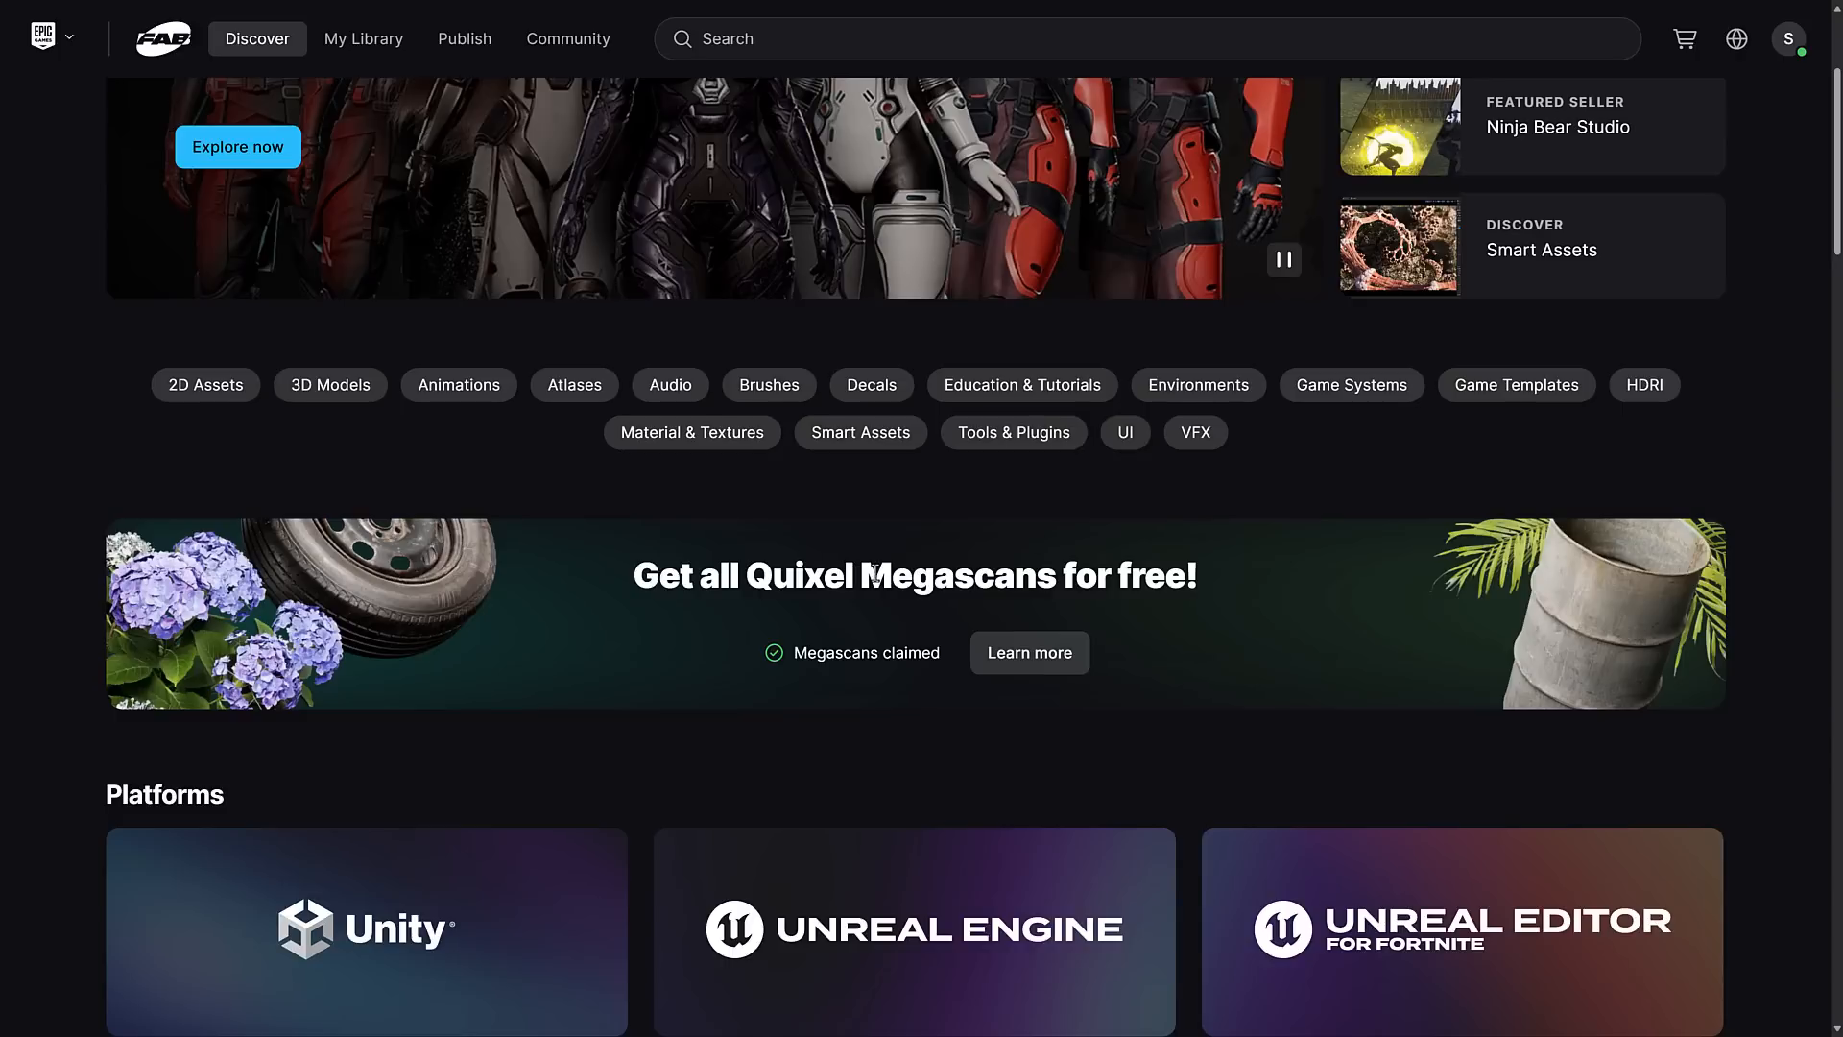
pyautogui.moveTo(1054, 563)
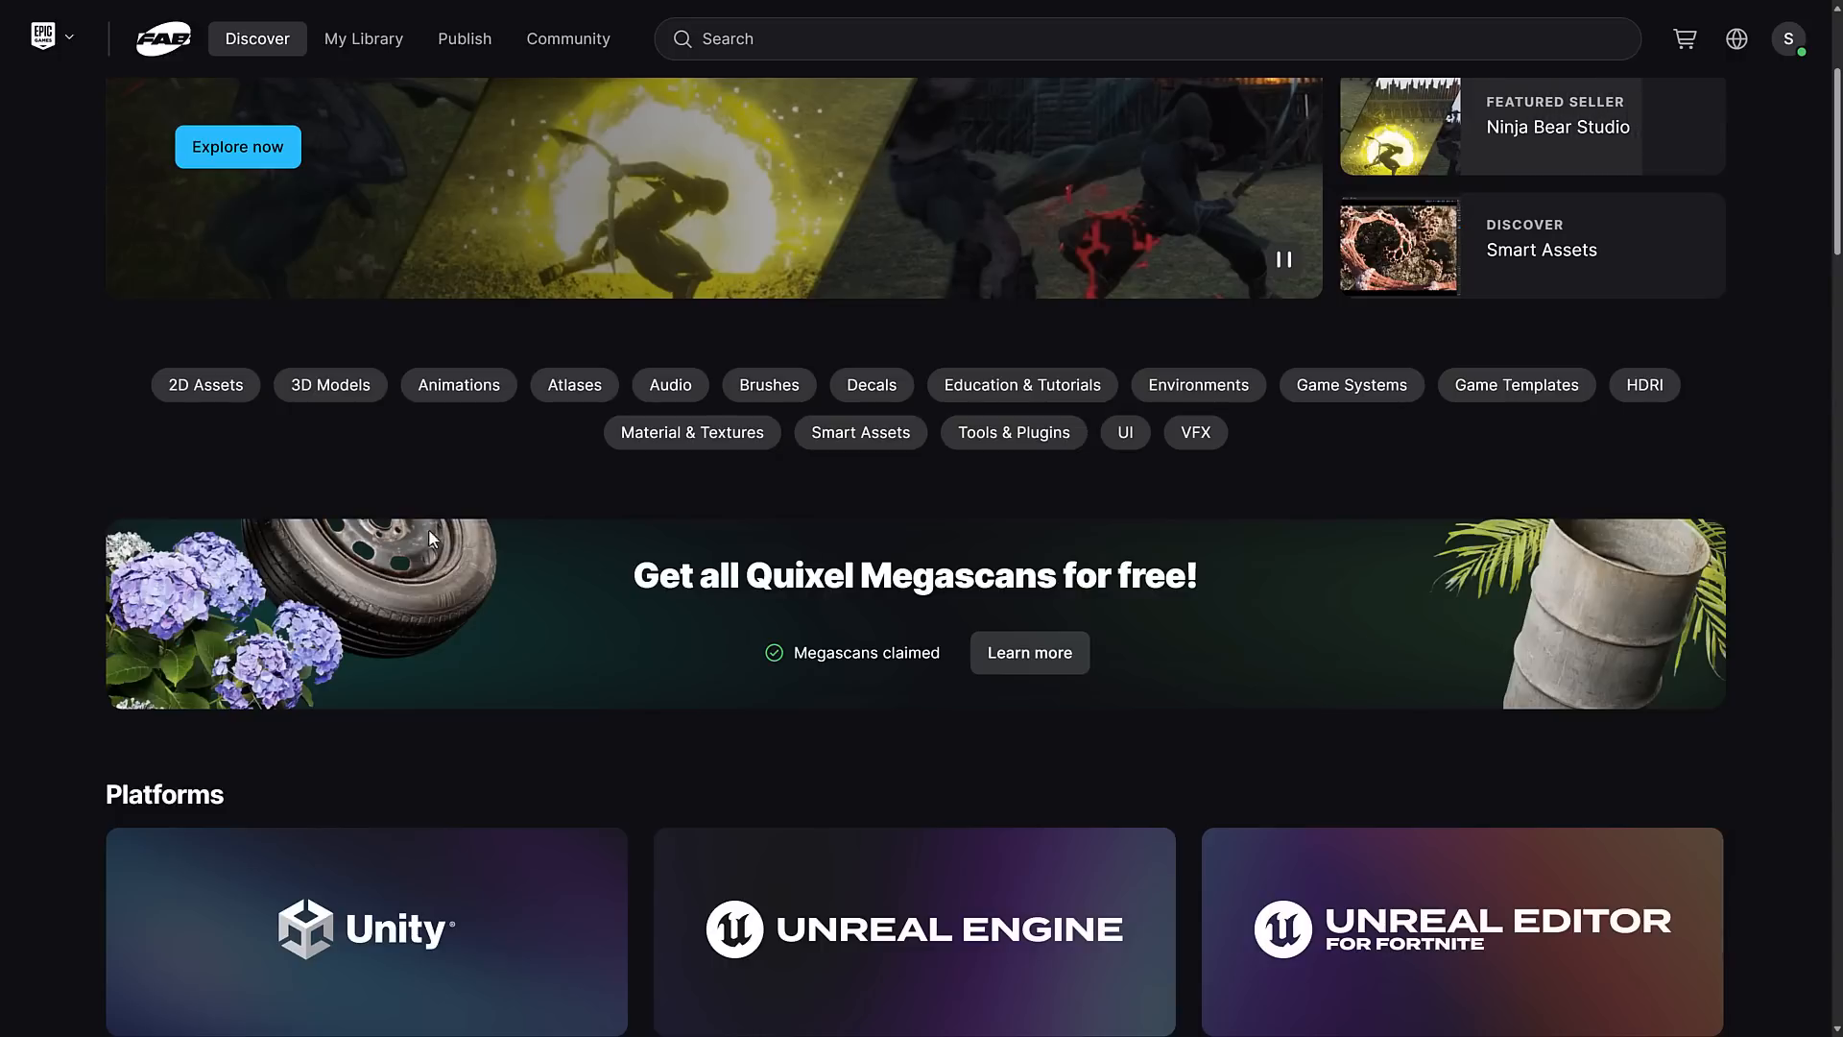
pyautogui.moveTo(170, 505)
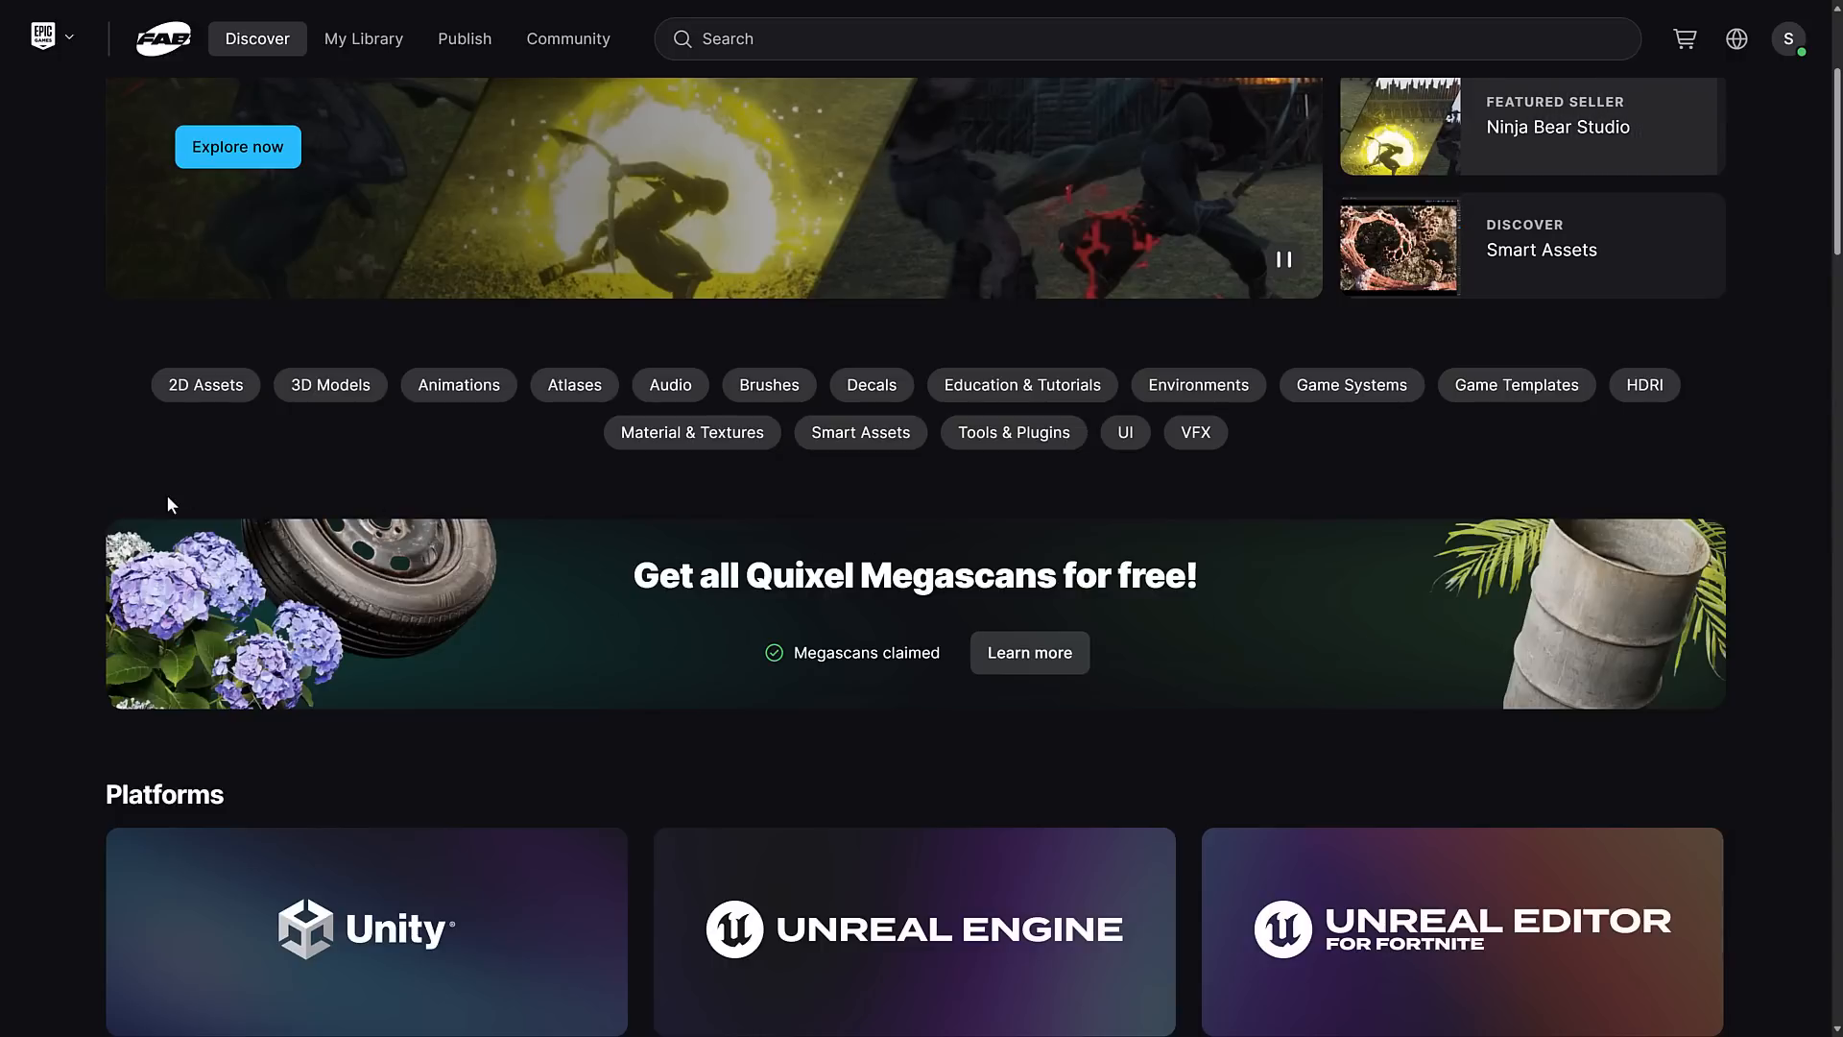
pyautogui.scroll(-3)
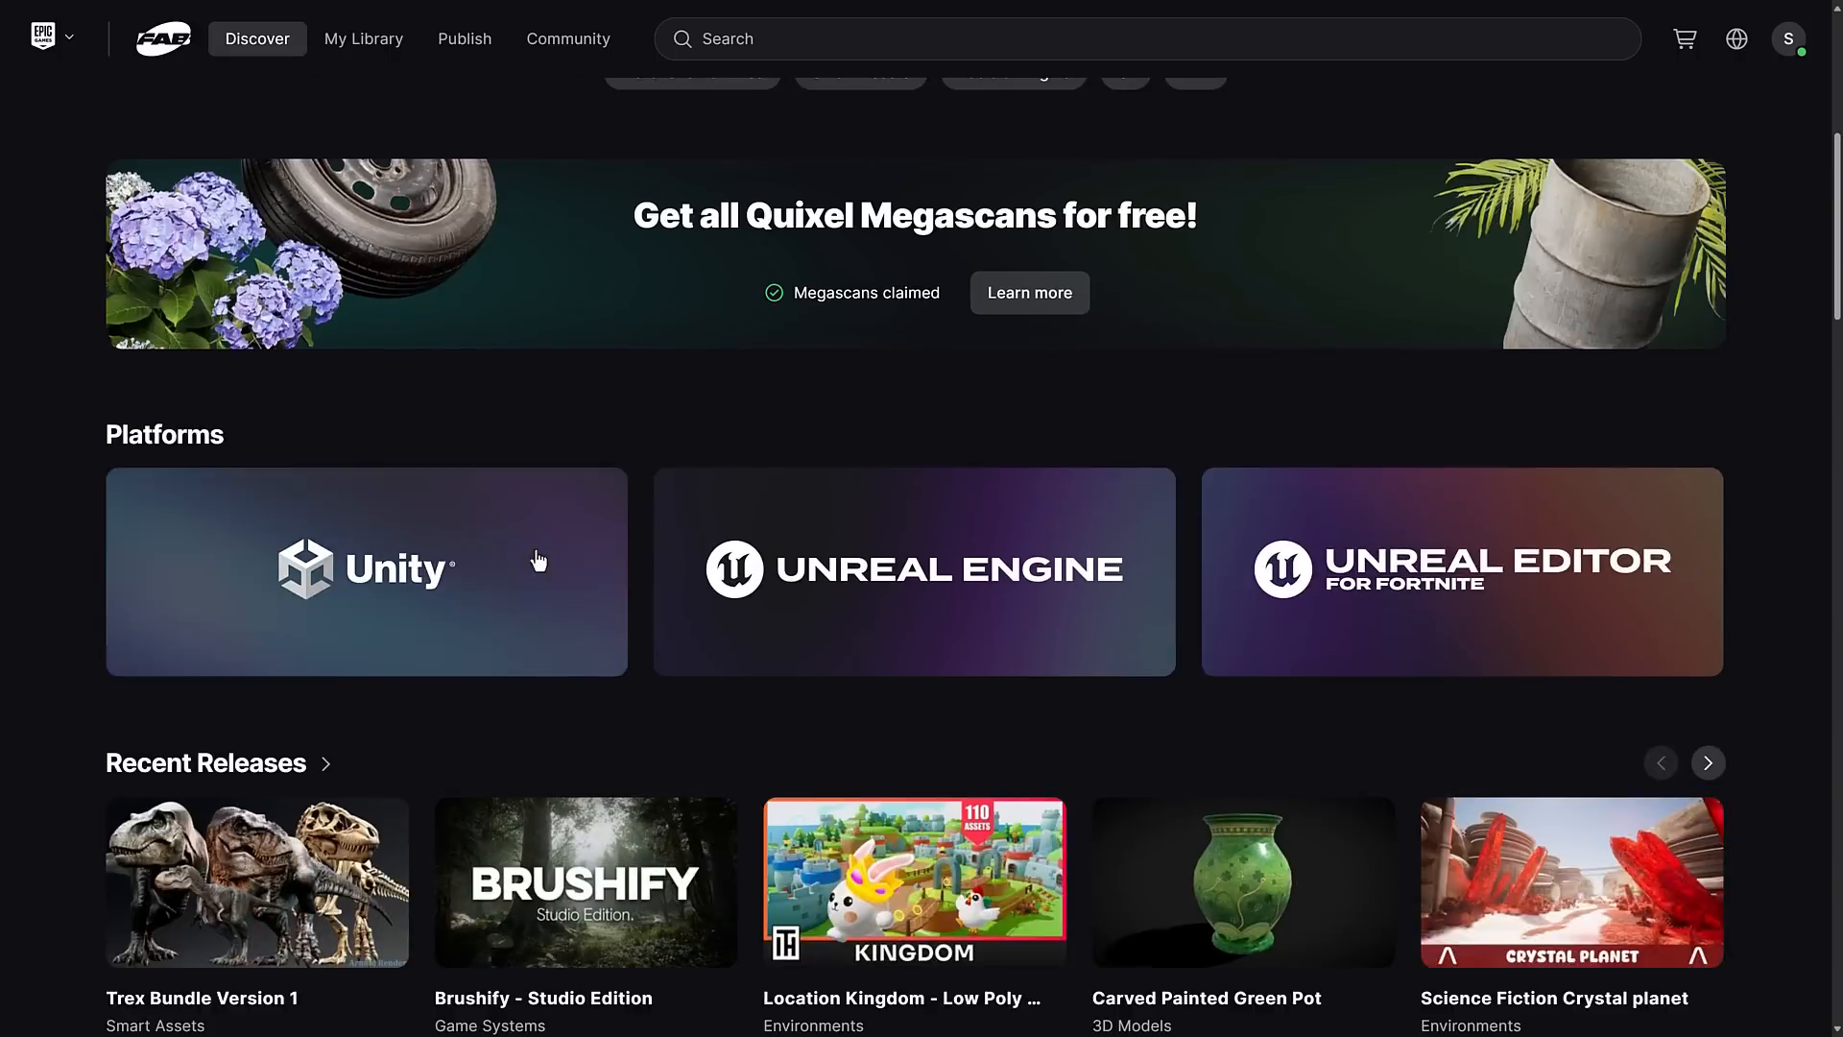
pyautogui.scroll(-3)
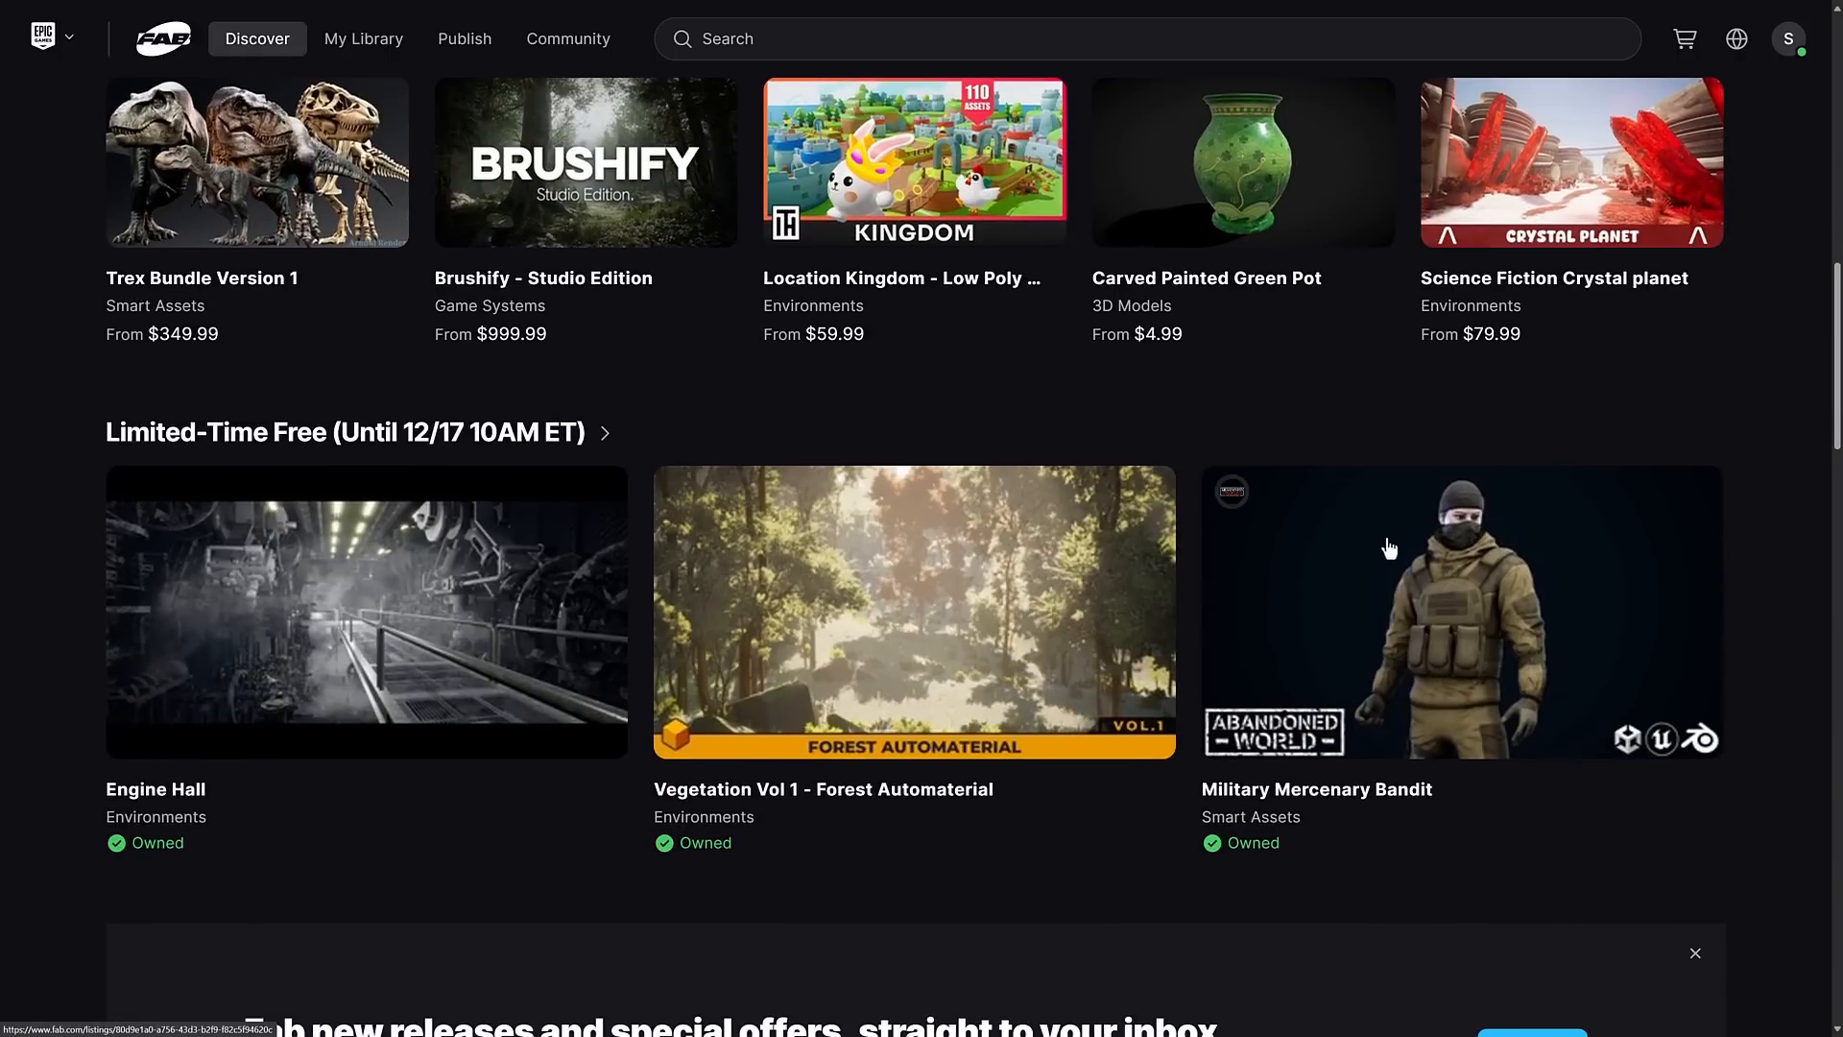